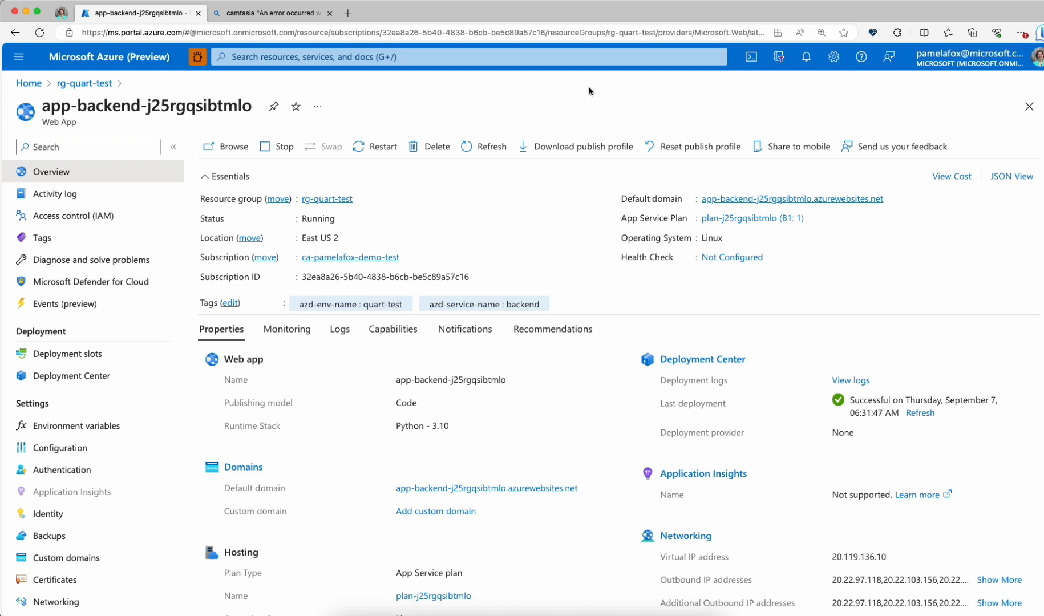
pyautogui.moveTo(329, 276)
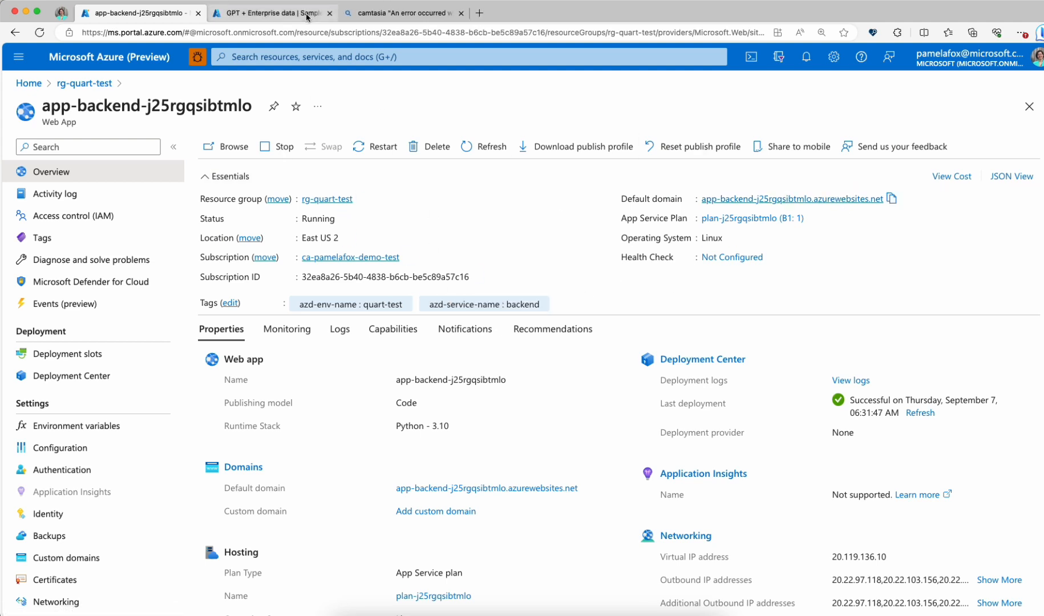
# Open the deployed chat app and ask the Northwind Health Plus example question.
pyautogui.click(269, 12)
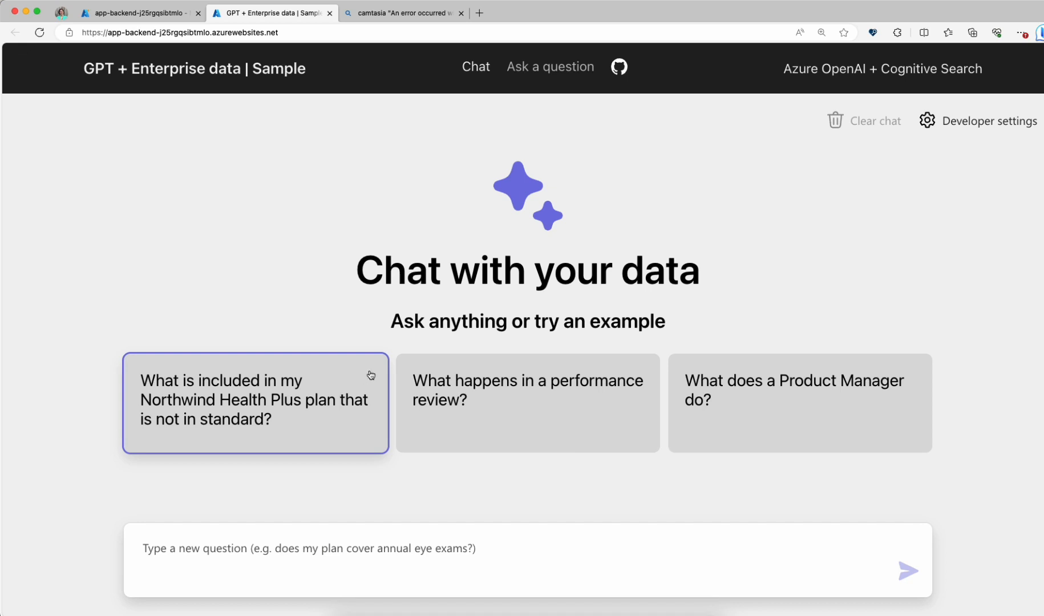
pyautogui.click(254, 399)
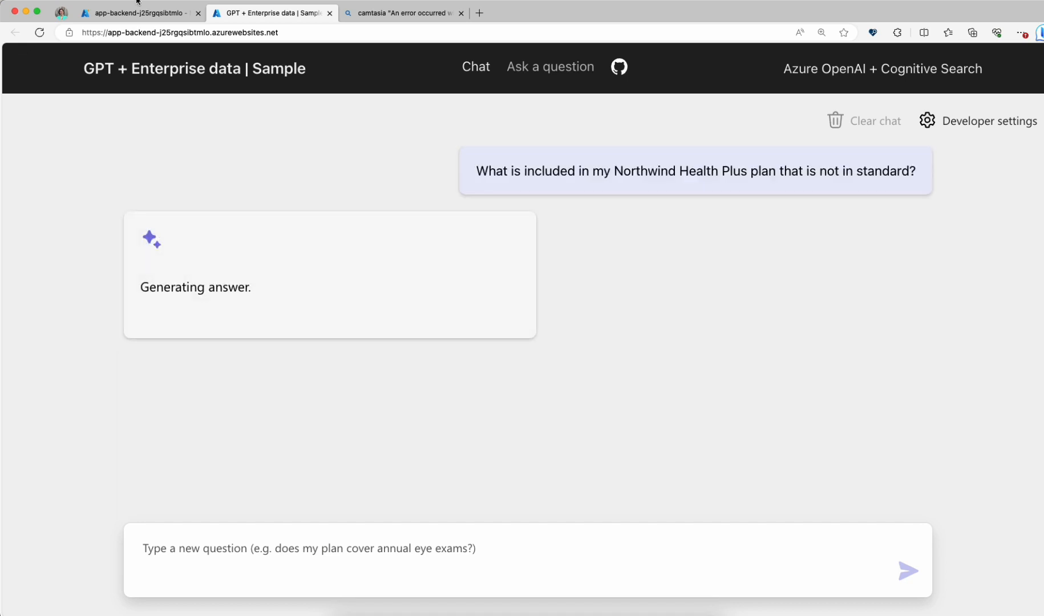
# Return to the web app's portal page and open Advanced Tools under Development Tools.
pyautogui.click(138, 12)
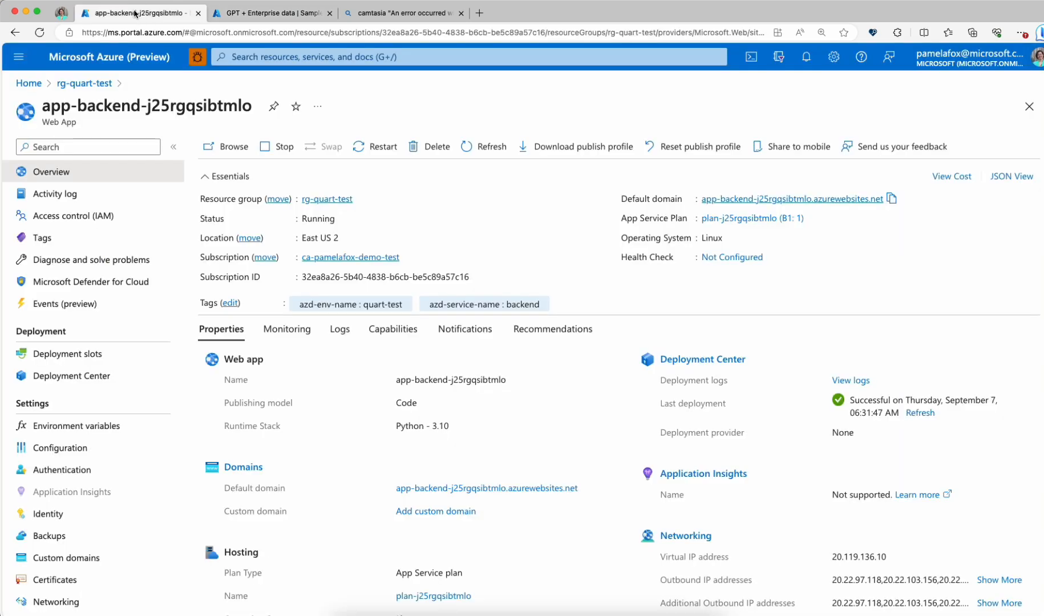
pyautogui.scroll(-3)
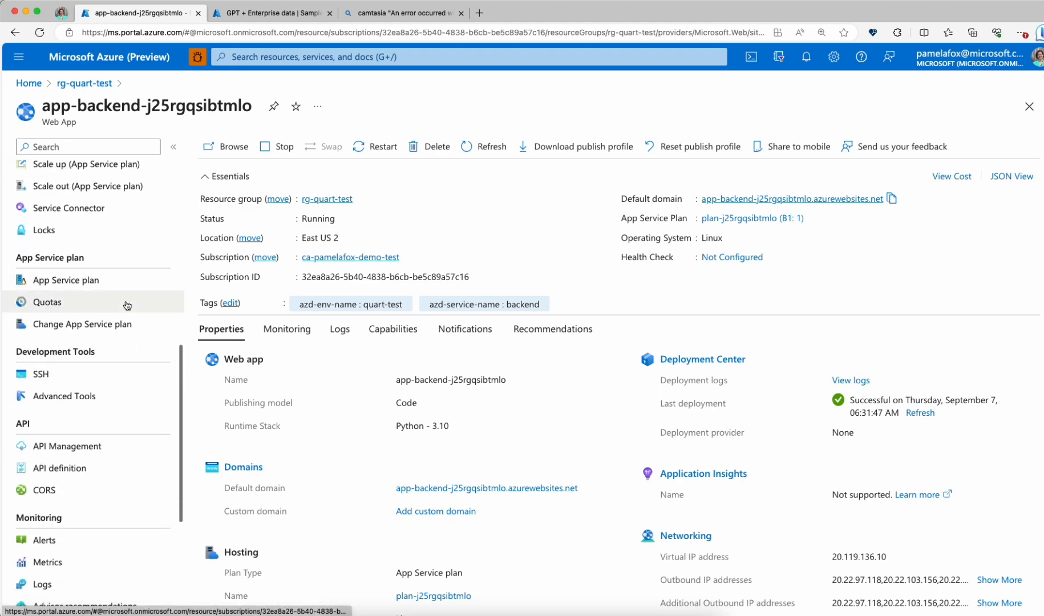
pyautogui.scroll(-3)
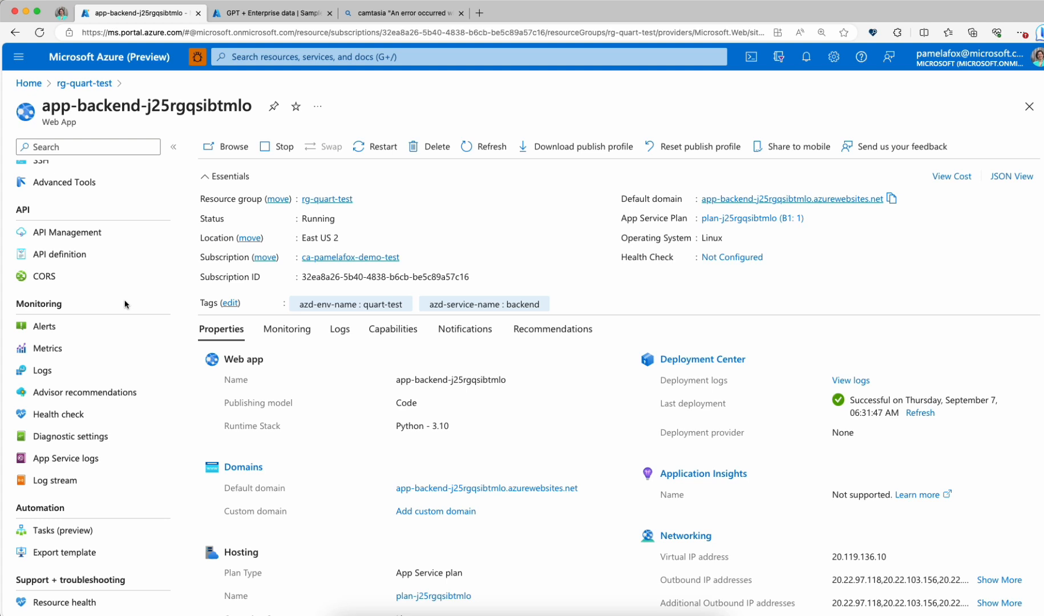
pyautogui.scroll(3)
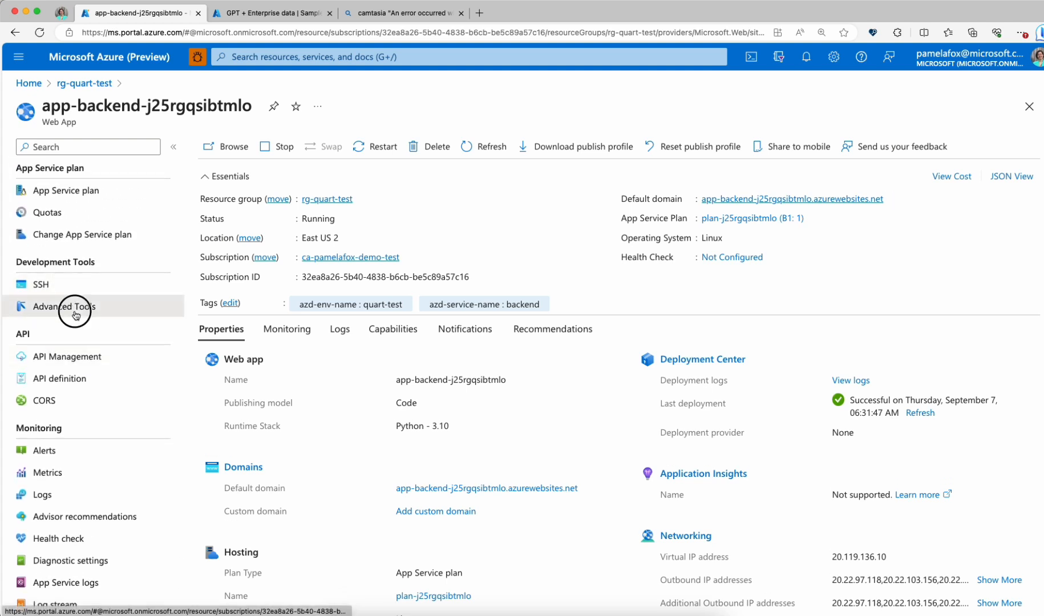
pyautogui.click(65, 306)
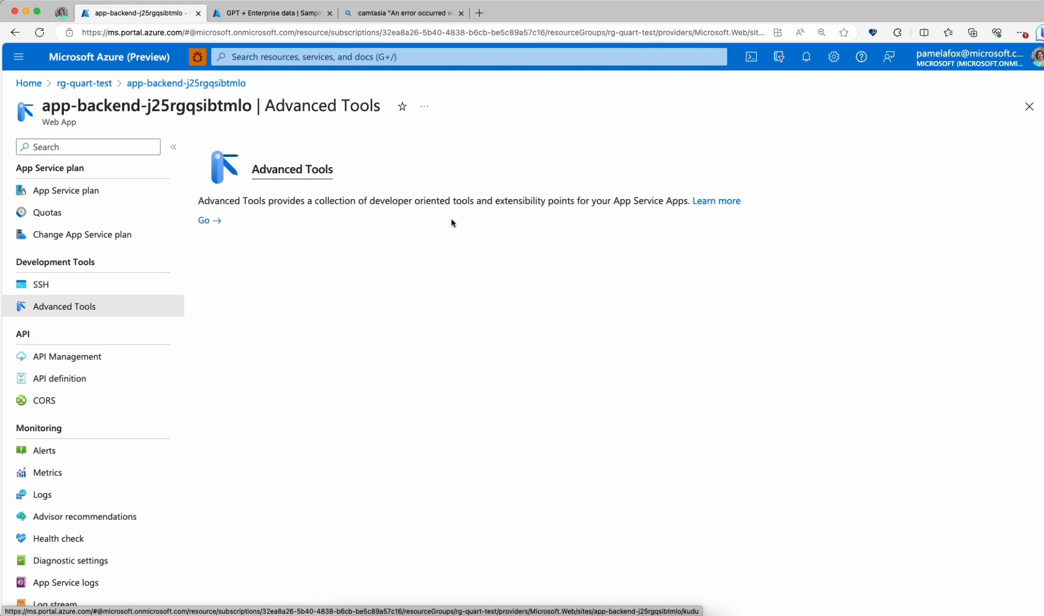
# Launch Kudu, download the current Docker logs as a zip and view recent downloads.
pyautogui.click(207, 220)
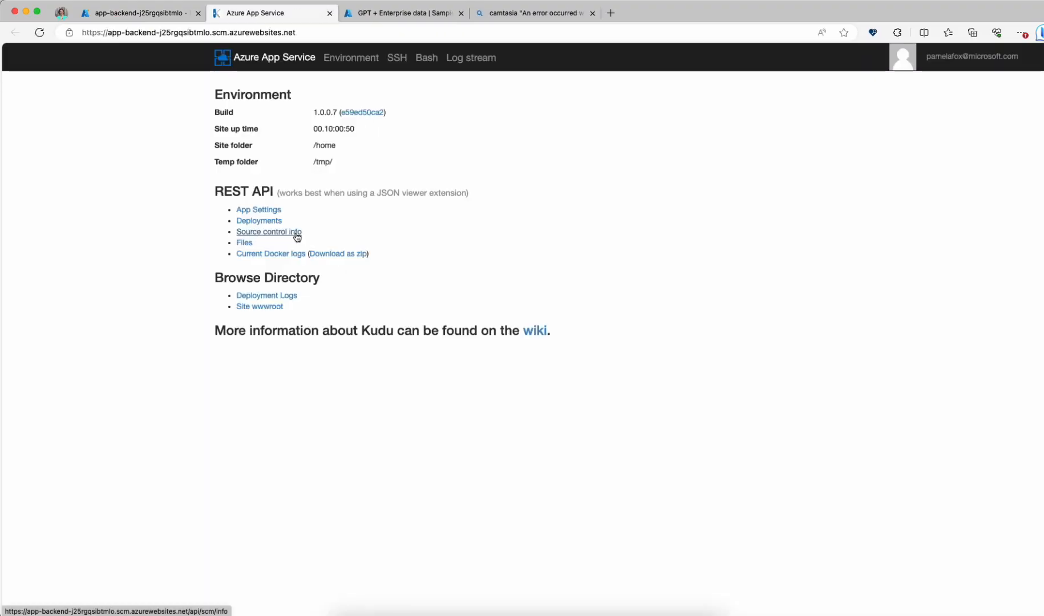
pyautogui.moveTo(349, 260)
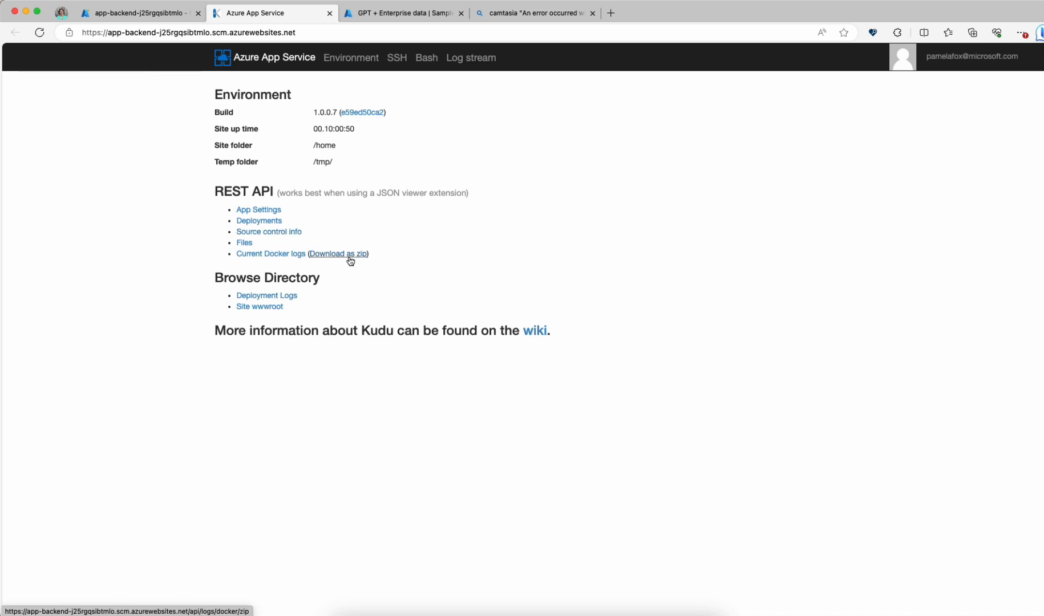
pyautogui.moveTo(344, 256)
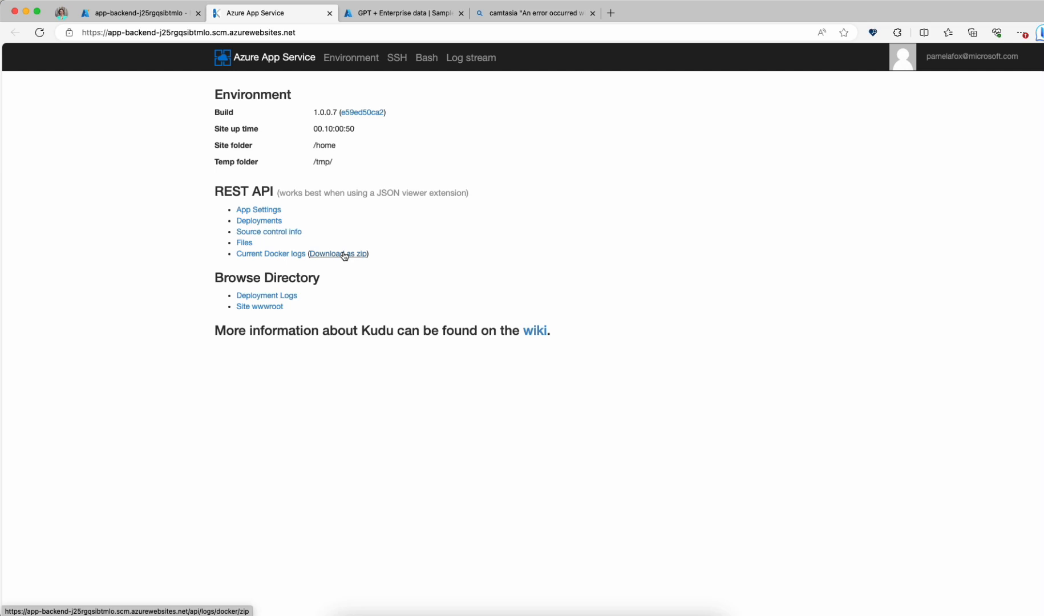
pyautogui.click(337, 253)
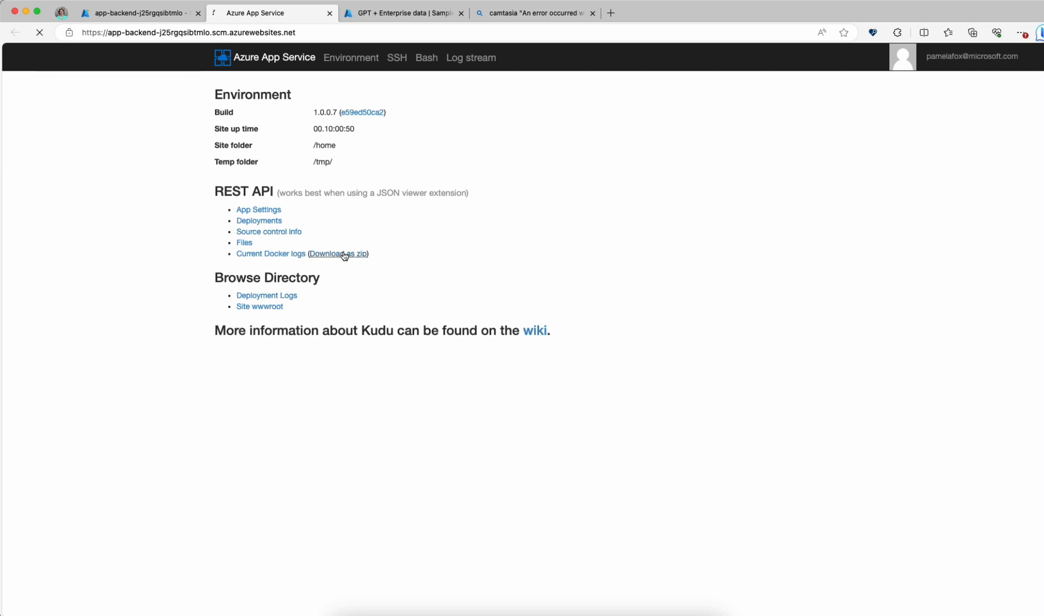
pyautogui.moveTo(466, 261)
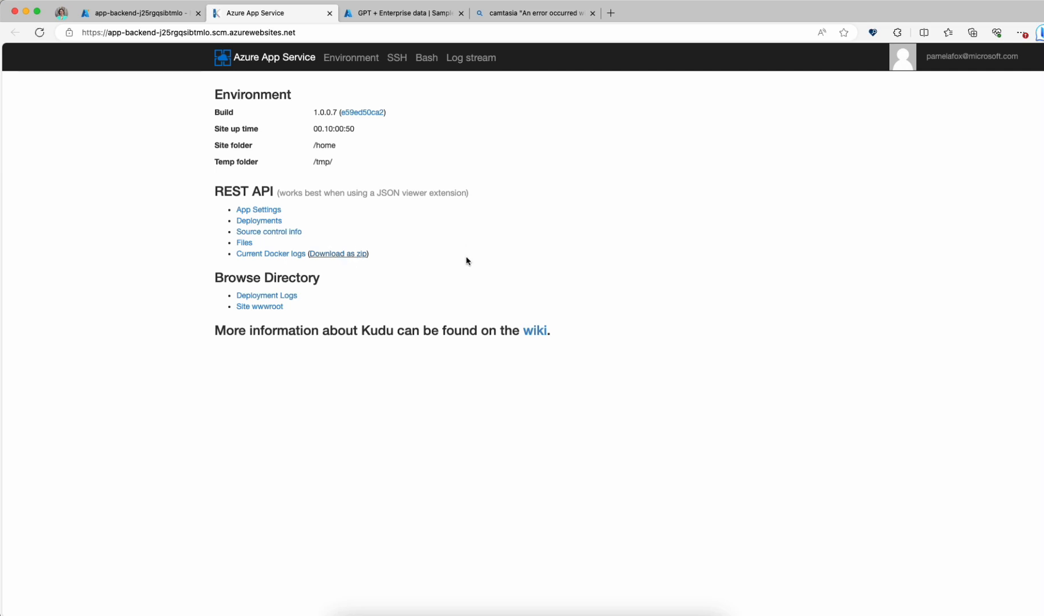
pyautogui.click(971, 32)
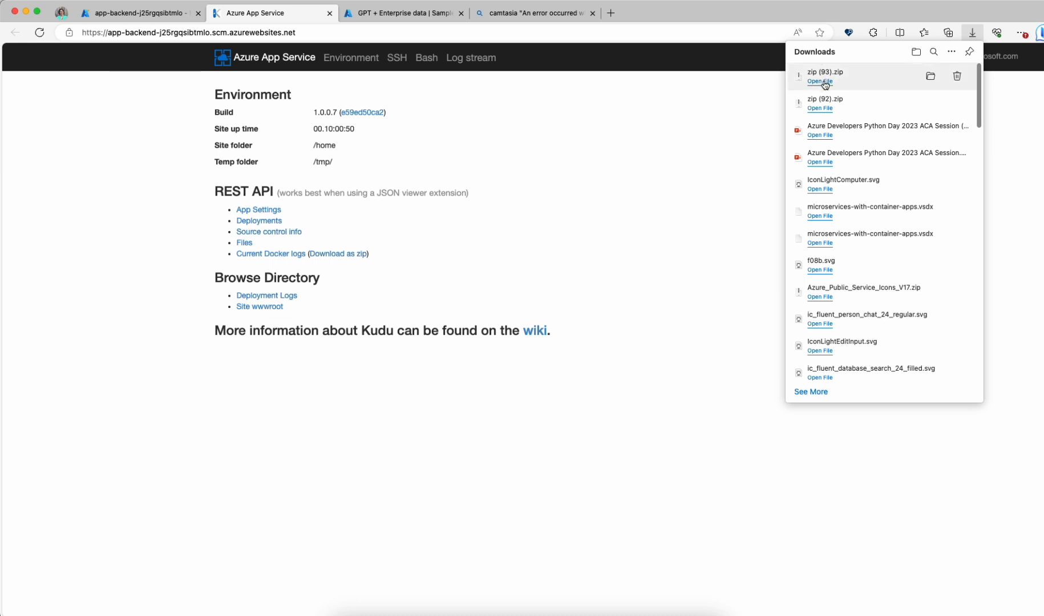
# Unpack the downloaded logs zip and open default_docker.log in the browser.
pyautogui.click(819, 81)
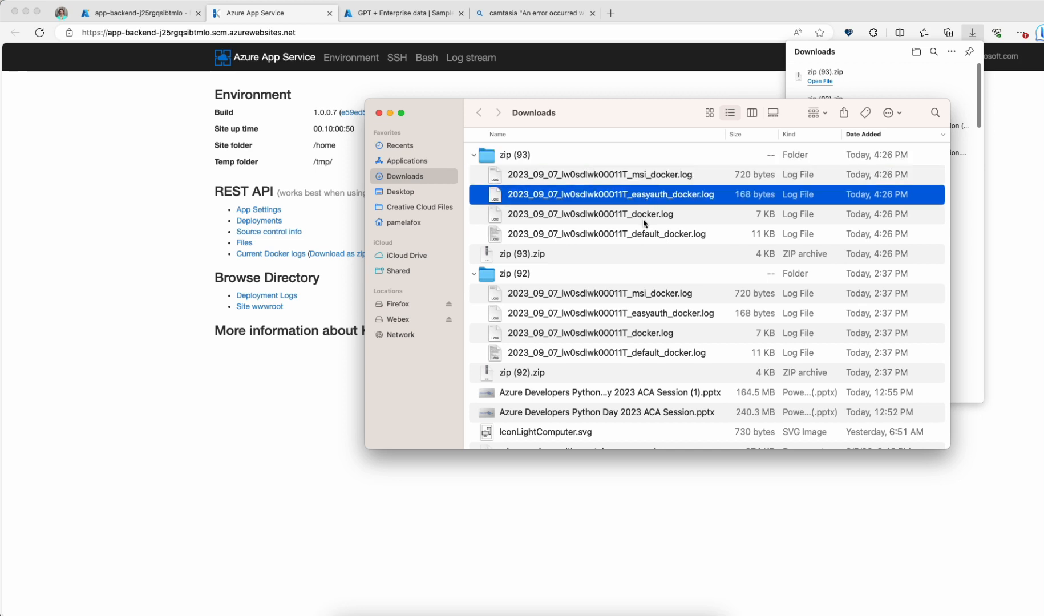
pyautogui.click(606, 234)
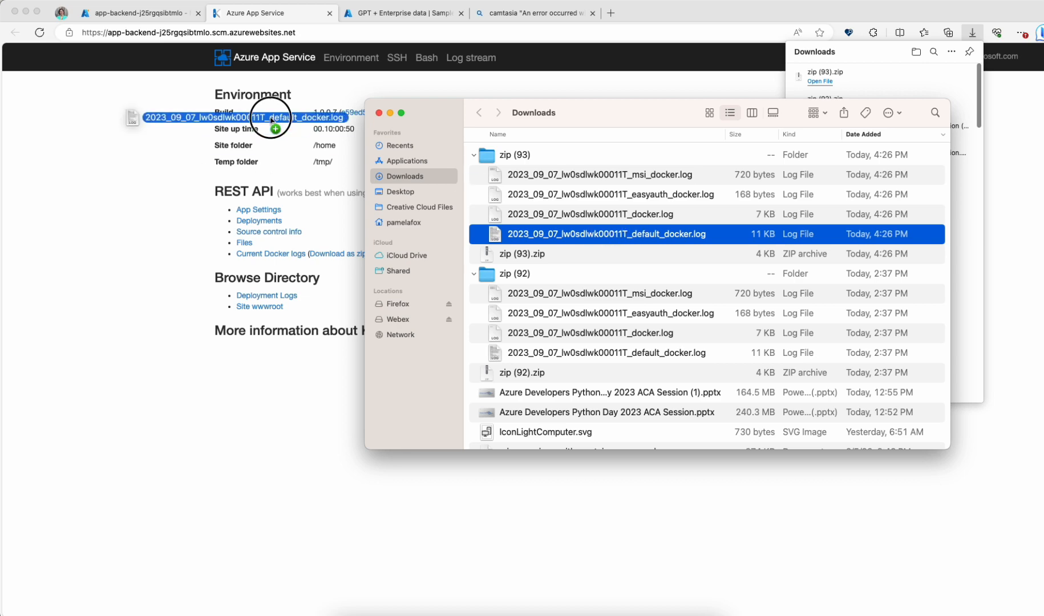
pyautogui.doubleClick(606, 234)
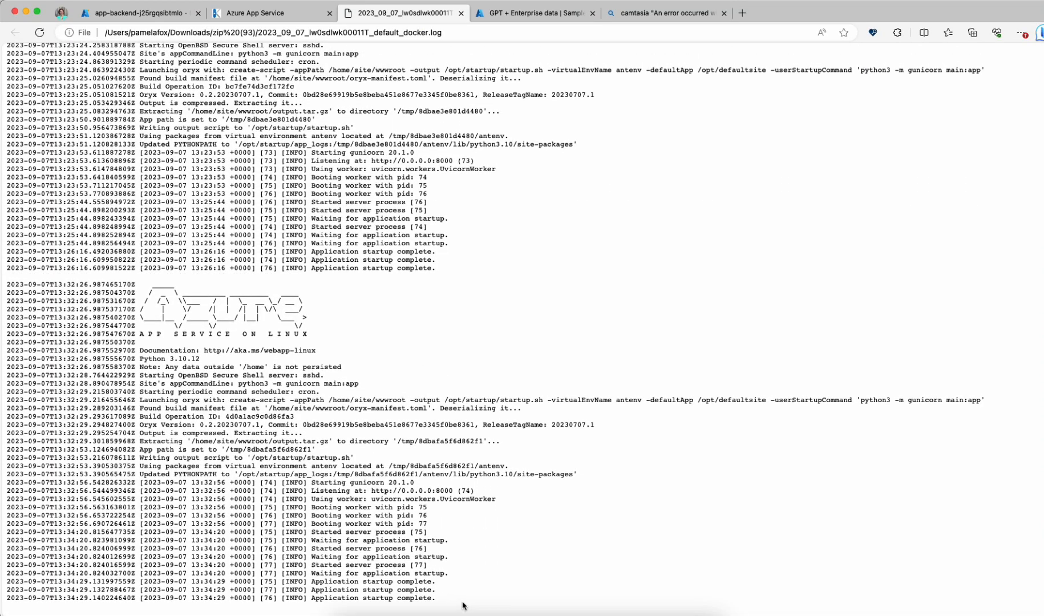
pyautogui.moveTo(475, 602)
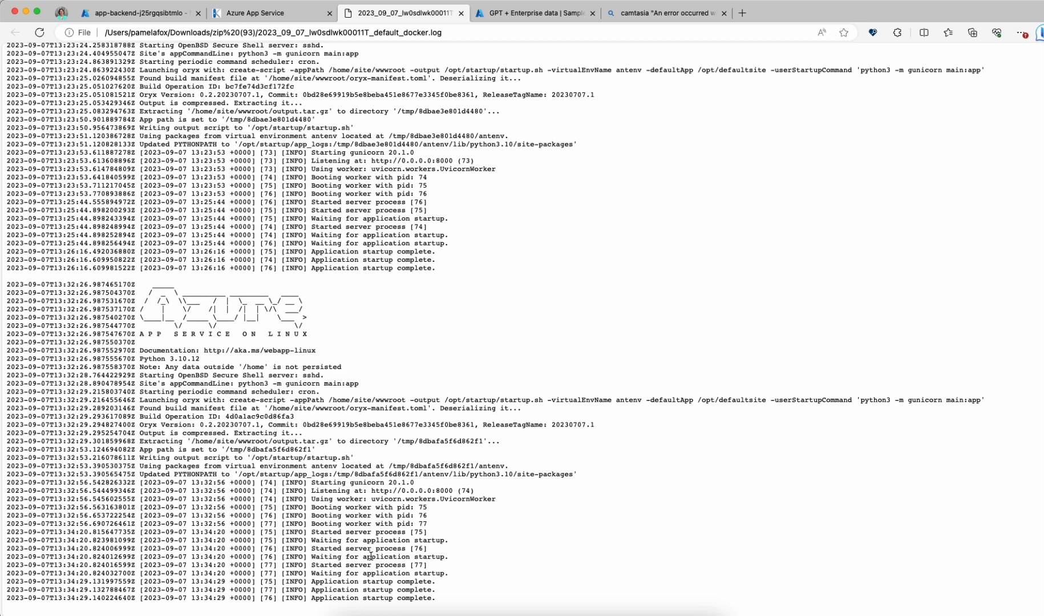
pyautogui.moveTo(378, 607)
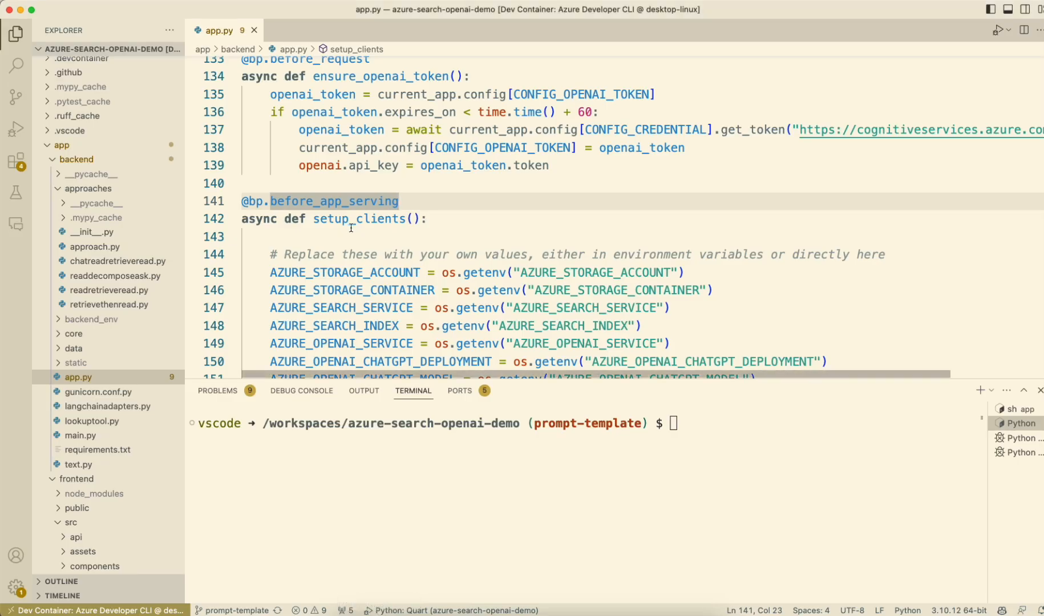
# Add '# Enable logging' and logging.basicConfig(level=logging.DEBUG) above 'return app' in create_app.
pyautogui.scroll(-3)
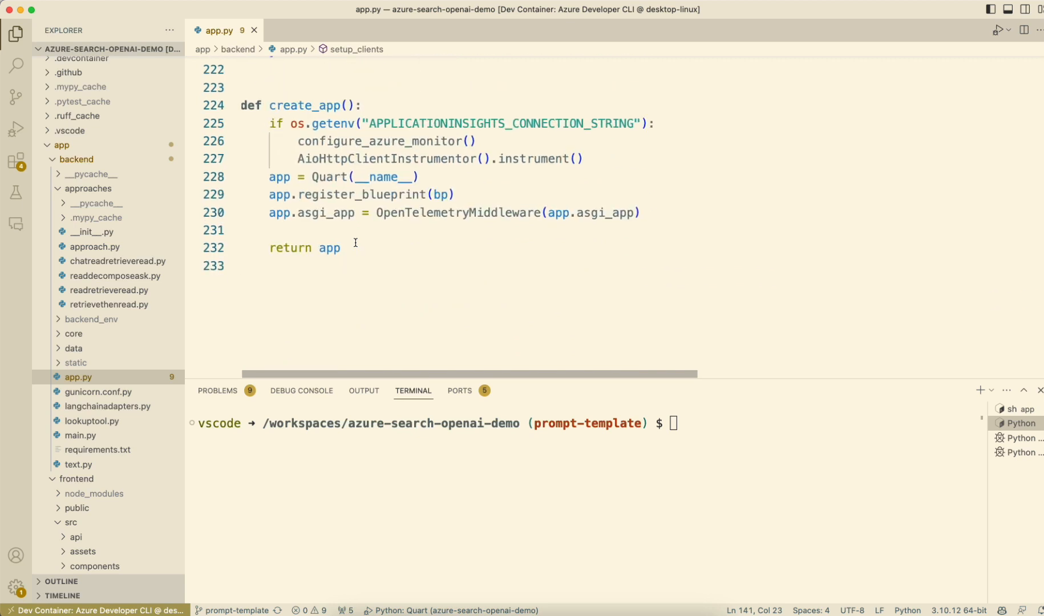
pyautogui.write('# Enable')
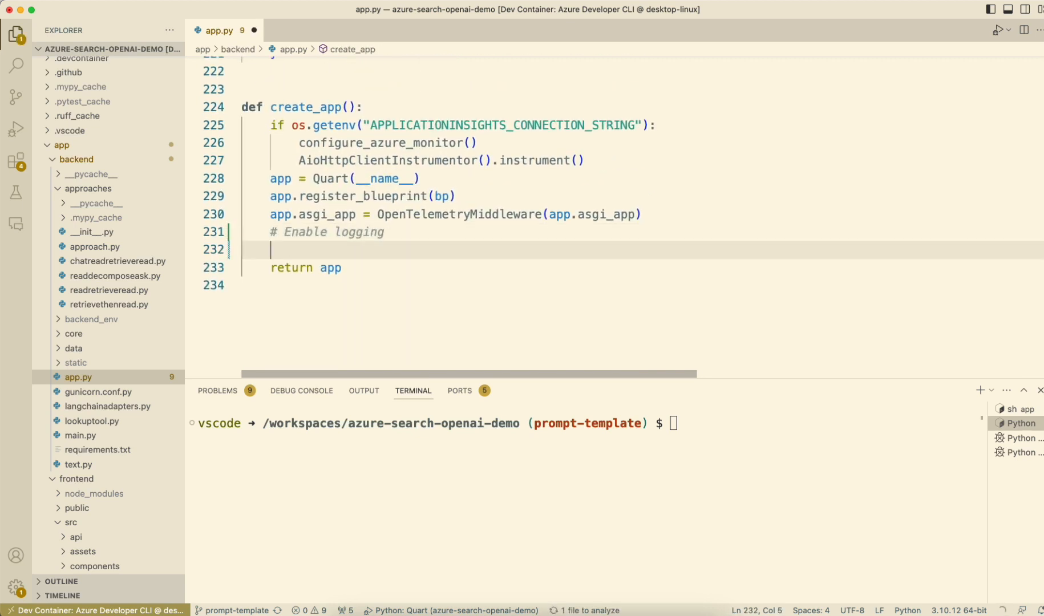
pyautogui.write('logging.basicConfig(level=logging.INFO)')
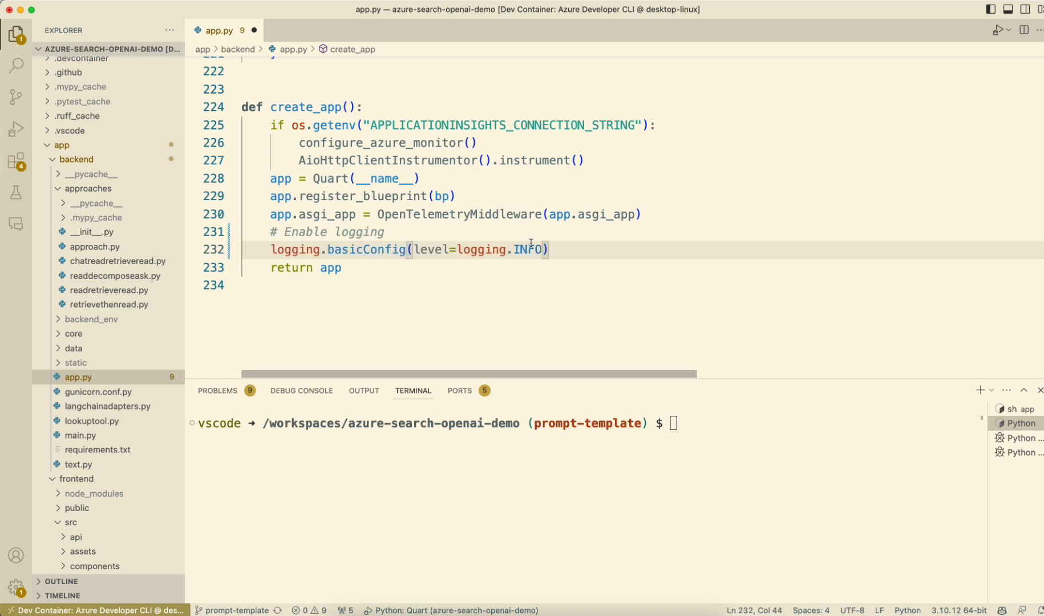
pyautogui.write('DEBUG')
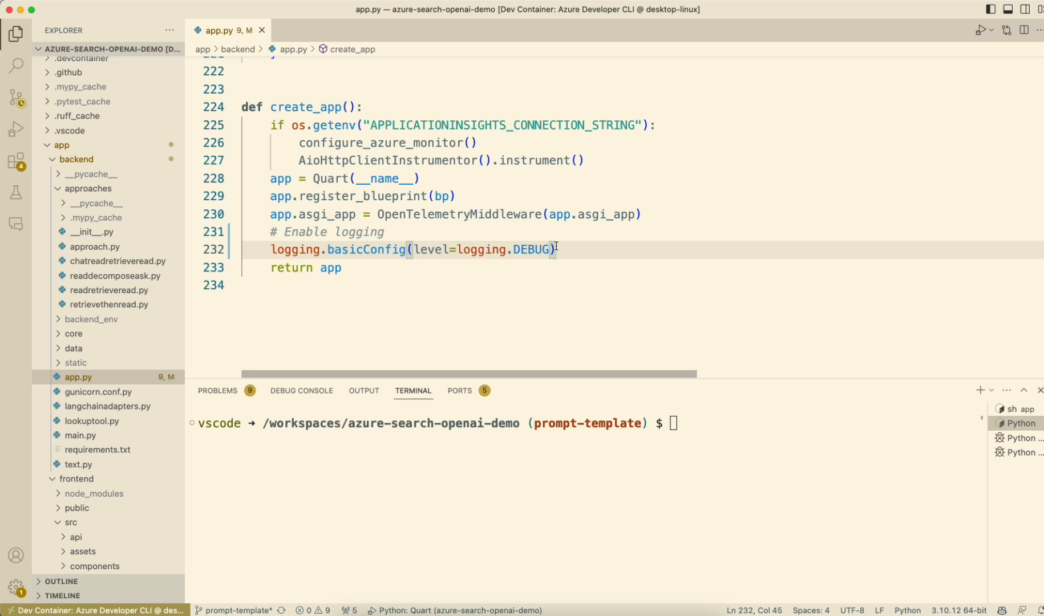
pyautogui.moveTo(562, 248)
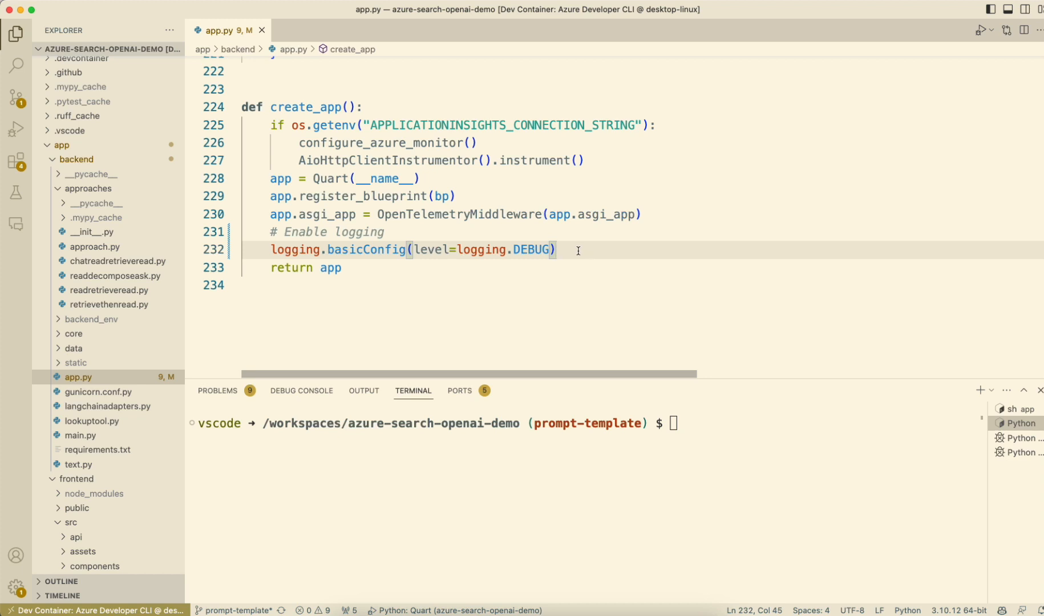
pyautogui.moveTo(422, 243)
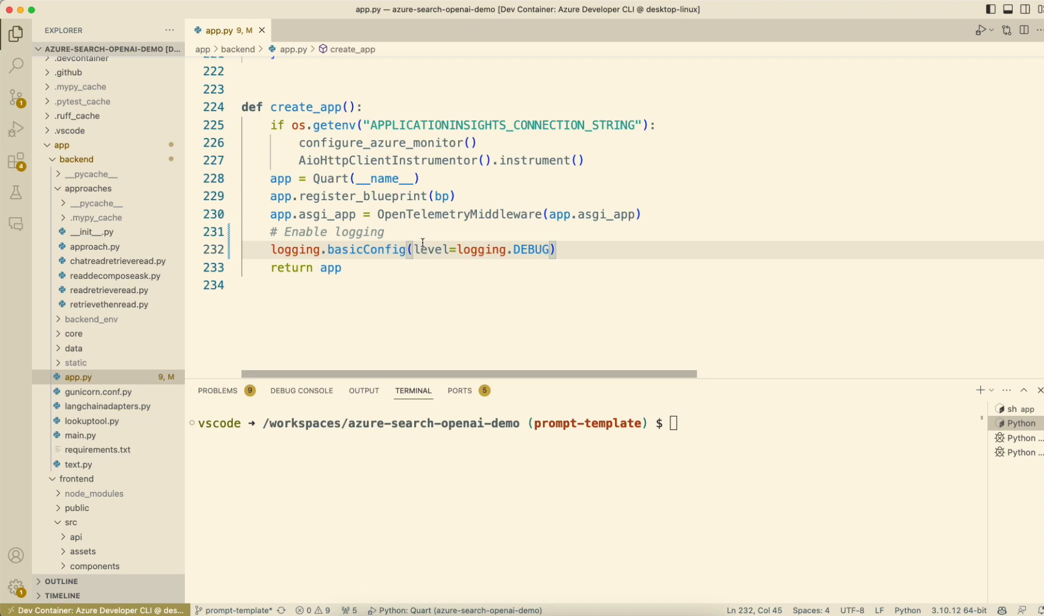
pyautogui.scroll(3)
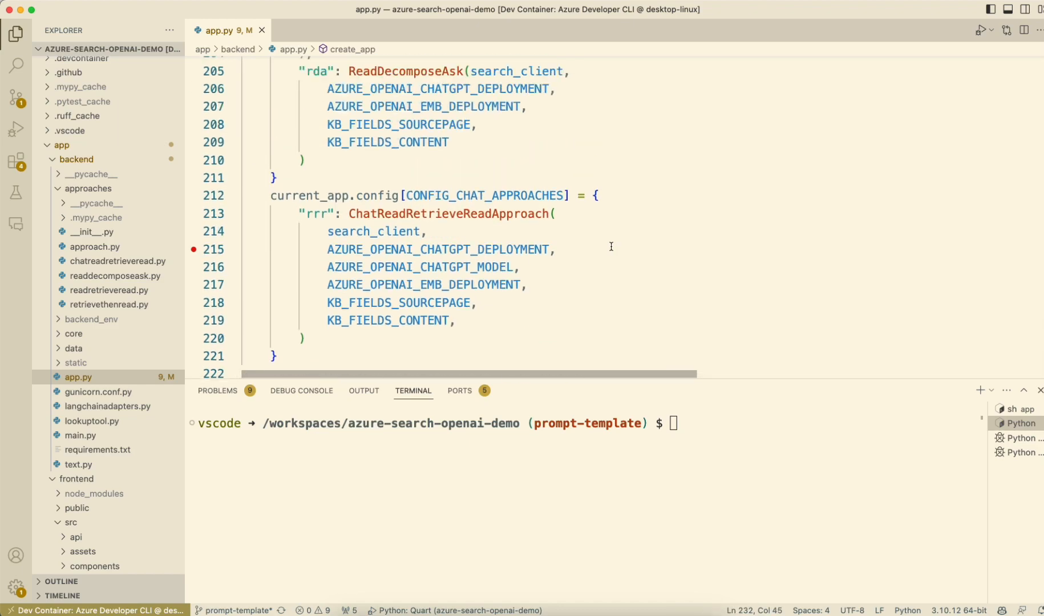
pyautogui.scroll(3)
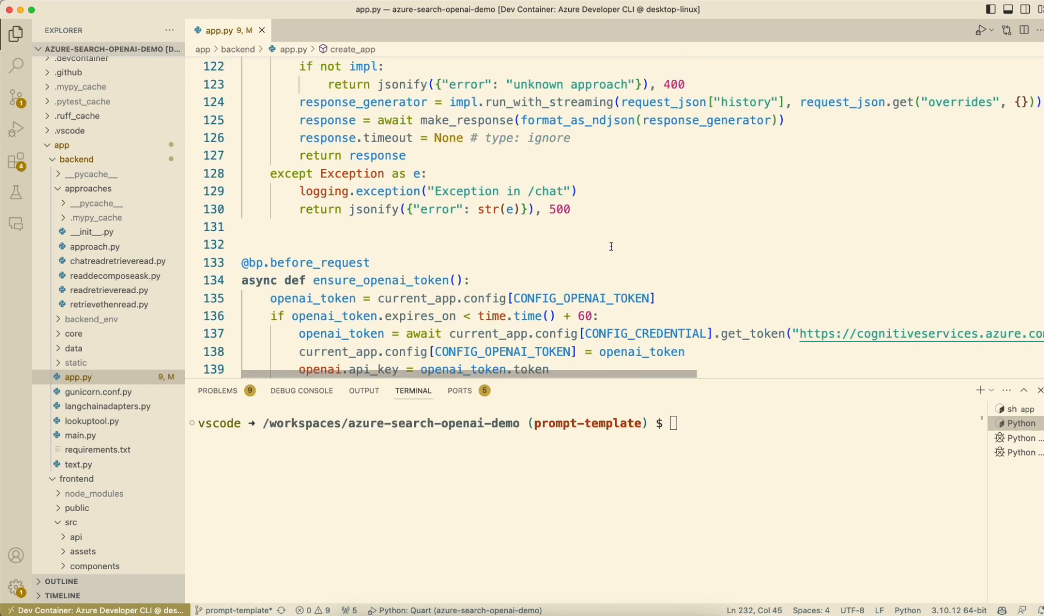
pyautogui.scroll(-3)
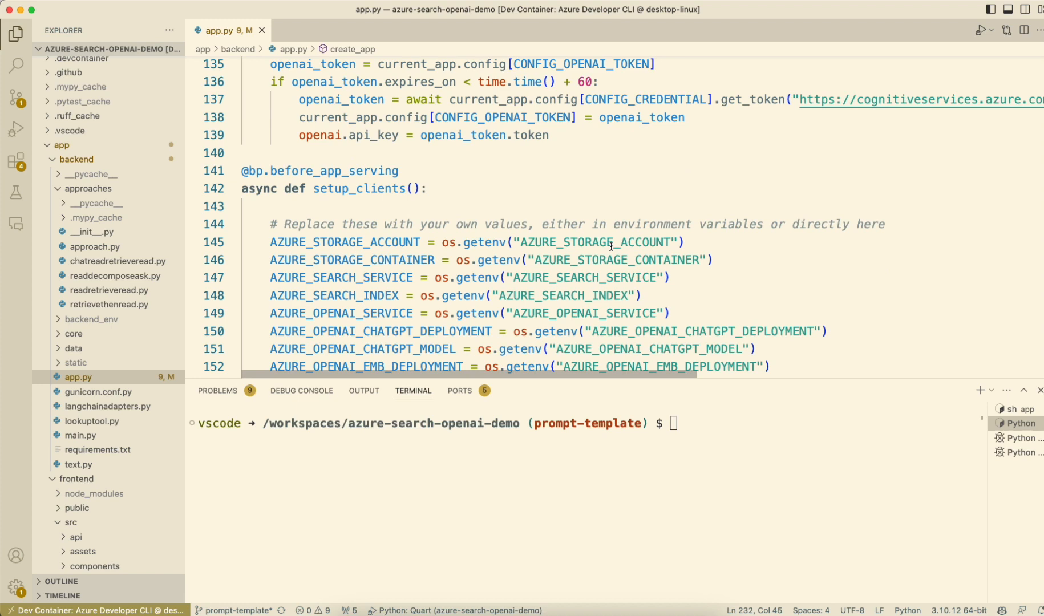
# Add current_app.logger.info("Setting up clients") at the top of setup_clients.
pyautogui.click(424, 225)
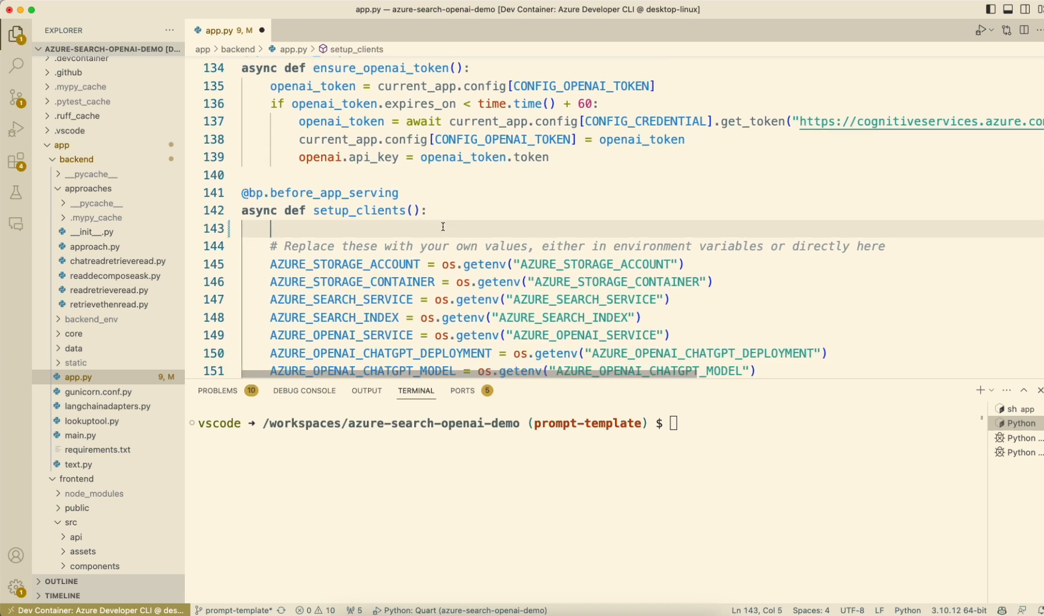
pyautogui.scroll(3)
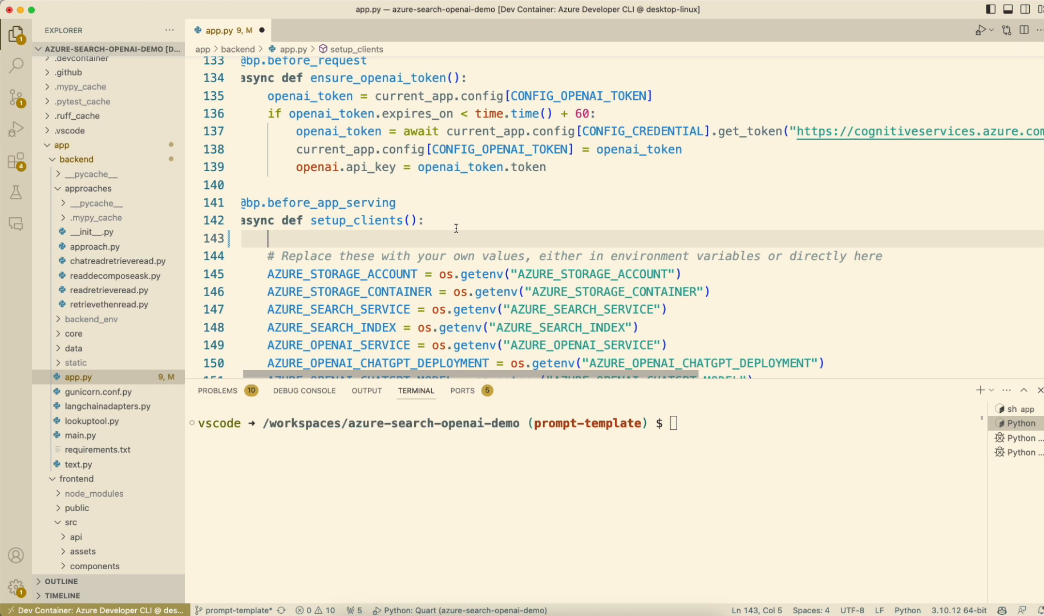
pyautogui.write('current_app.logger.info("Setting up clients')
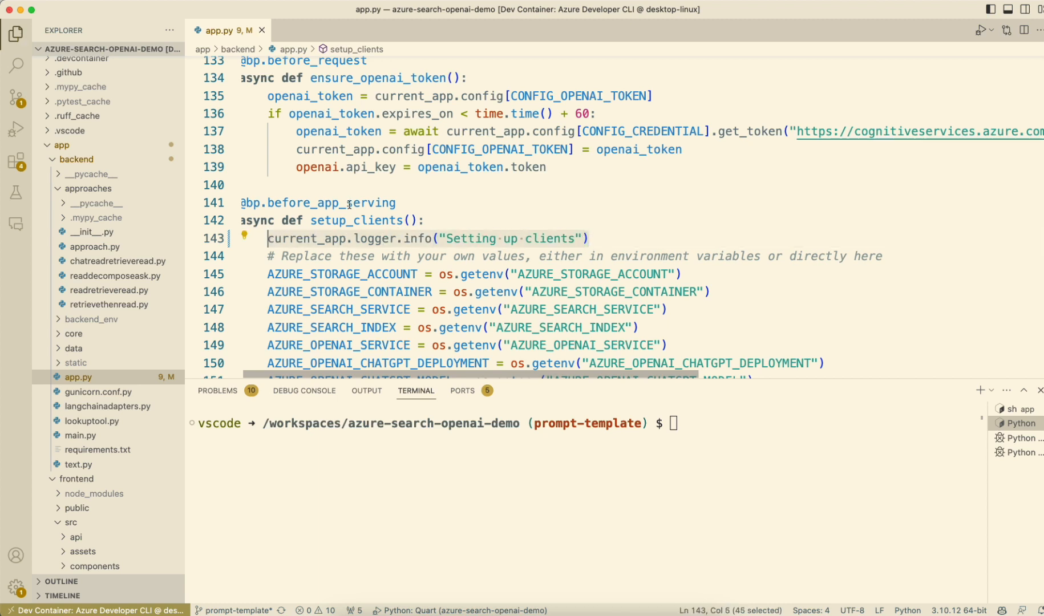
pyautogui.scroll(3)
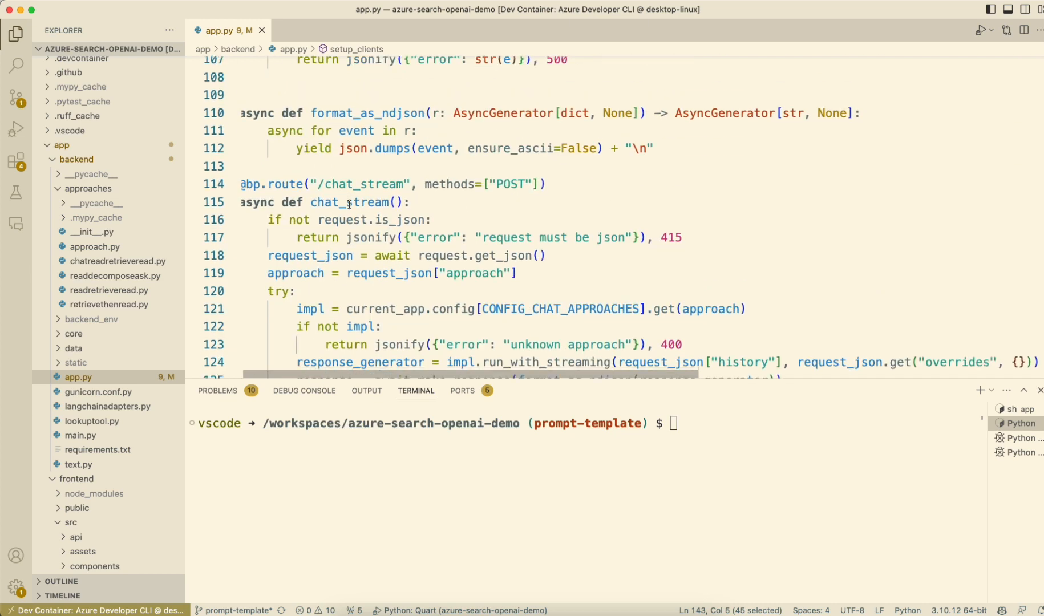
pyautogui.scroll(-3)
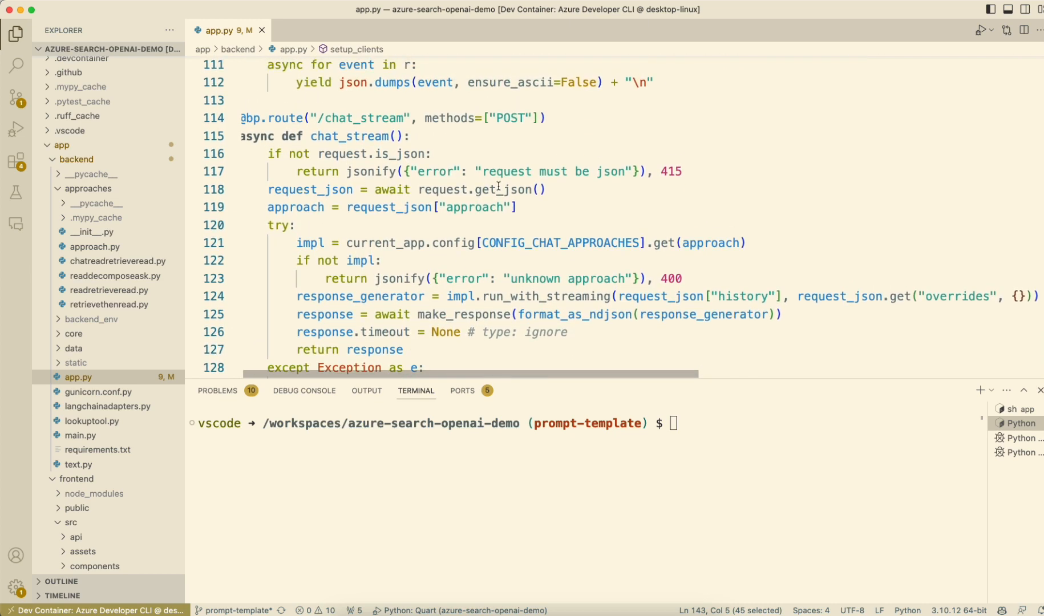
pyautogui.click(413, 135)
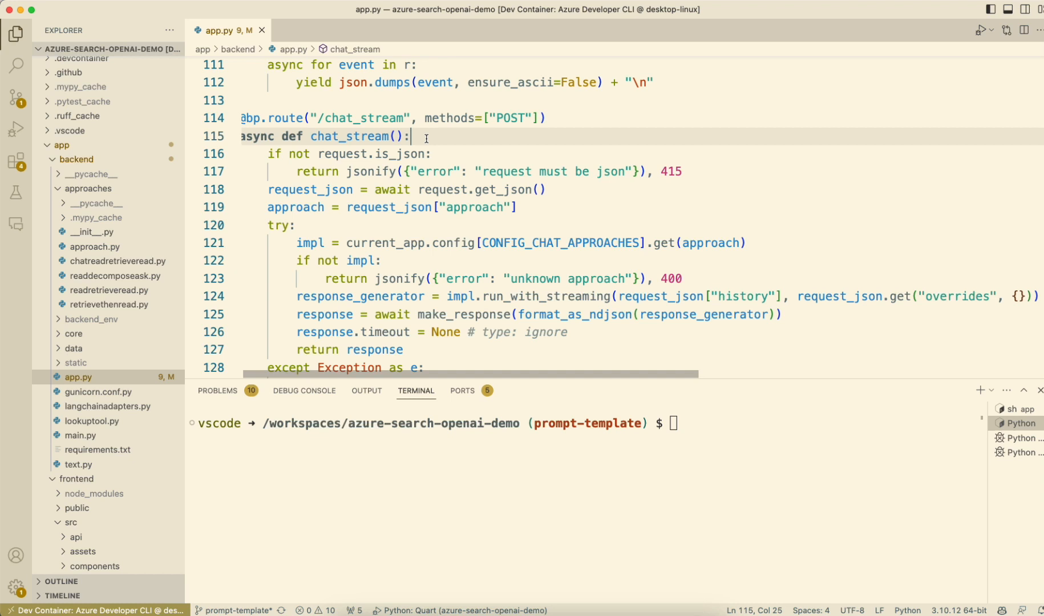
pyautogui.write('current_app.logger.info("Setting up clients")')
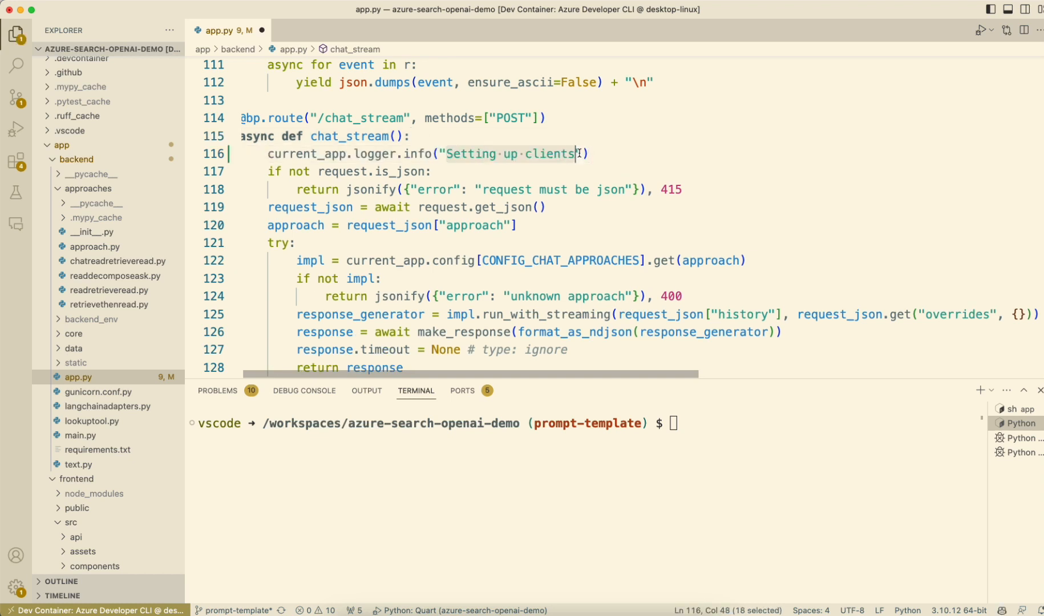
# Log 'Received /chat_stream request' and 'Received /chat request' at the top of chat_stream and chat.
pyautogui.write('Received /chat_stream request')
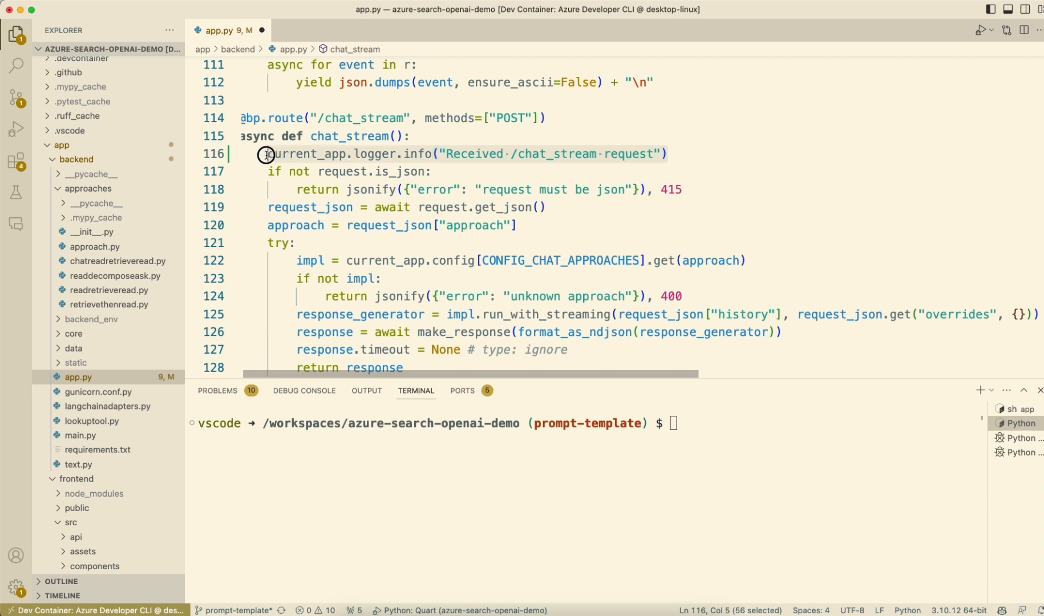
pyautogui.scroll(3)
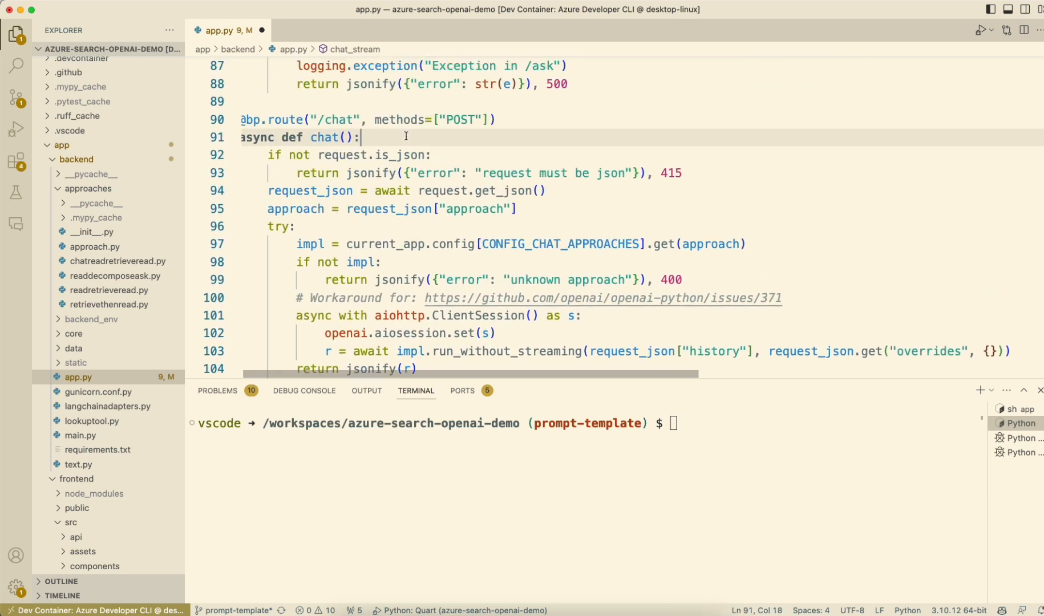
pyautogui.write('current_app.logger.info("Received /chat request")')
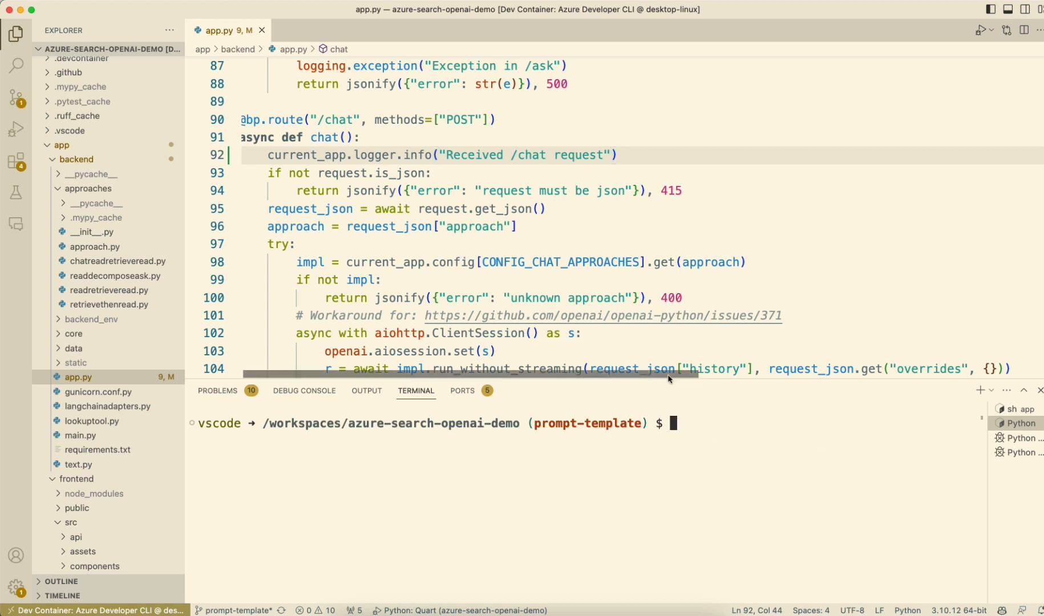
# Run python3 -m pytest in the terminal: 33 tests passed with 62% coverage.
pyautogui.write('python3 m')
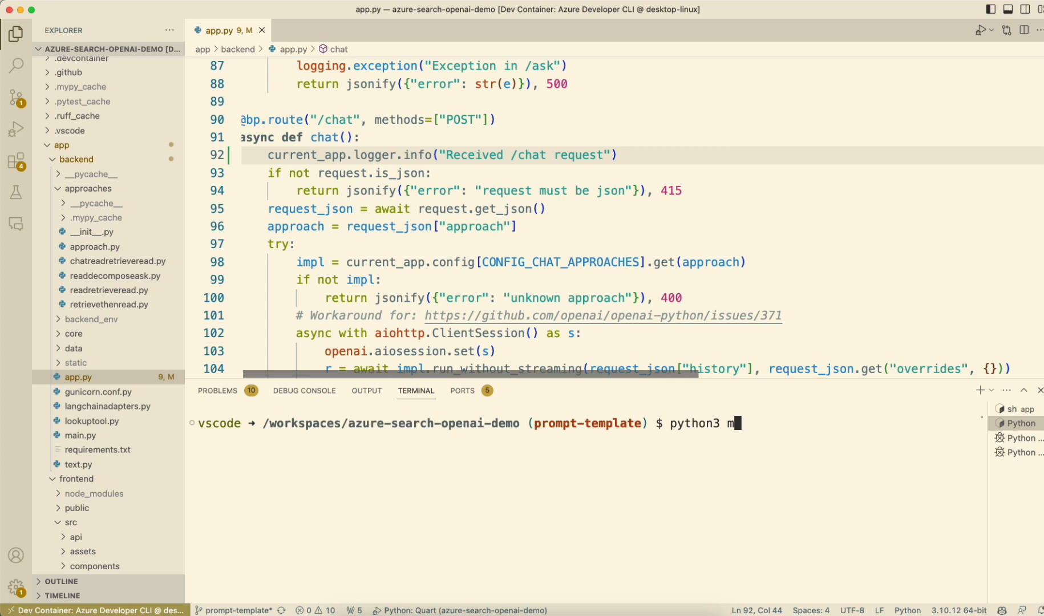
pyautogui.write('-m pytest')
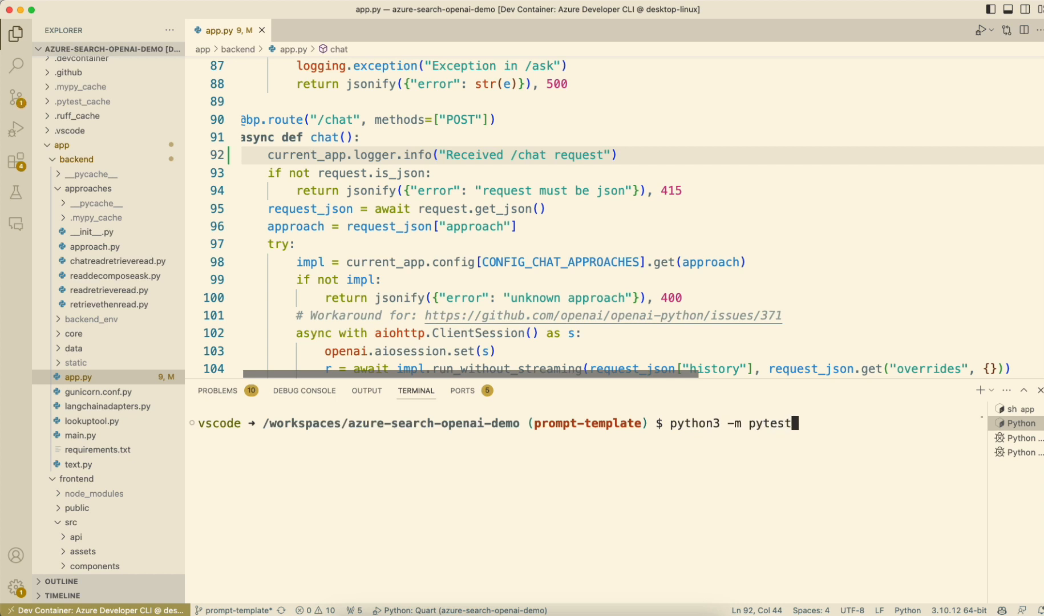
pyautogui.press('Return')
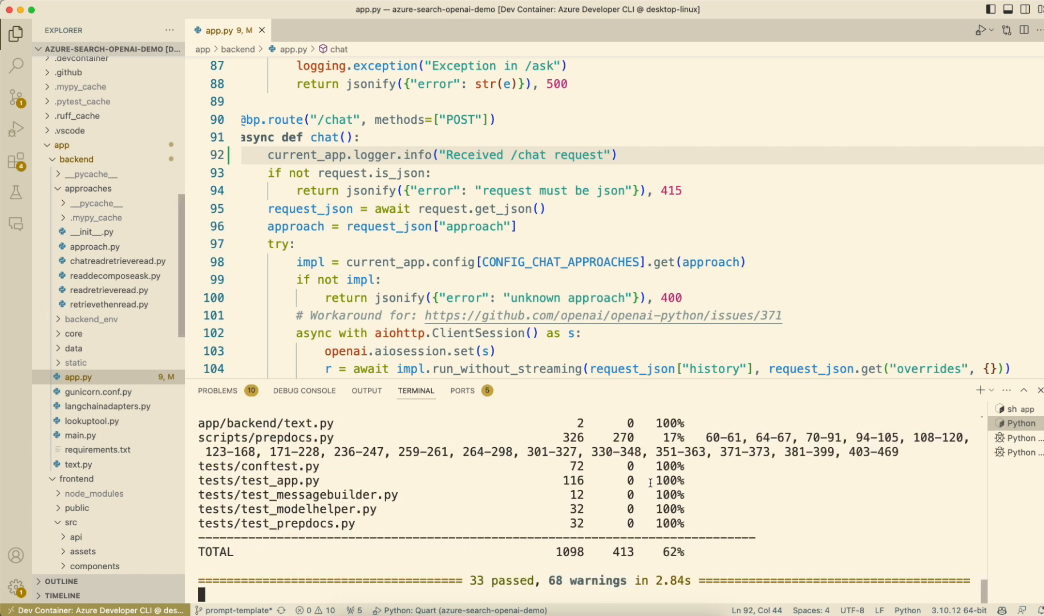
pyautogui.write('a')
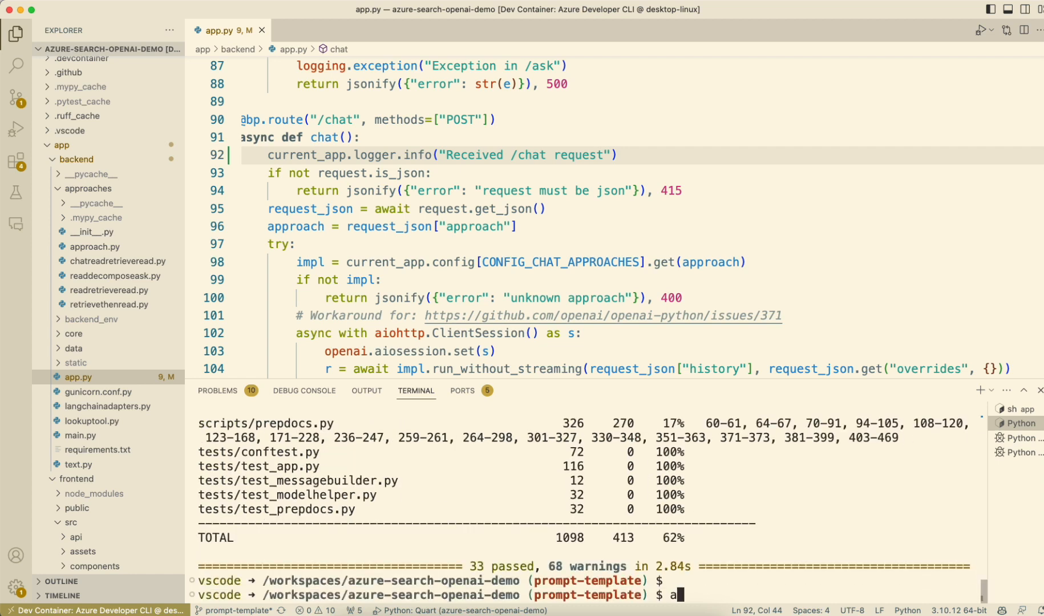
# Run azd env list to check the environment, then start azd deploy.
pyautogui.write('zd')
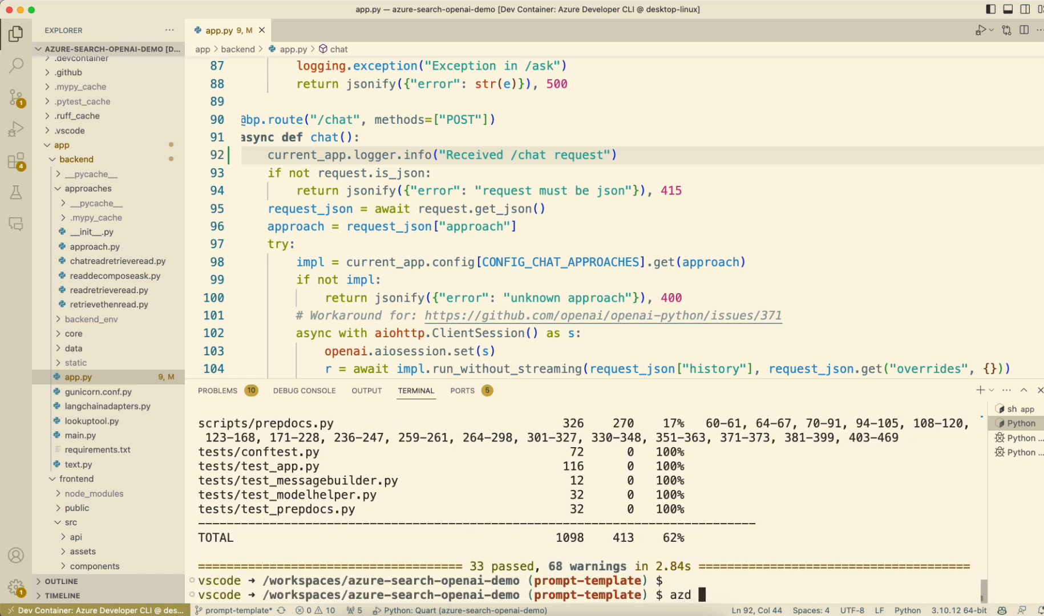
pyautogui.write('e')
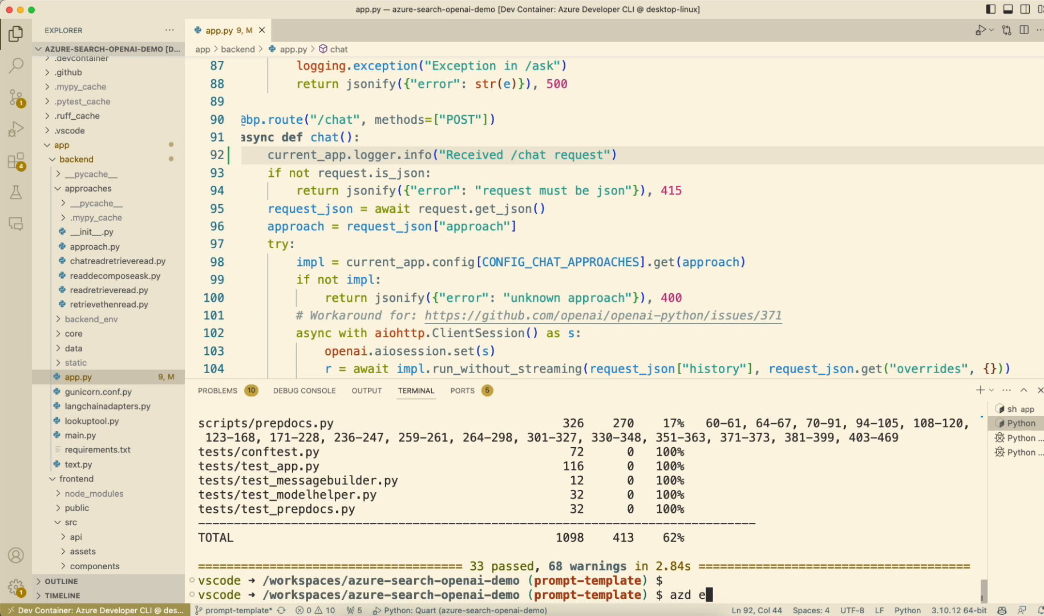
pyautogui.press('Return')
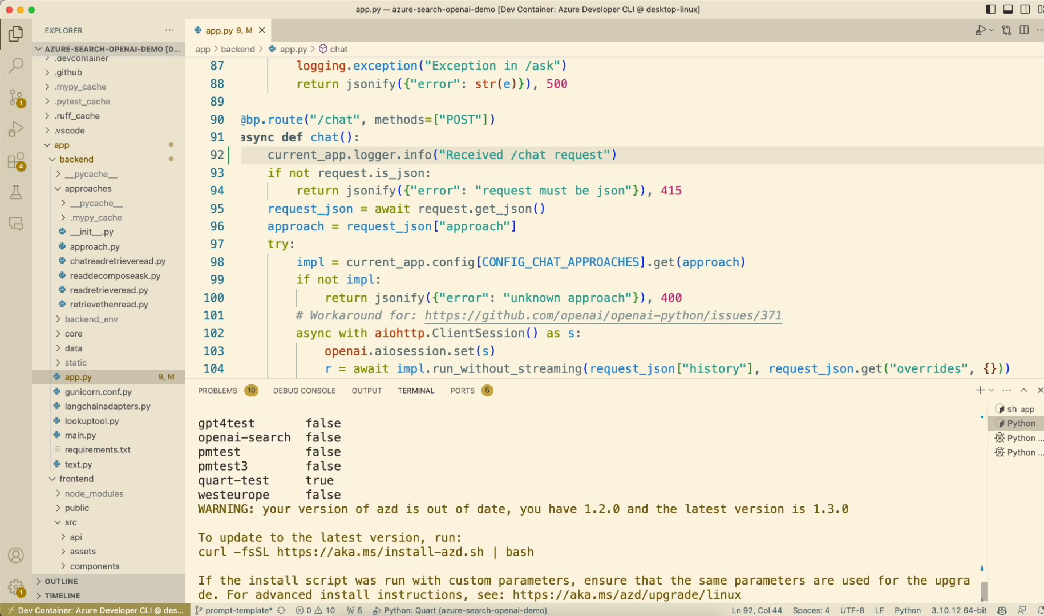
pyautogui.scroll(-3)
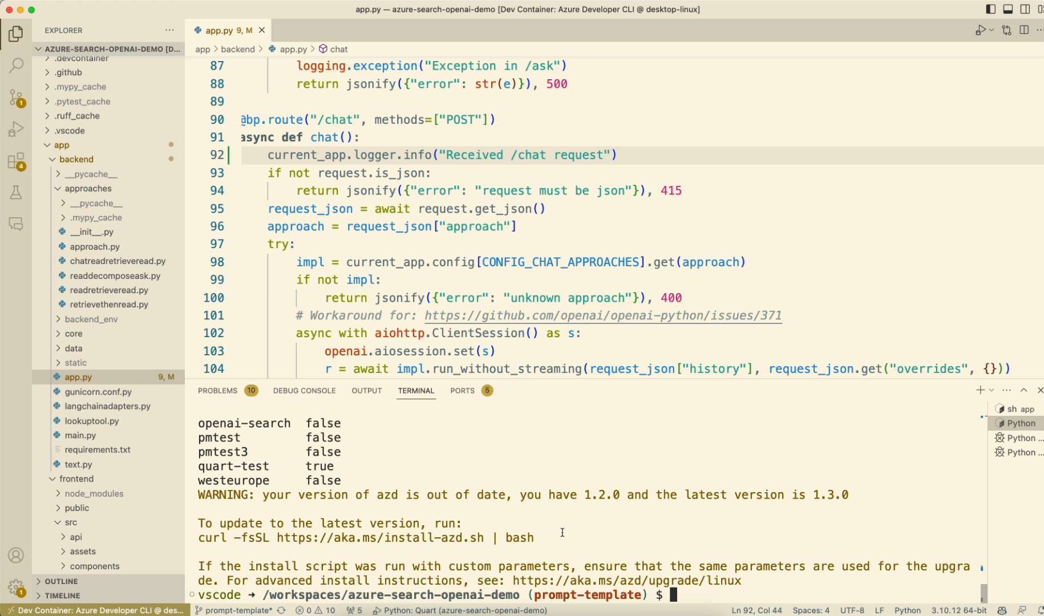
pyautogui.write('azd deploy')
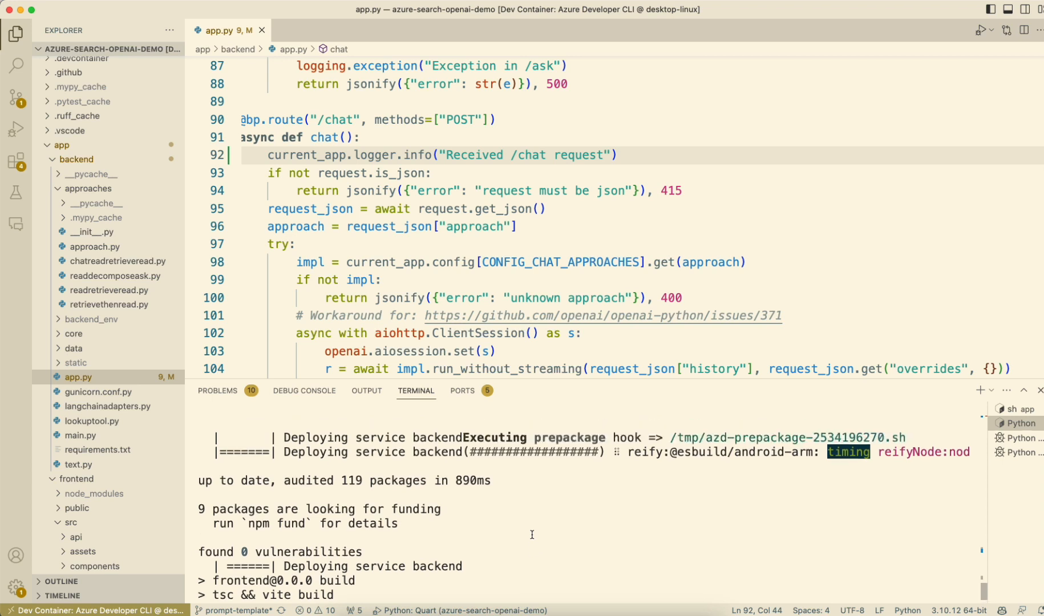
# Watch the frontend build output and inspect the built files in the backend static folder.
pyautogui.scroll(-3)
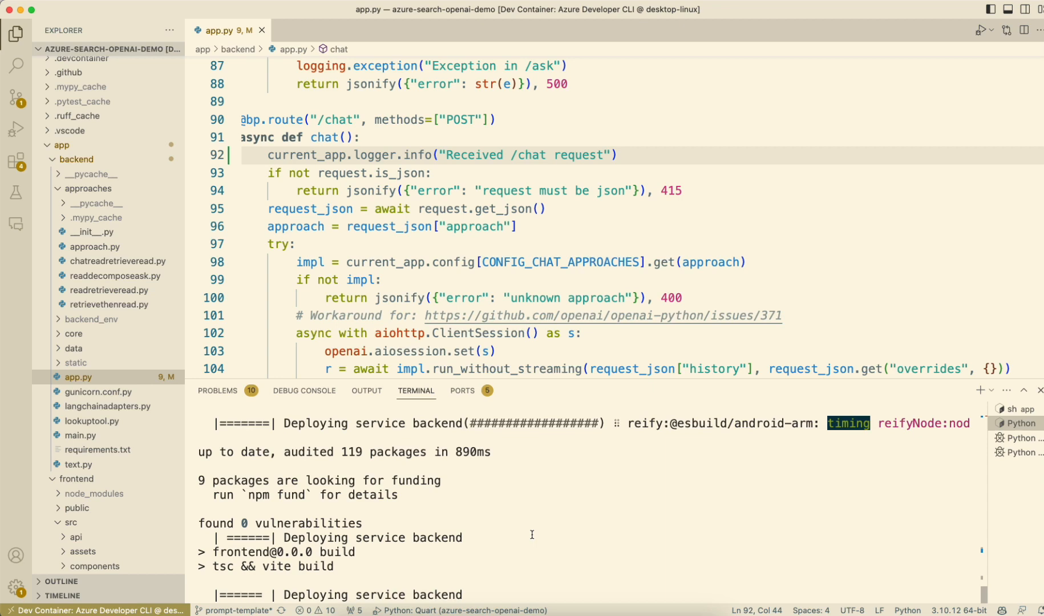
pyautogui.scroll(-3)
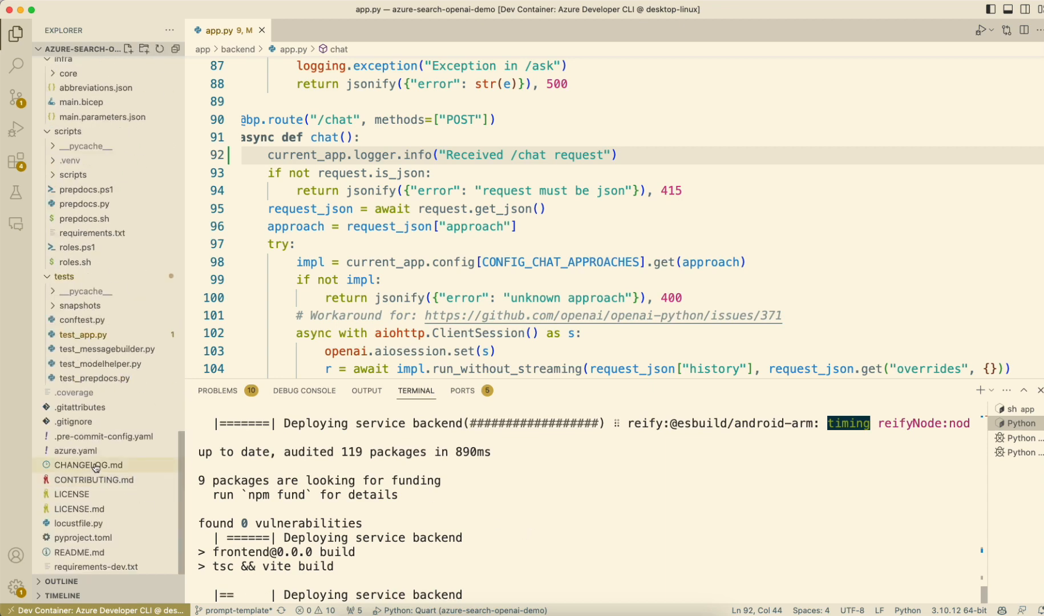
pyautogui.scroll(3)
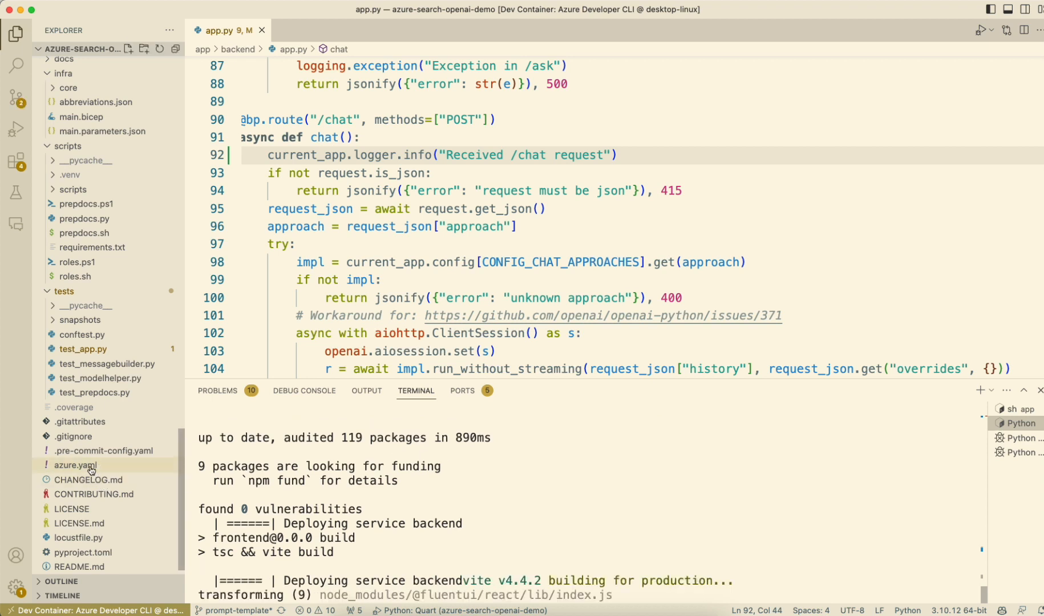
pyautogui.scroll(-3)
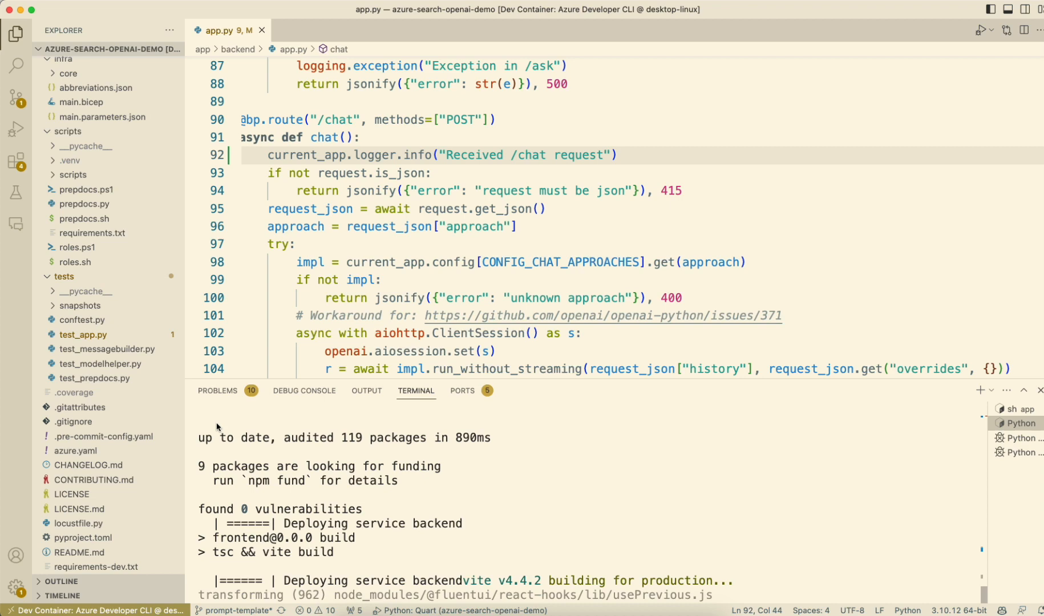
pyautogui.scroll(-3)
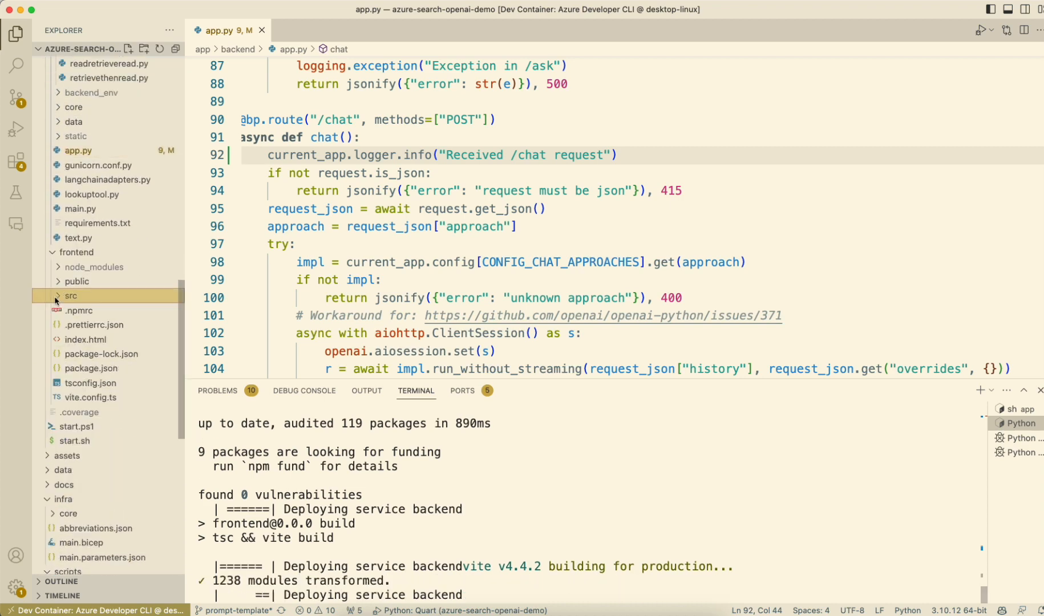
pyautogui.scroll(3)
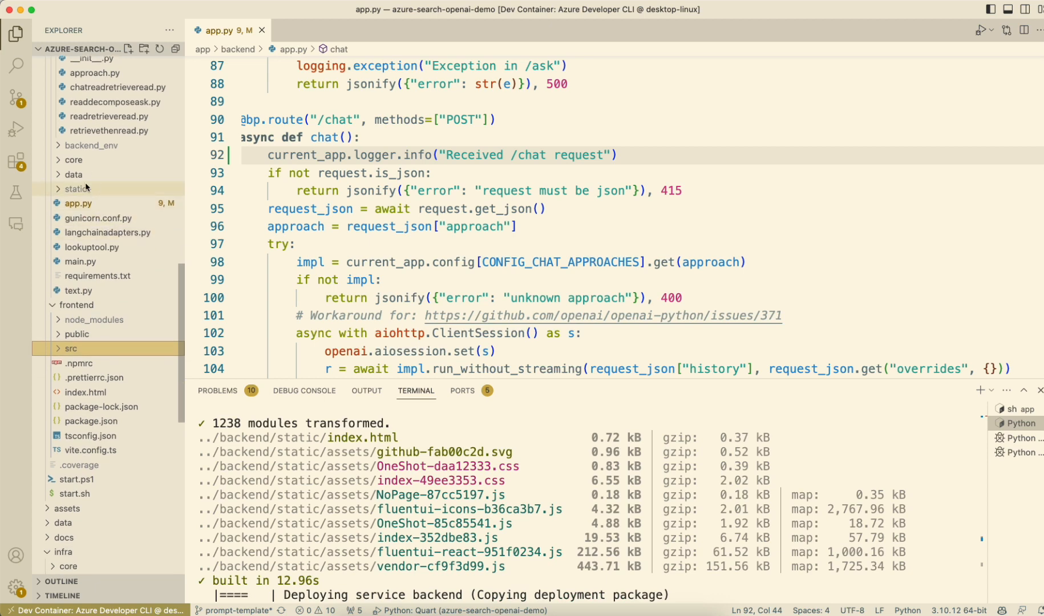
pyautogui.click(77, 188)
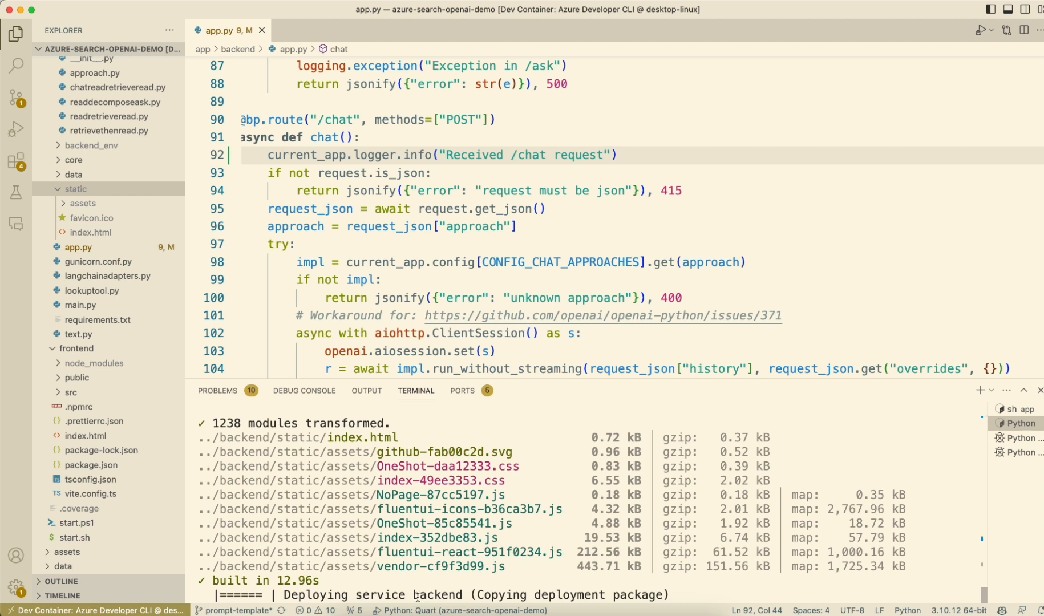
pyautogui.scroll(-3)
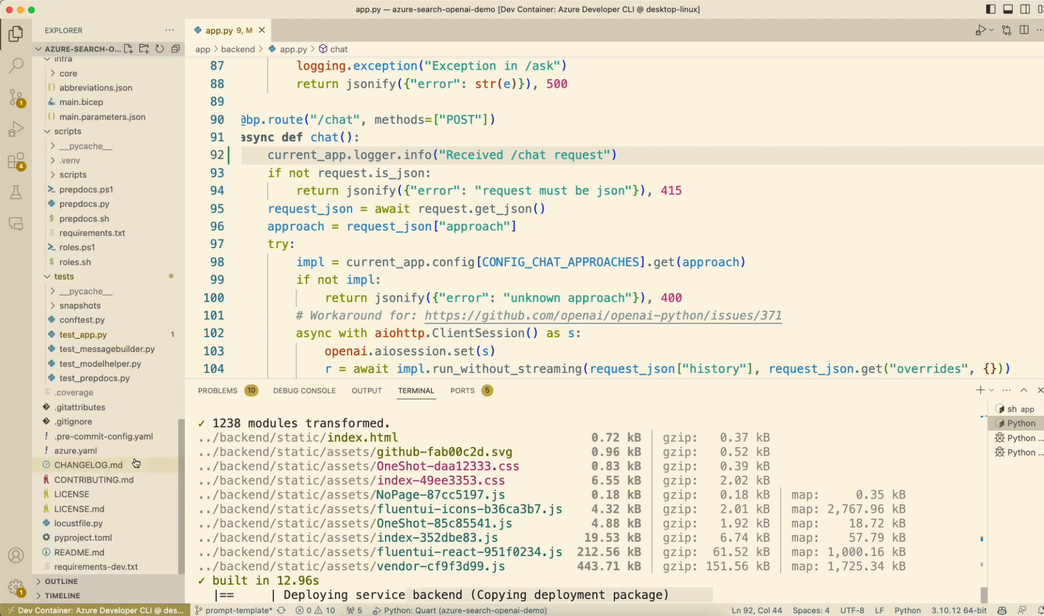
# Review azure.yaml's backend service hosted on appservice, then switch to the portal tab.
pyautogui.click(74, 435)
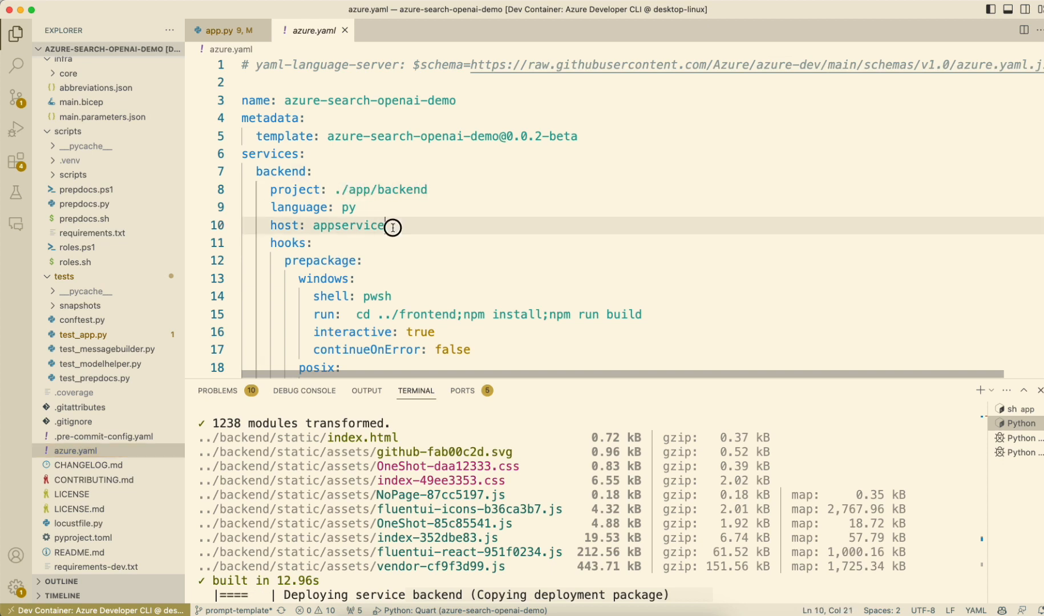
pyautogui.doubleClick(345, 224)
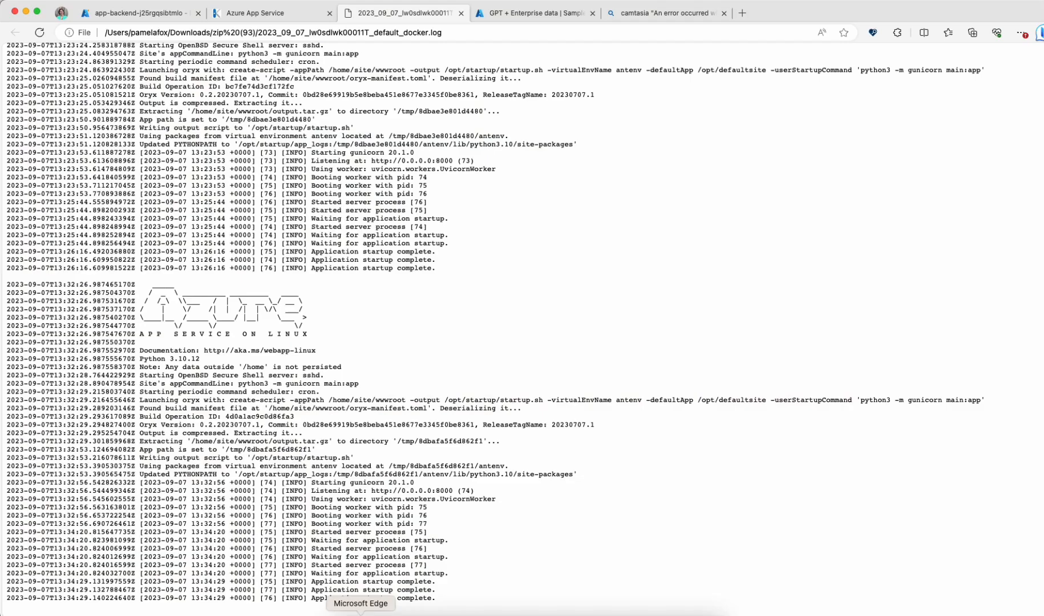
pyautogui.click(138, 12)
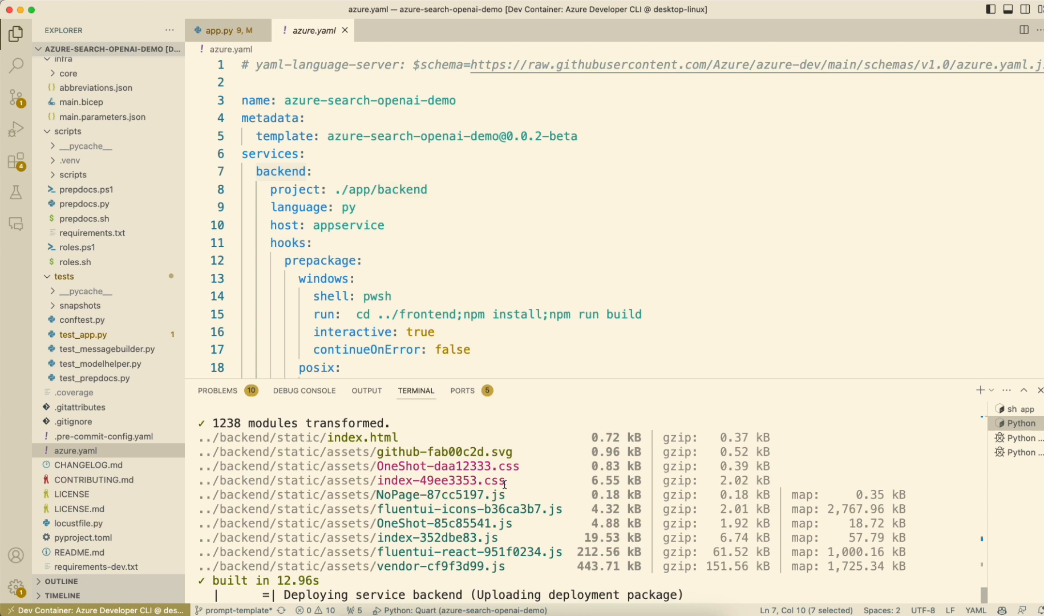
pyautogui.moveTo(508, 391)
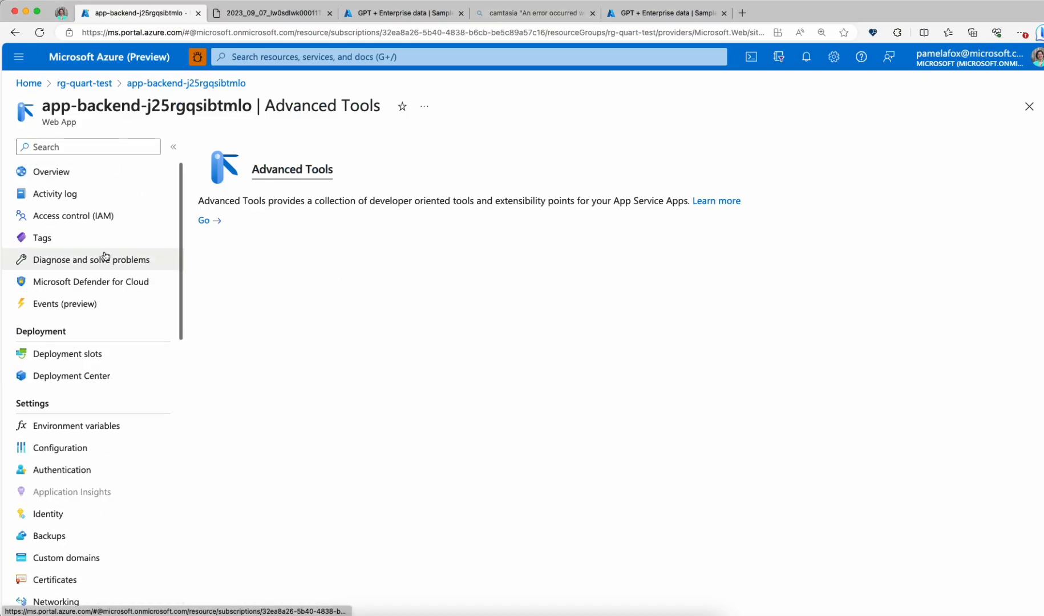
# View Deployment Center logs and inspect commit 41caffd's push deployment marked Success (Active).
pyautogui.click(70, 376)
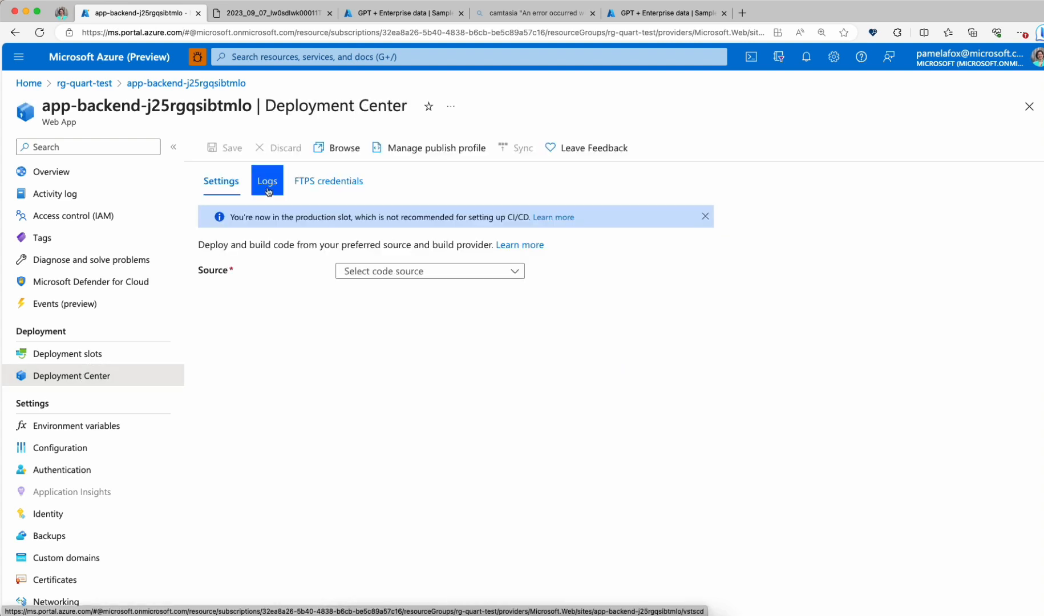
pyautogui.click(266, 180)
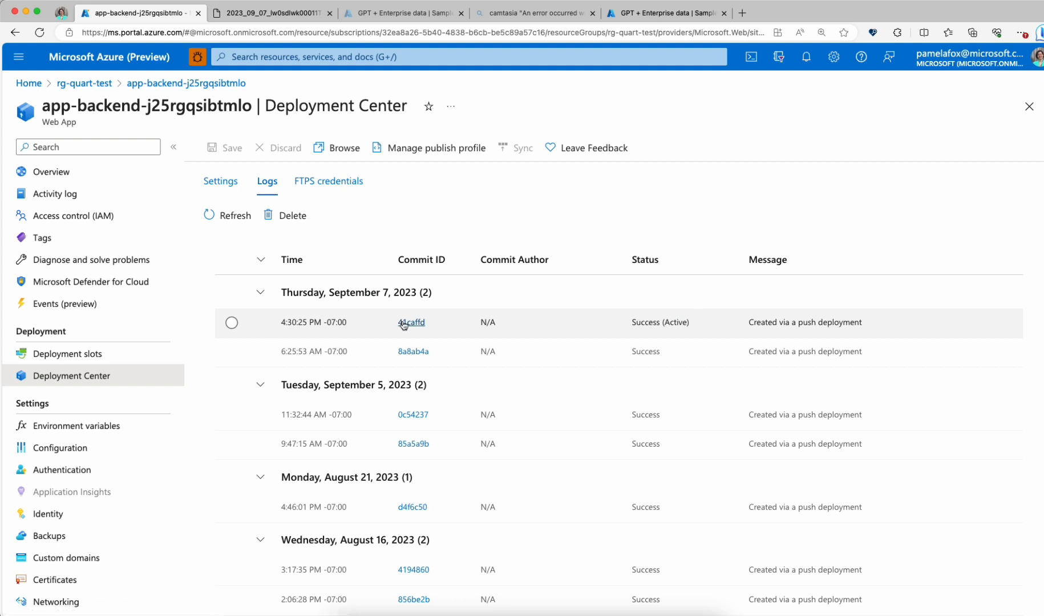
pyautogui.click(412, 322)
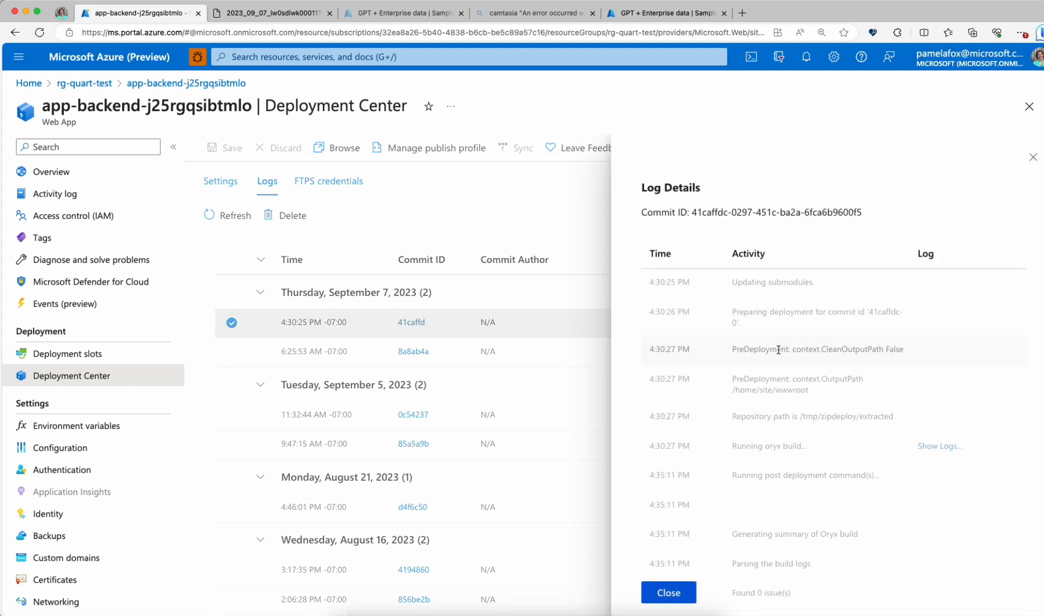
pyautogui.scroll(-3)
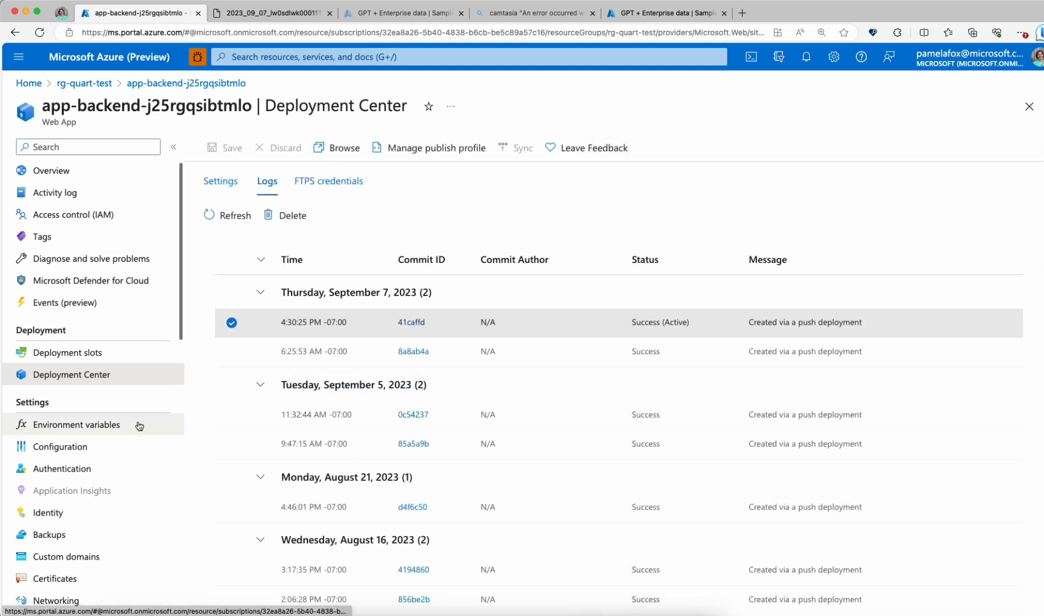
pyautogui.scroll(-3)
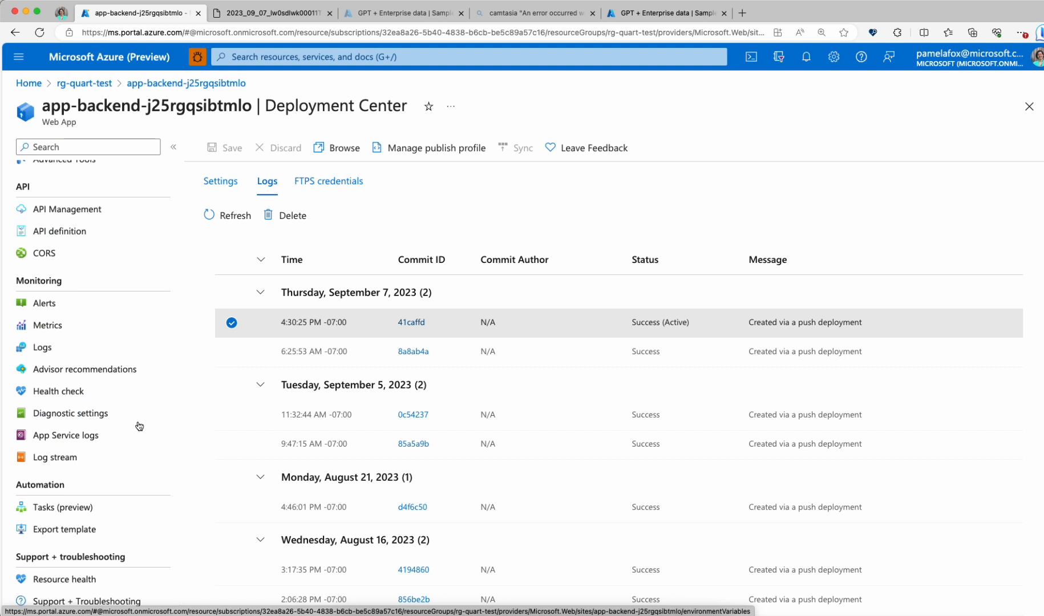
pyautogui.scroll(3)
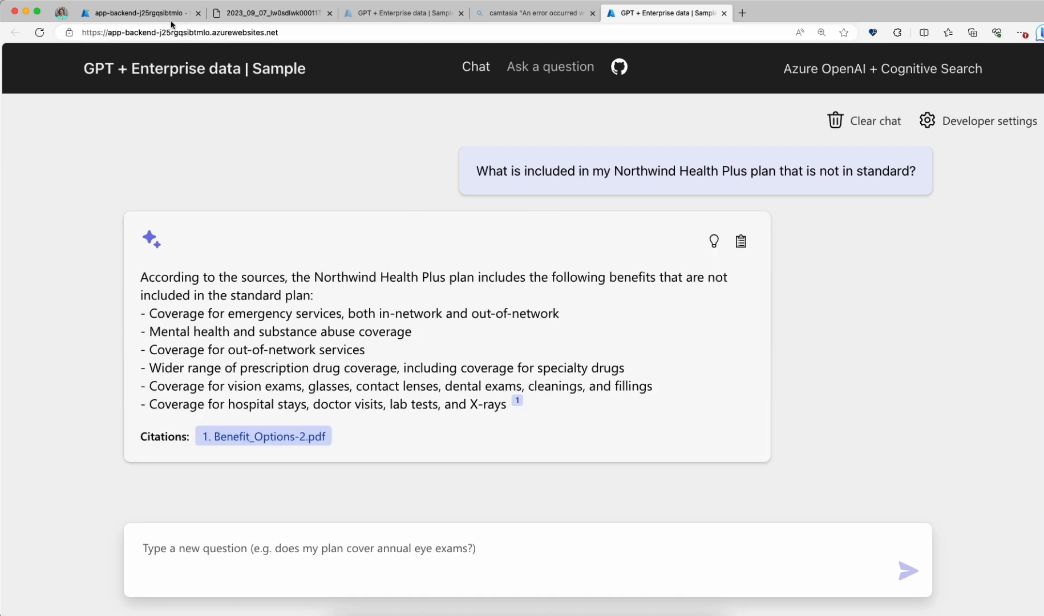
pyautogui.click(138, 13)
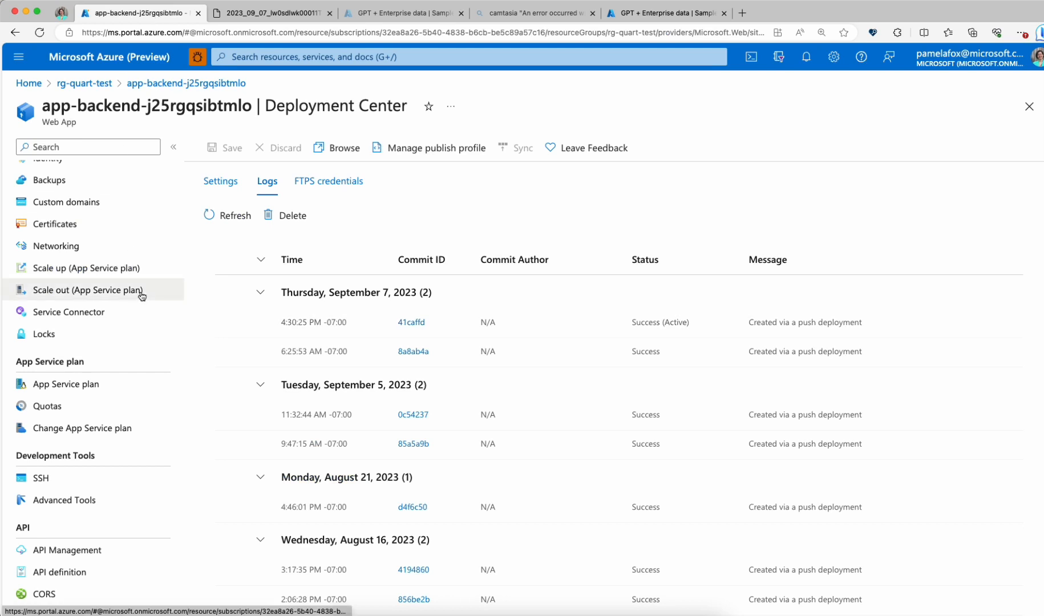
# Launch the web app's Kudu site from Advanced Tools in the Azure Portal.
pyautogui.scroll(-3)
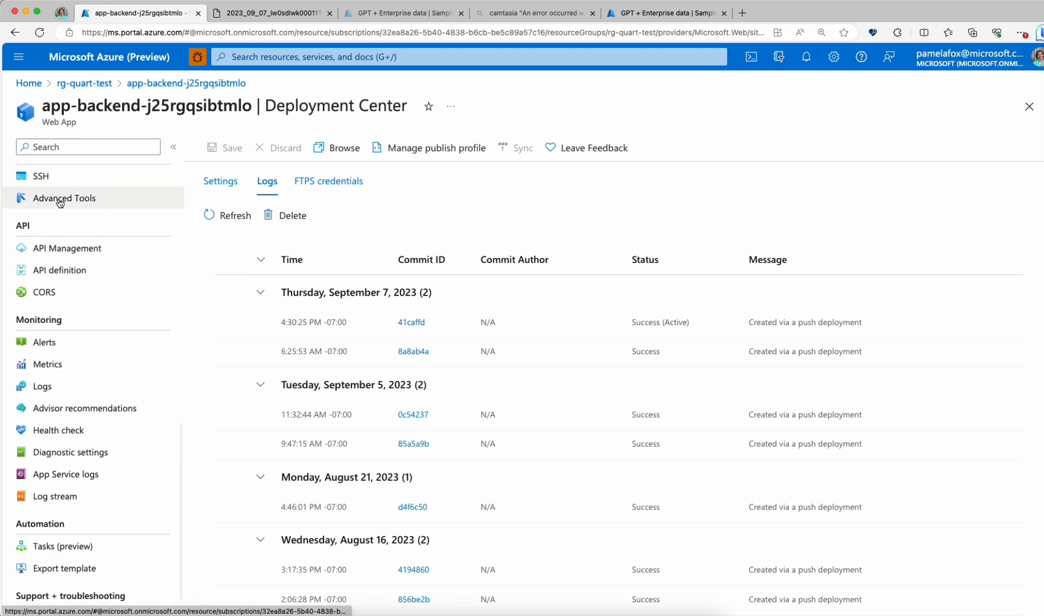
pyautogui.click(64, 198)
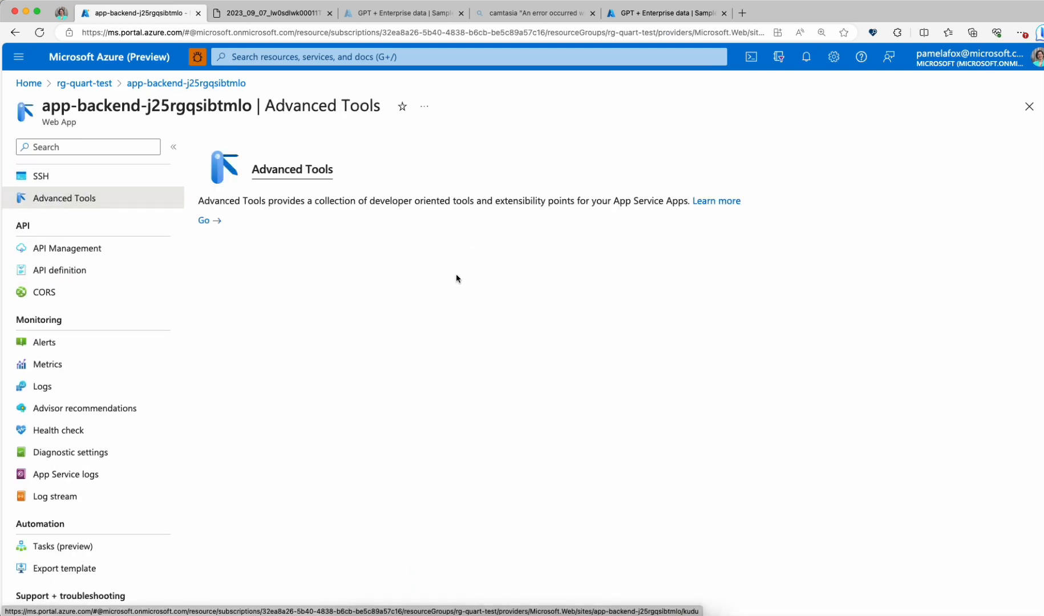
pyautogui.click(204, 220)
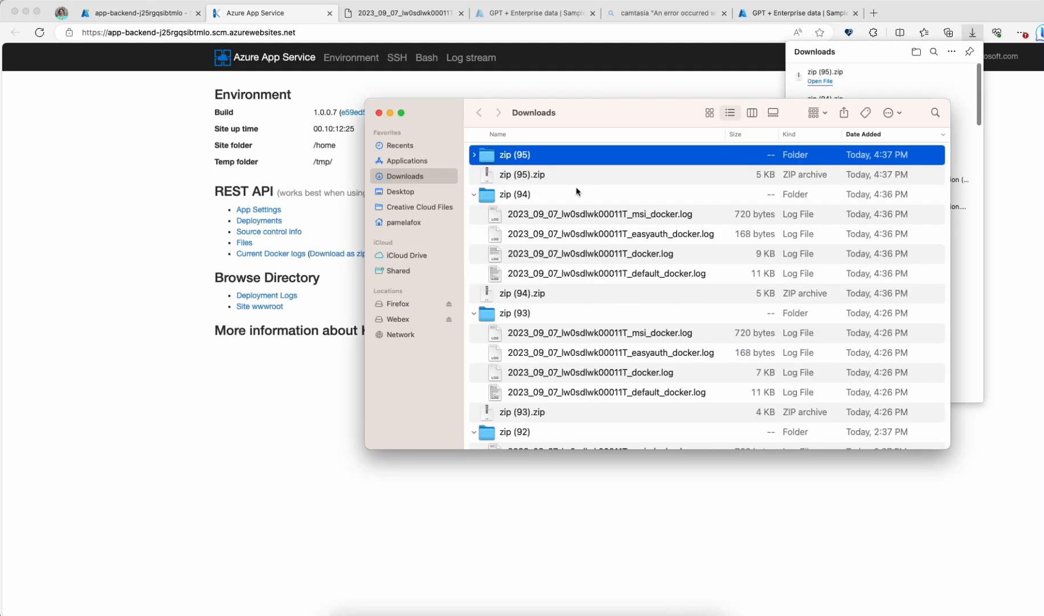
# Expand the downloaded Docker logs zip (95) and view its default_docker.log in the browser.
pyautogui.click(473, 154)
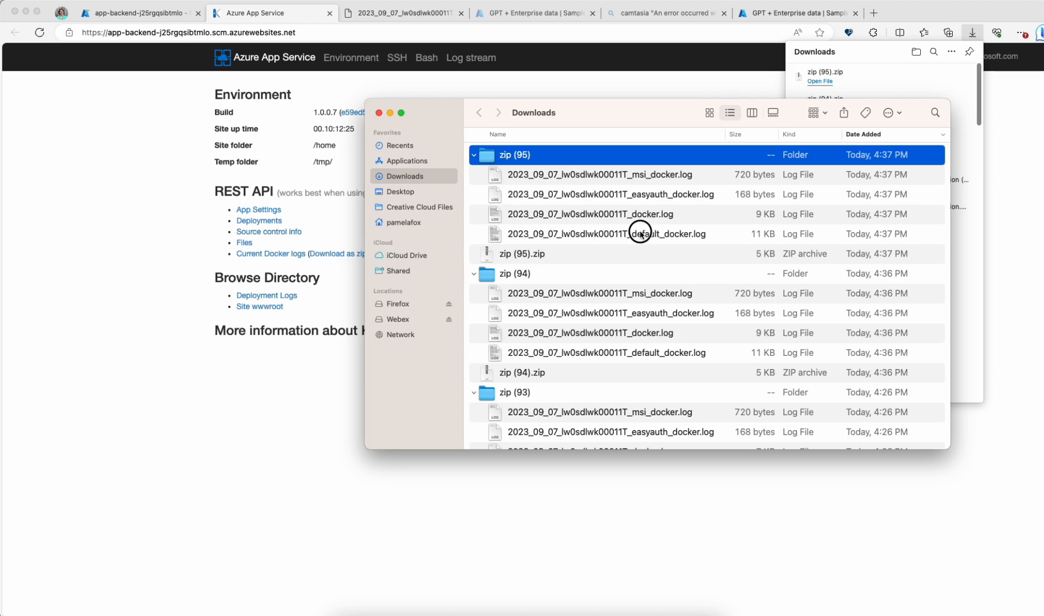
pyautogui.doubleClick(607, 234)
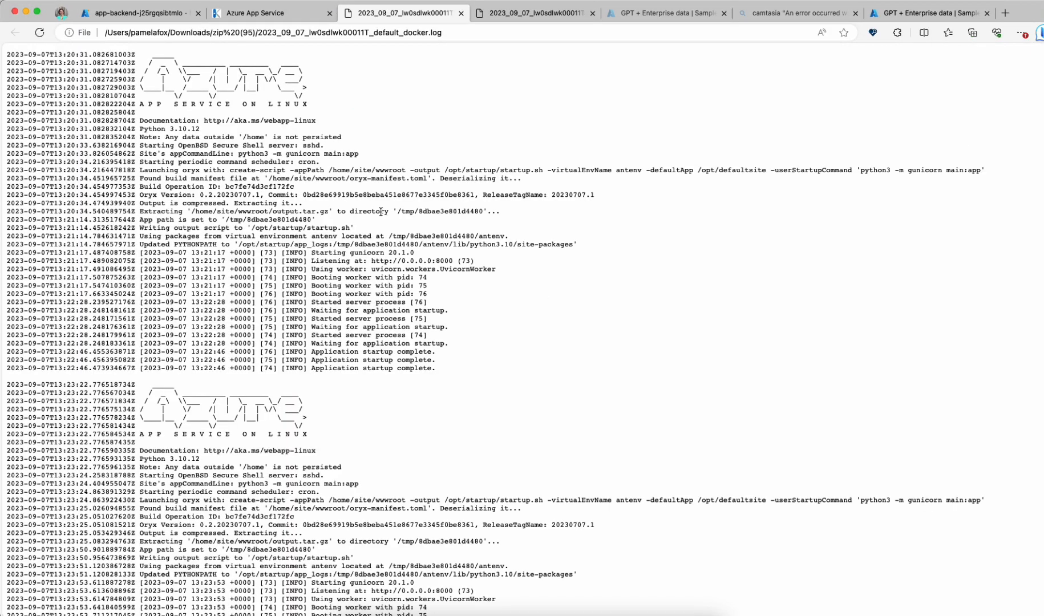
pyautogui.scroll(-3)
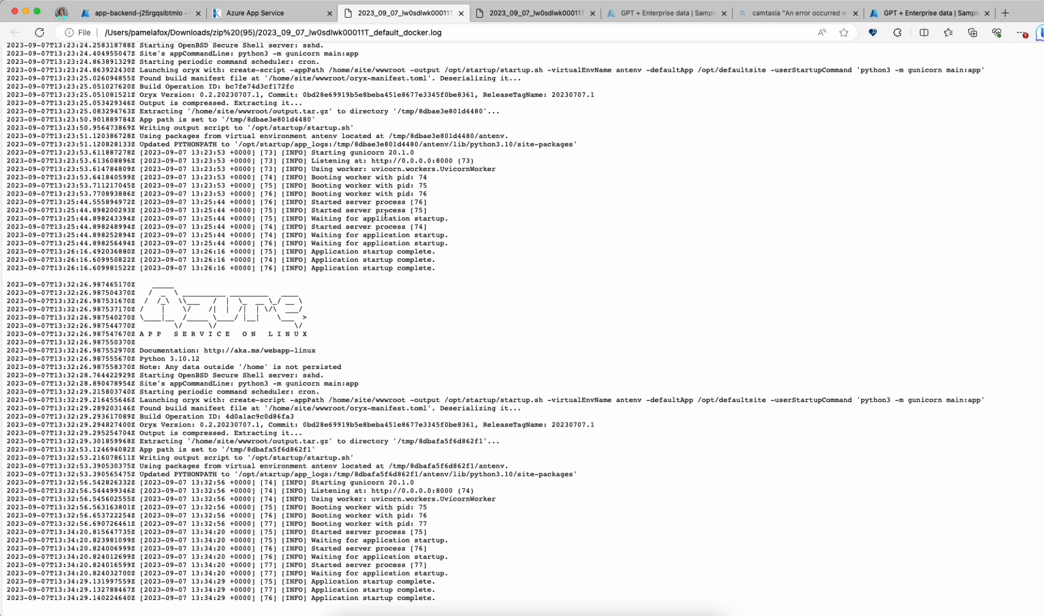
pyautogui.moveTo(536, 244)
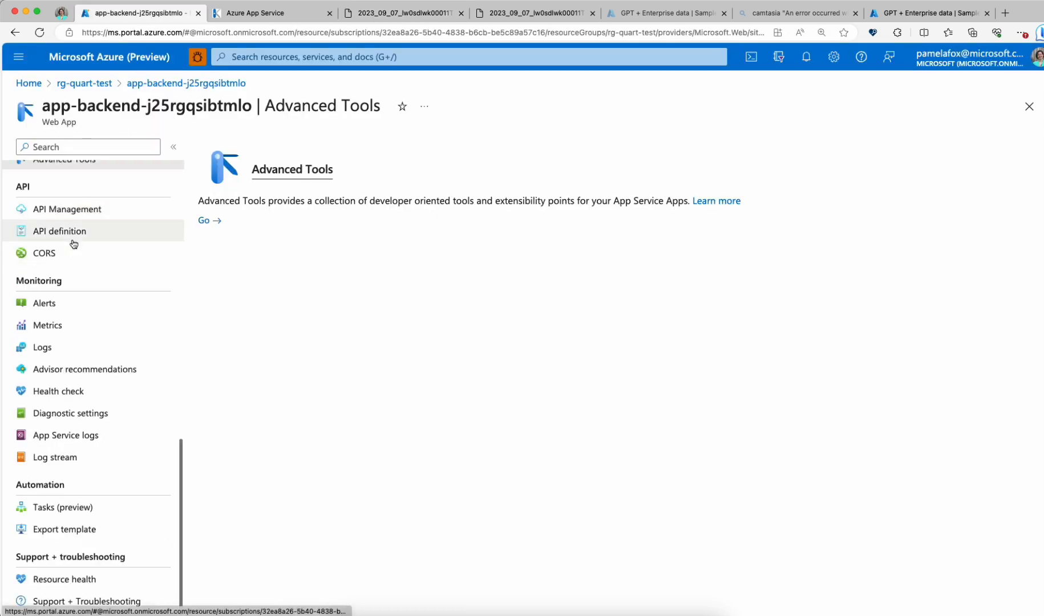
# Start the web app's live Log stream in the Azure Portal and review its output.
pyautogui.click(54, 456)
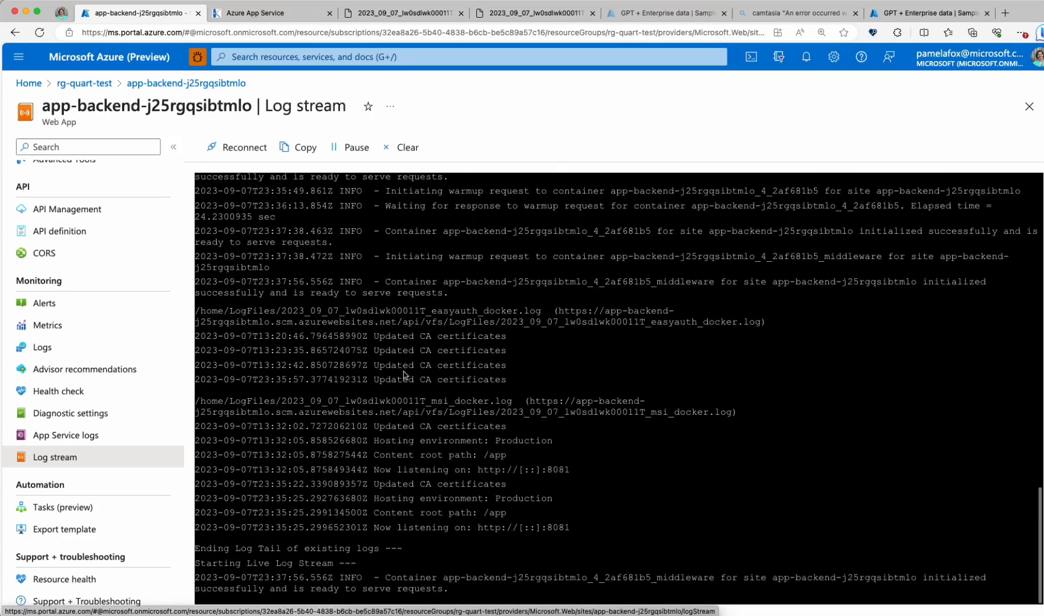
pyautogui.moveTo(432, 384)
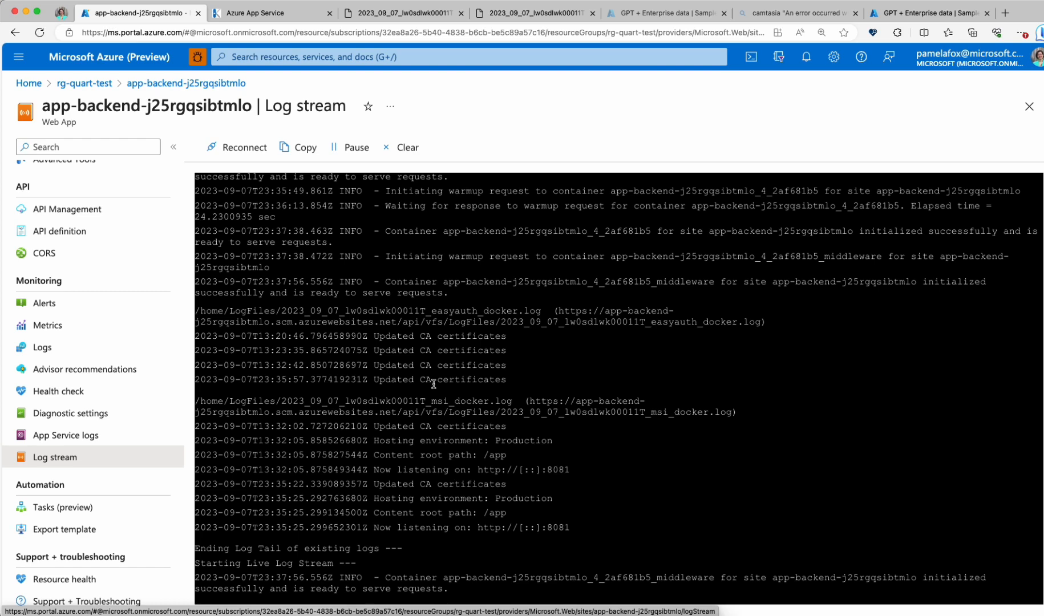
pyautogui.scroll(3)
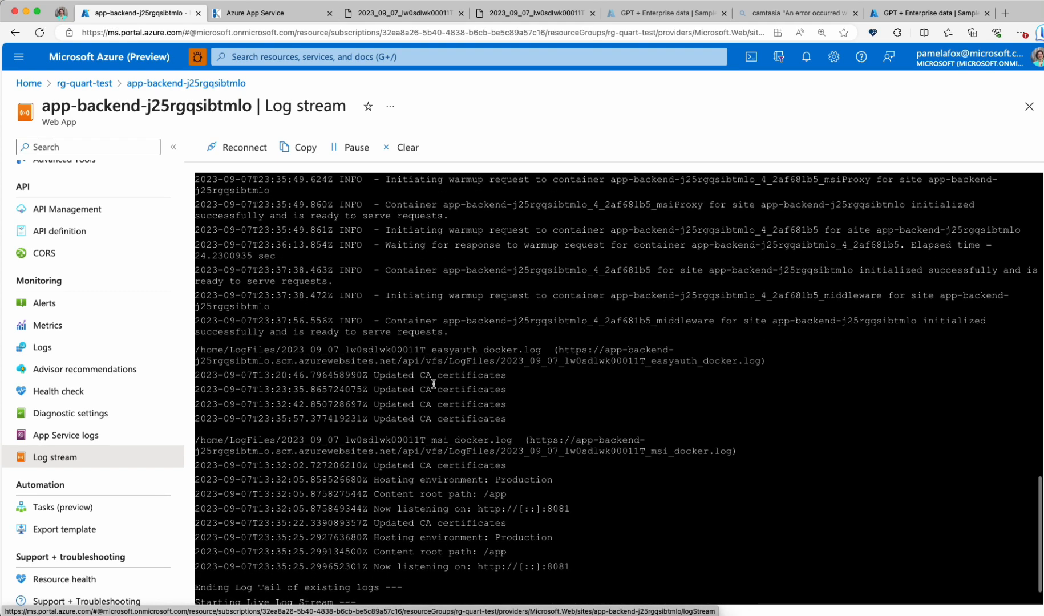
pyautogui.scroll(-3)
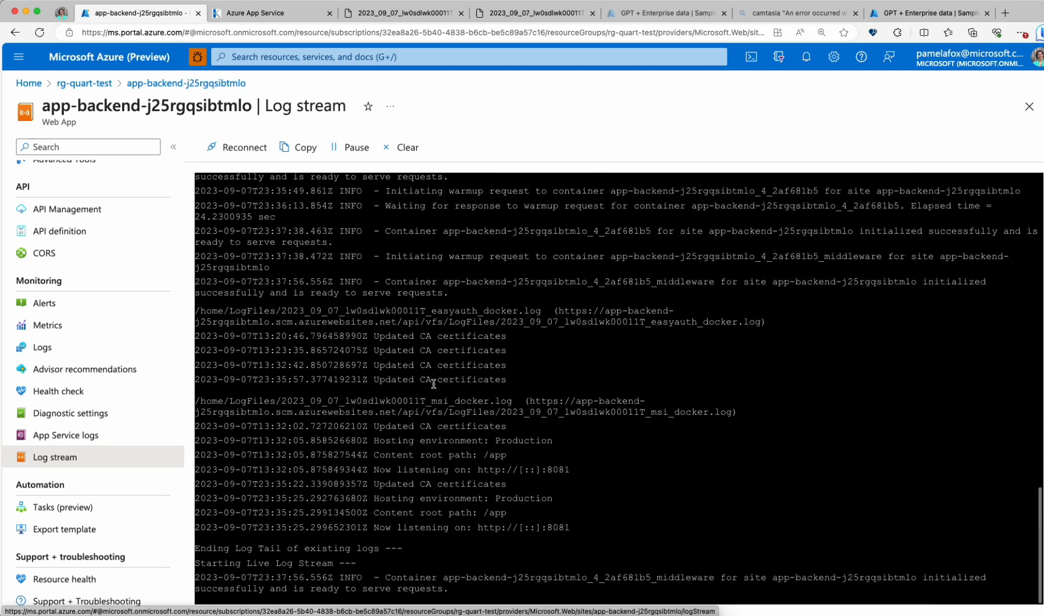
pyautogui.scroll(3)
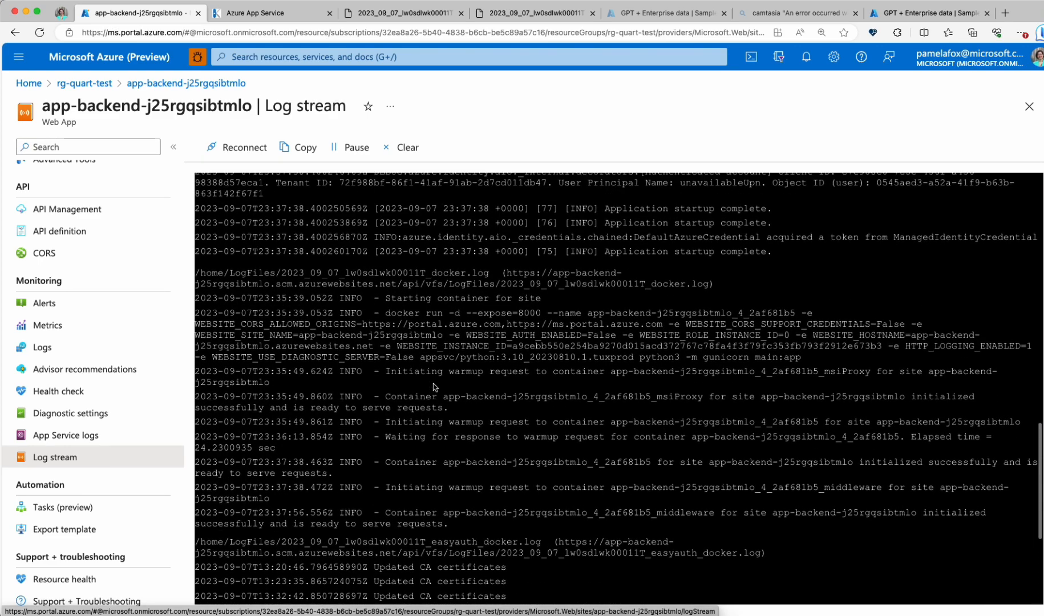
pyautogui.scroll(-3)
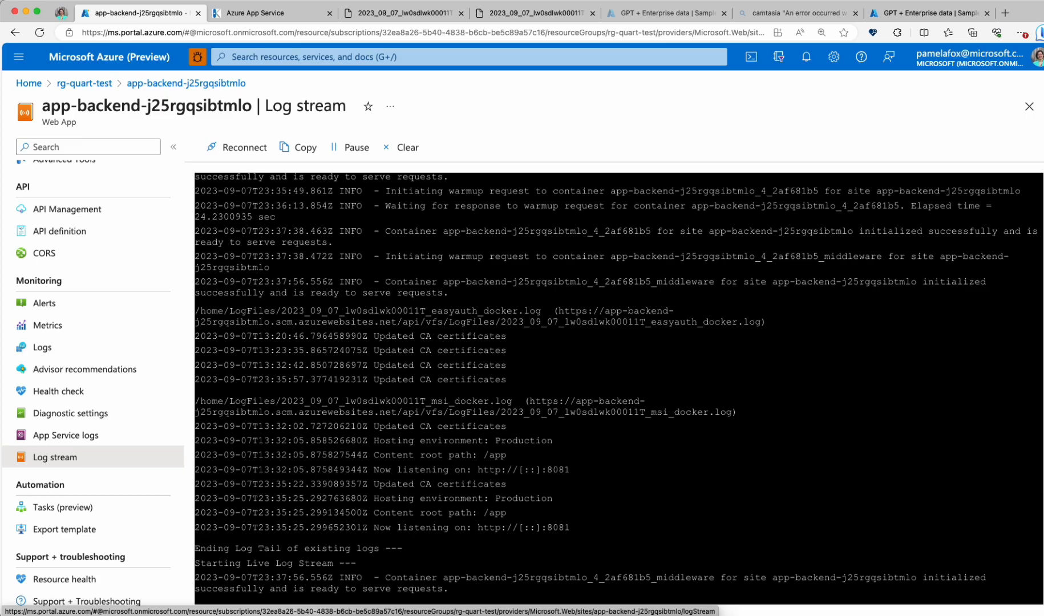
# Ask the deployed chat app the new question 'is there dental?'.
pyautogui.click(928, 13)
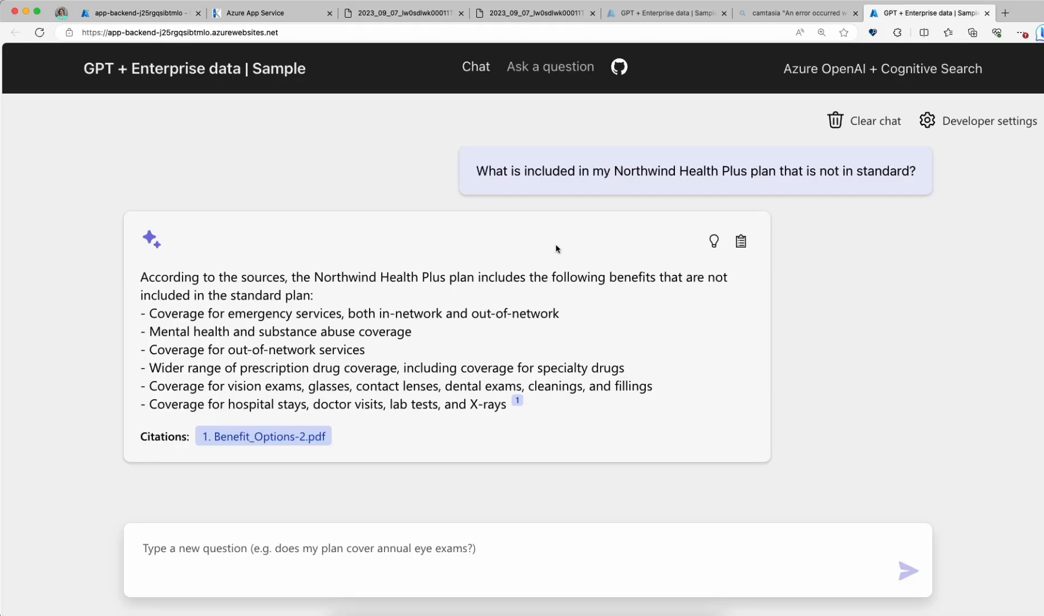
pyautogui.write('is the')
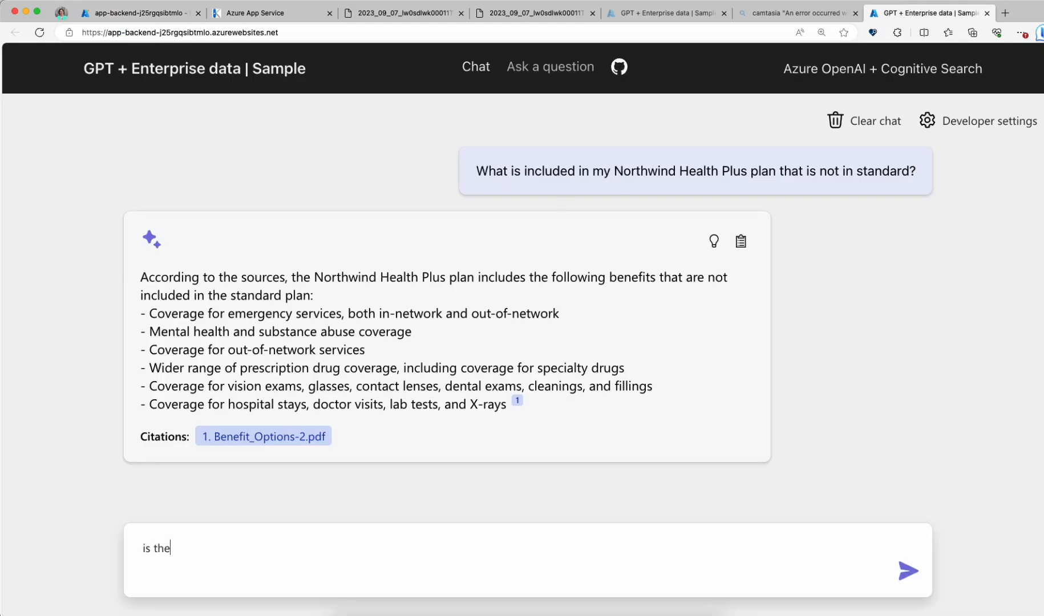
pyautogui.write('re dental?')
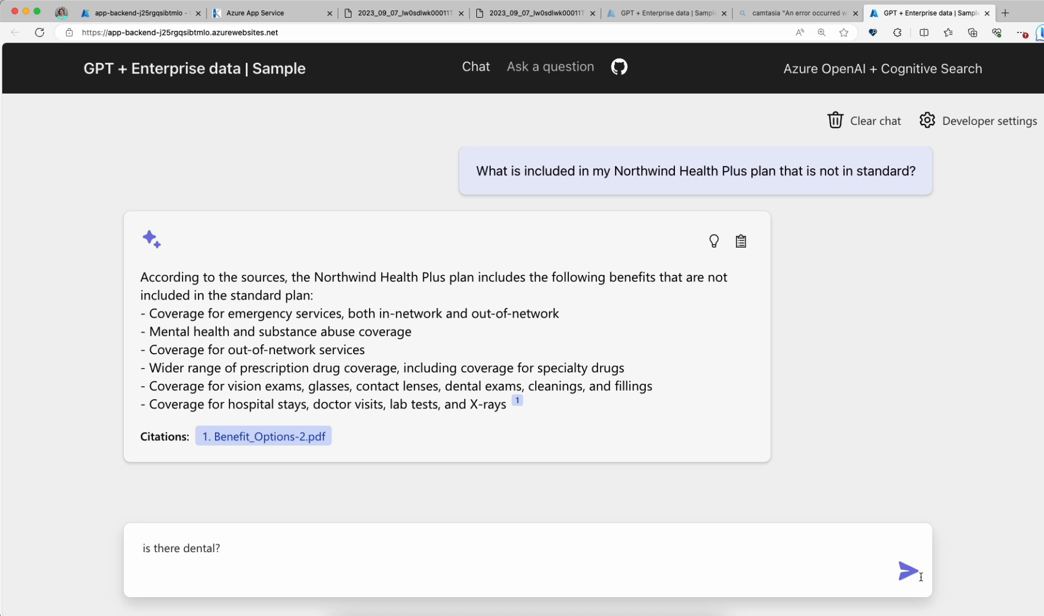
pyautogui.click(907, 570)
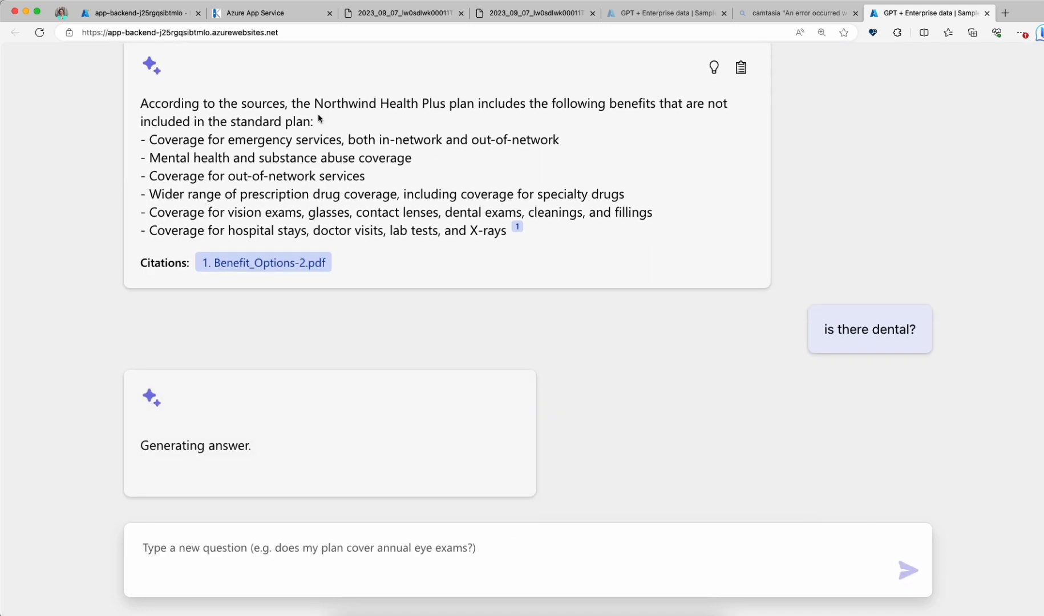
pyautogui.moveTo(261, 132)
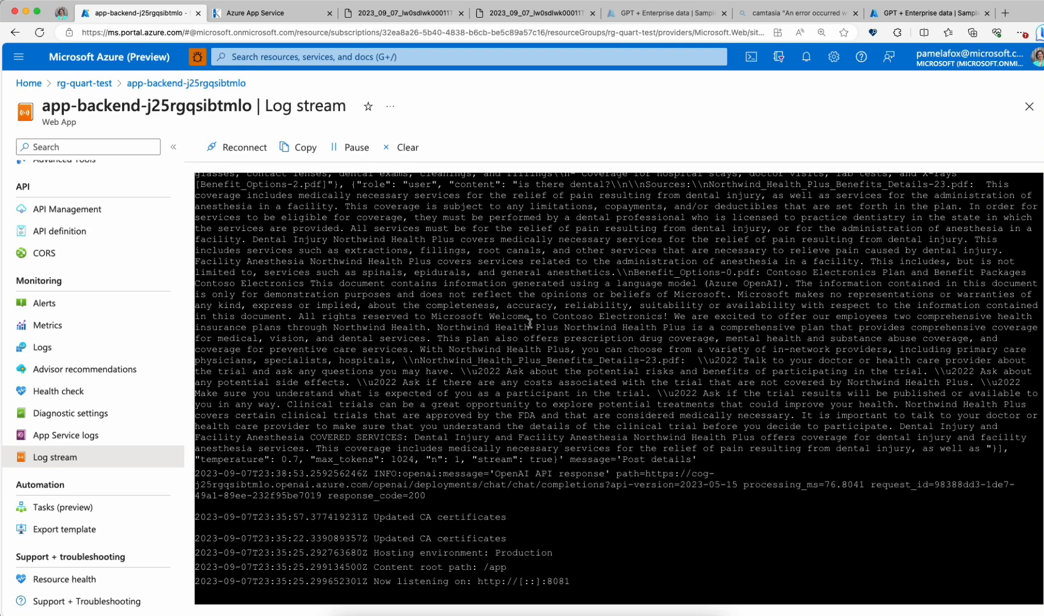
pyautogui.moveTo(457, 499)
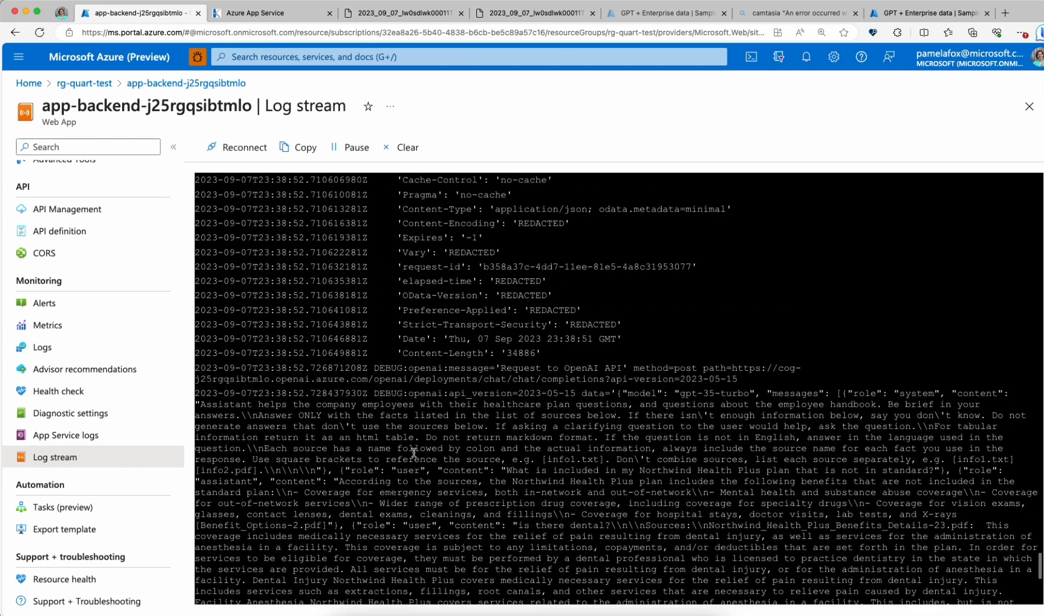
# Scroll the log stream to review the OpenAI API request and response entries for the dental question.
pyautogui.scroll(3)
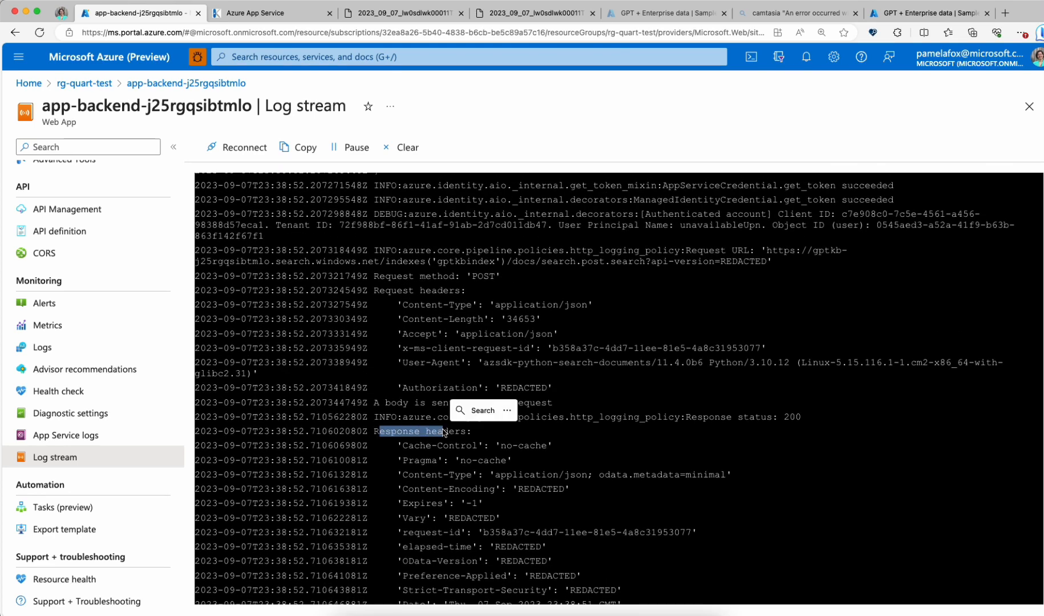
pyautogui.scroll(3)
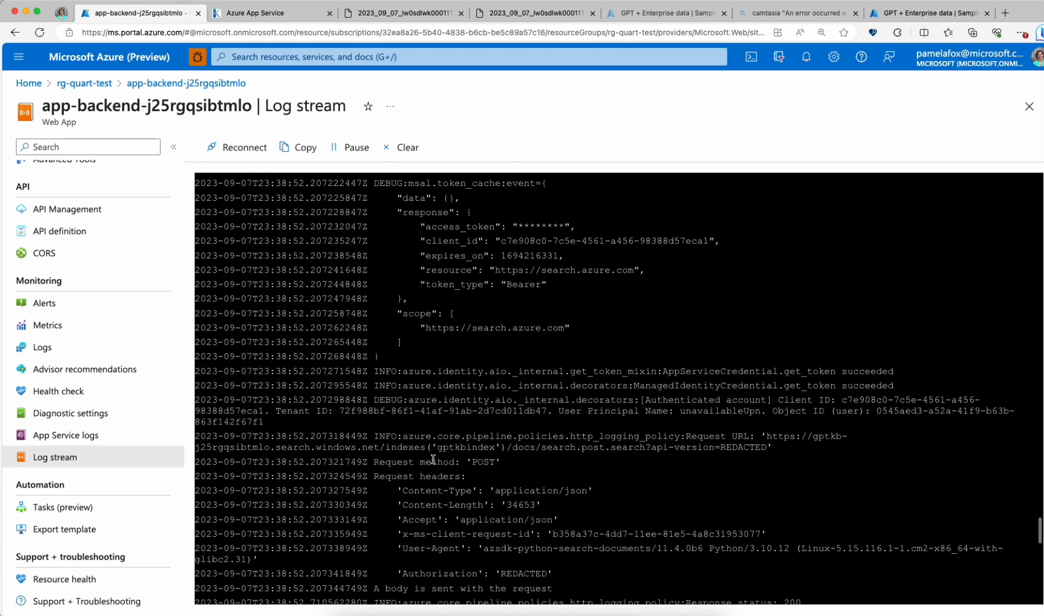
pyautogui.scroll(3)
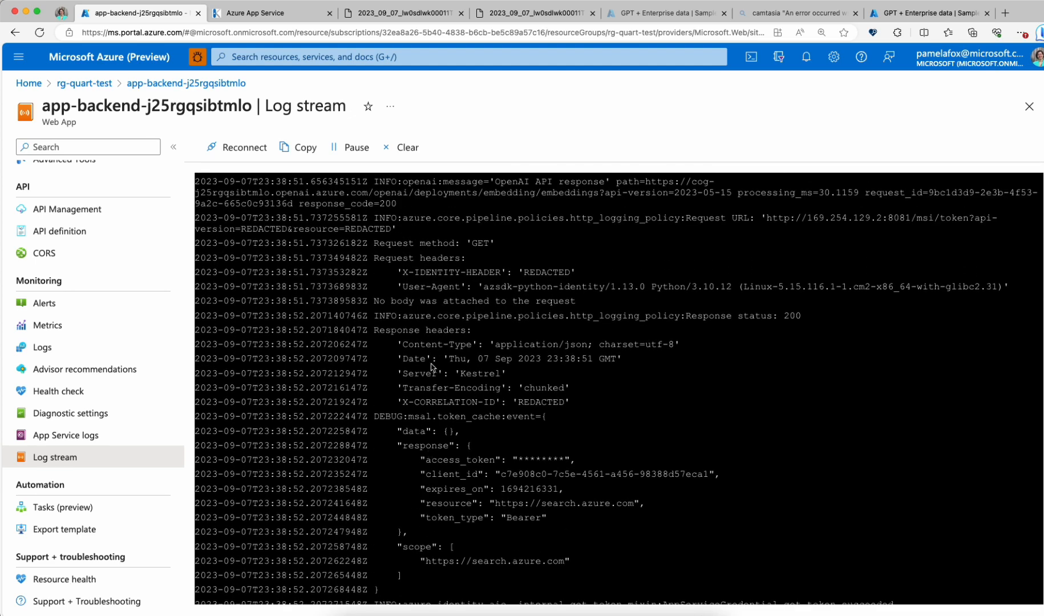
pyautogui.scroll(3)
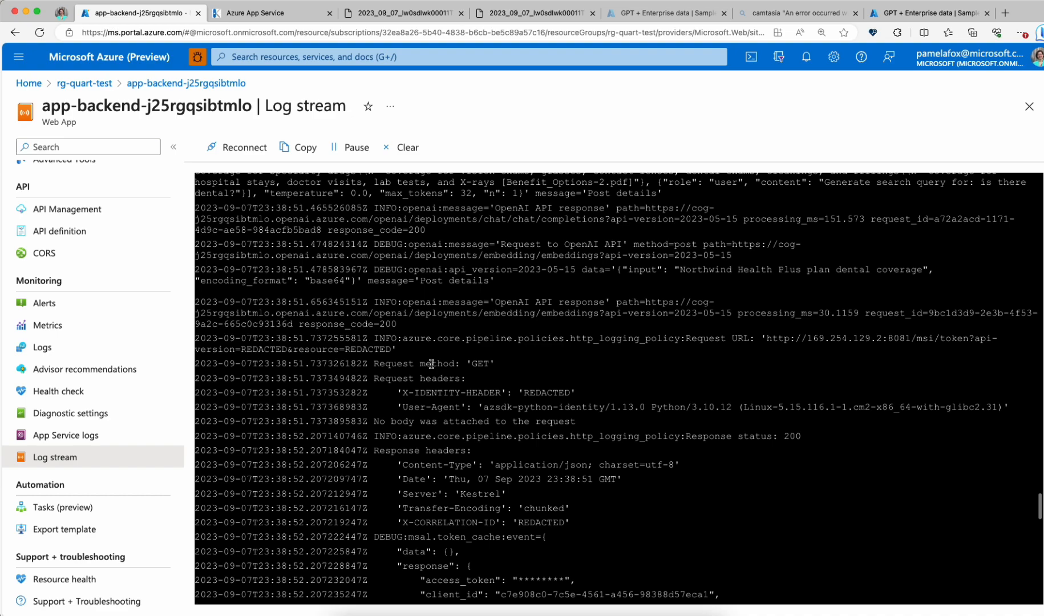
pyautogui.scroll(3)
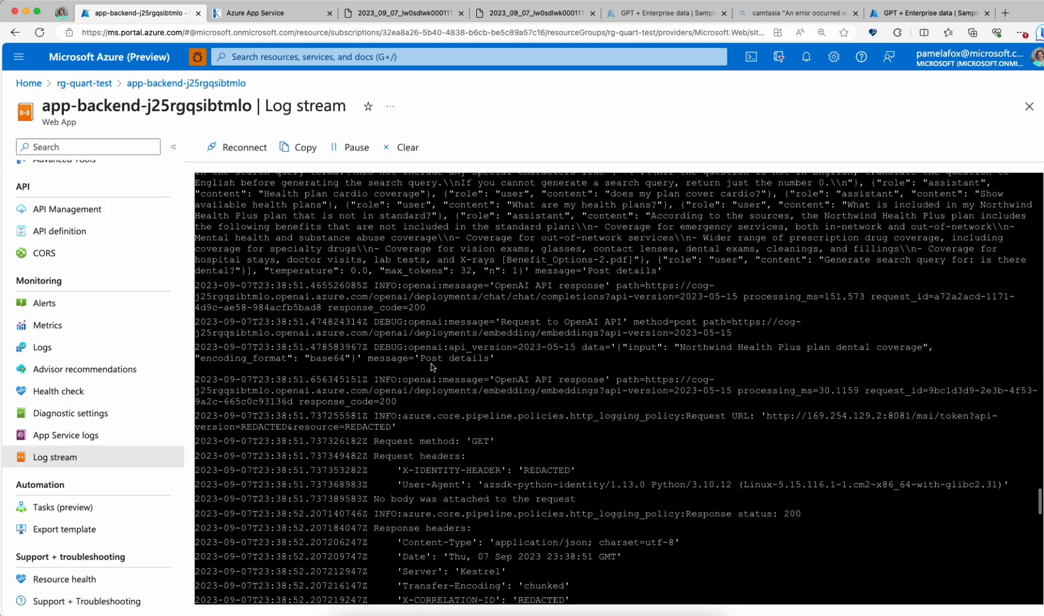
pyautogui.scroll(3)
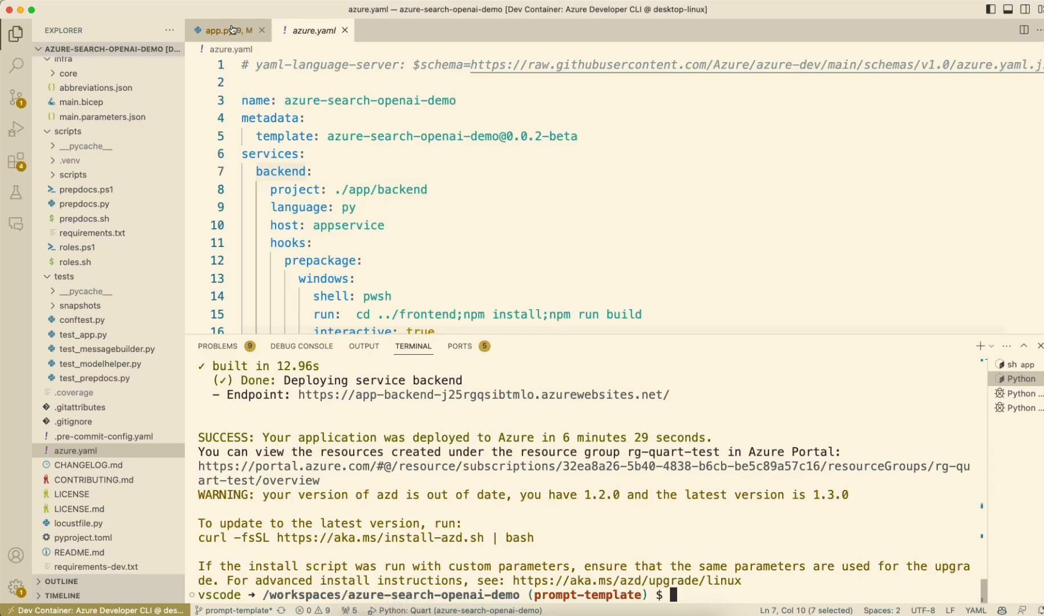
# Switch to the backend app.py source file in VS Code after the azd deploy success.
pyautogui.click(220, 31)
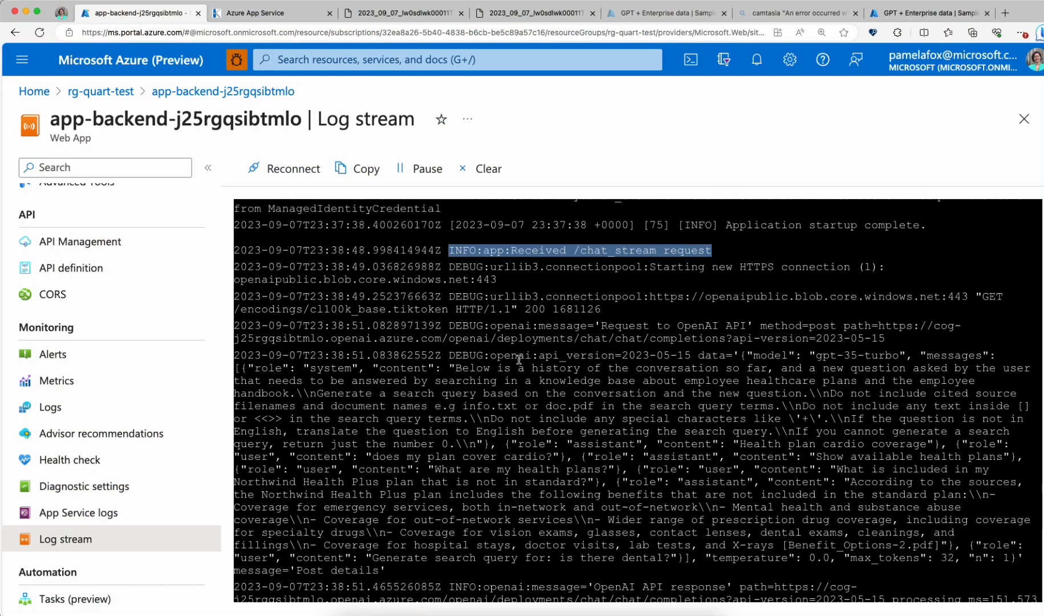
pyautogui.moveTo(687, 335)
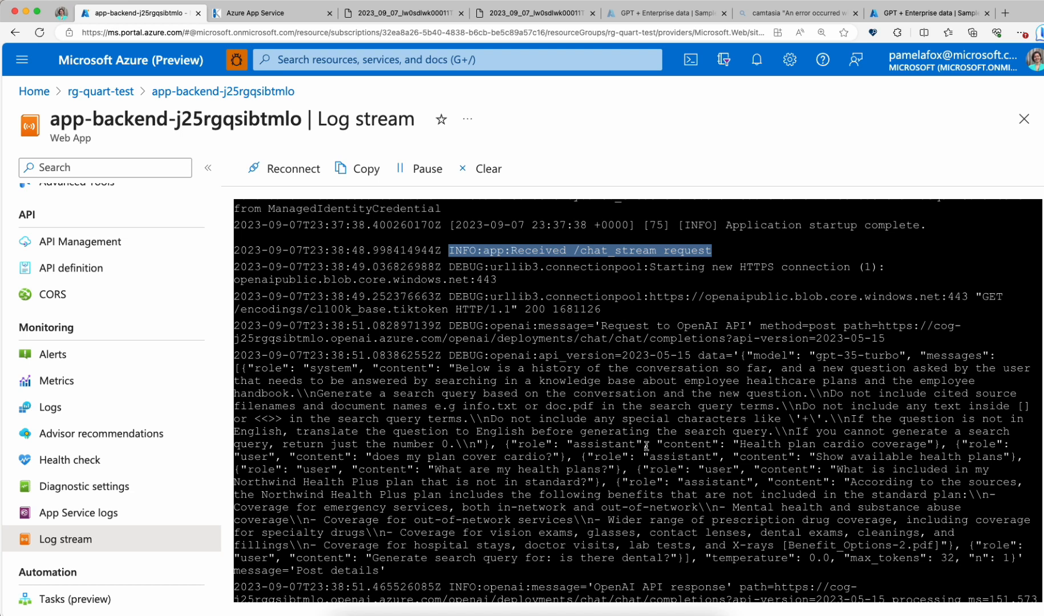
# Scroll the log stream to the 'INFO:app:Received /chat_stream request' entry and the following OpenAI calls.
pyautogui.scroll(-3)
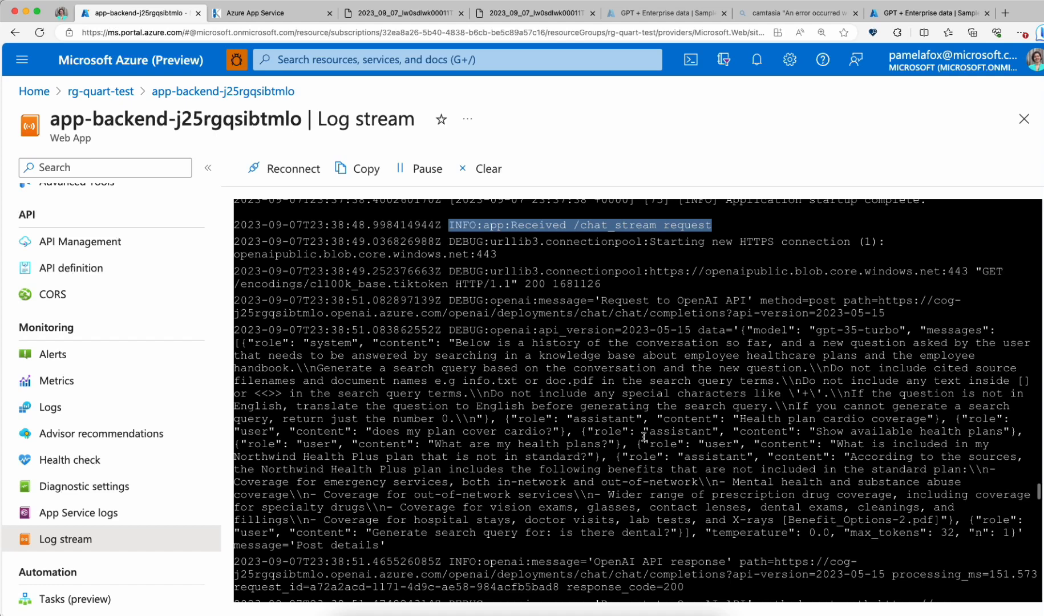
pyautogui.scroll(3)
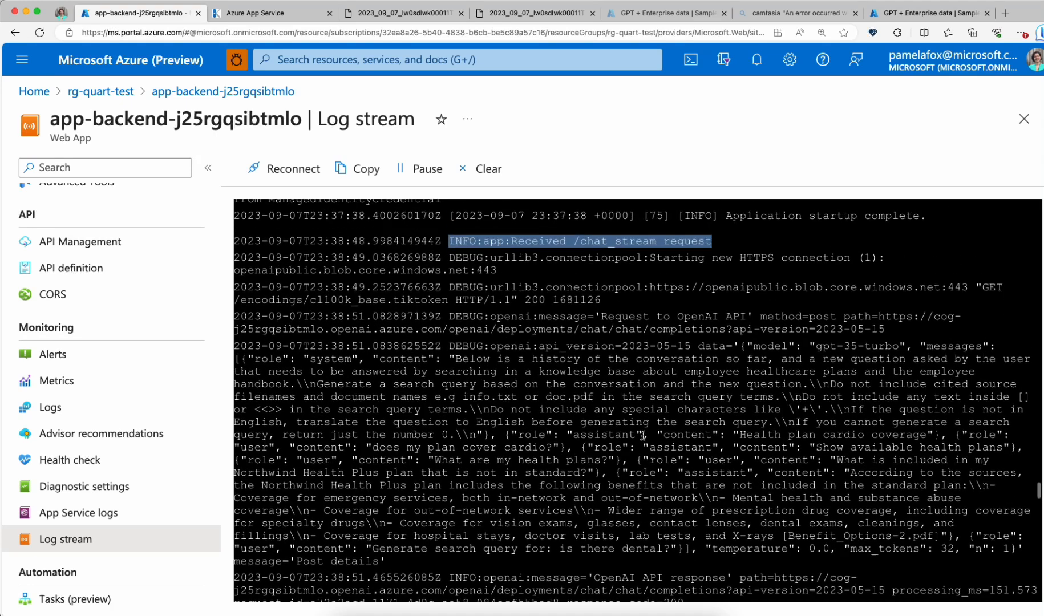
pyautogui.moveTo(377, 603)
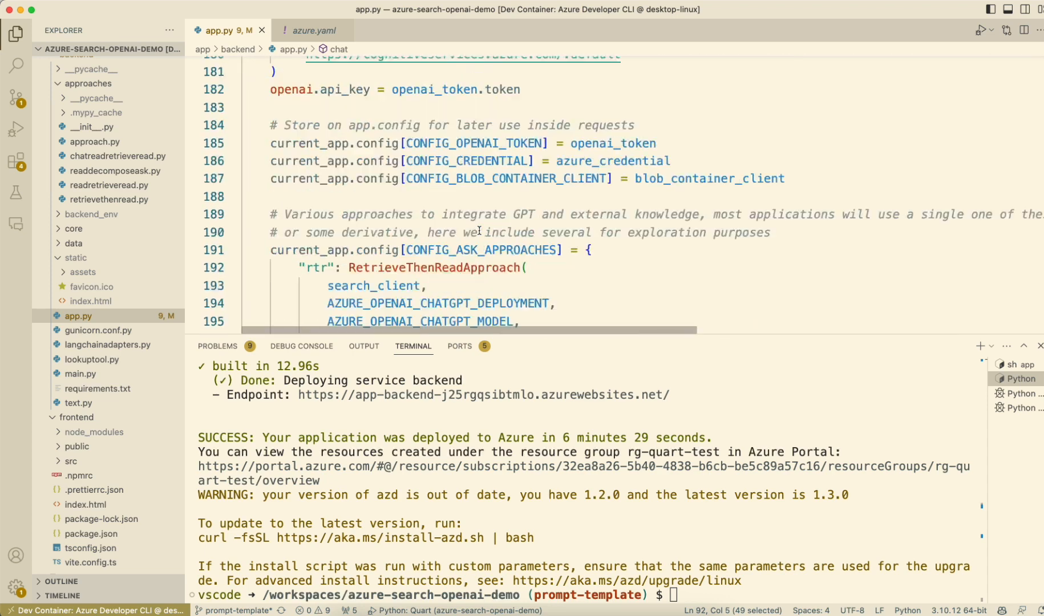
# In create_app, add logging.basicConfig(level=logging.INFO) under an '# Enable logging' comment before return app.
pyautogui.scroll(-3)
pyautogui.write('logging.basicConfig(level=logging.I')
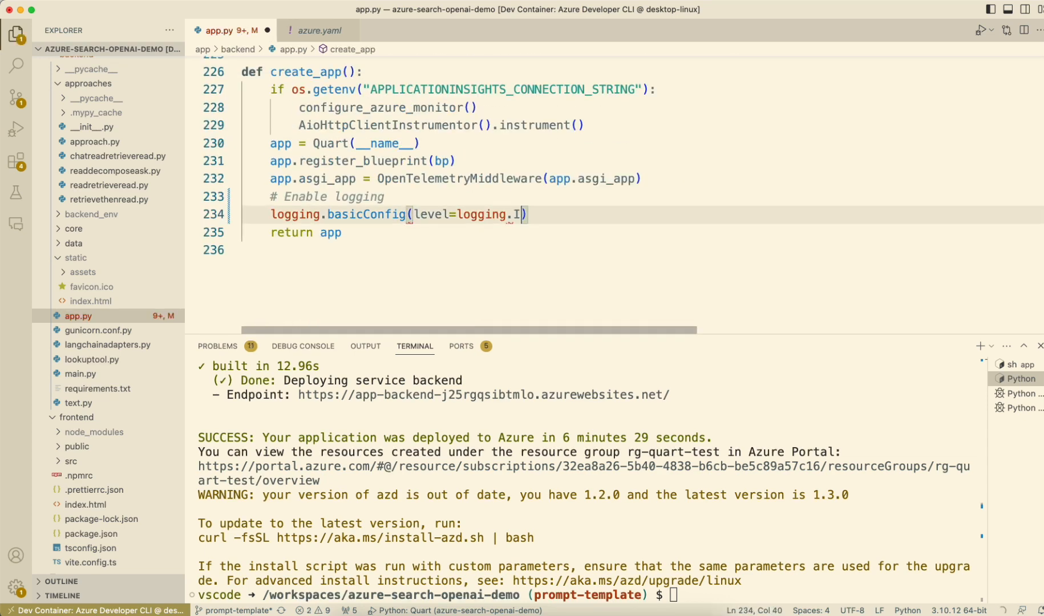
pyautogui.write('NFO')
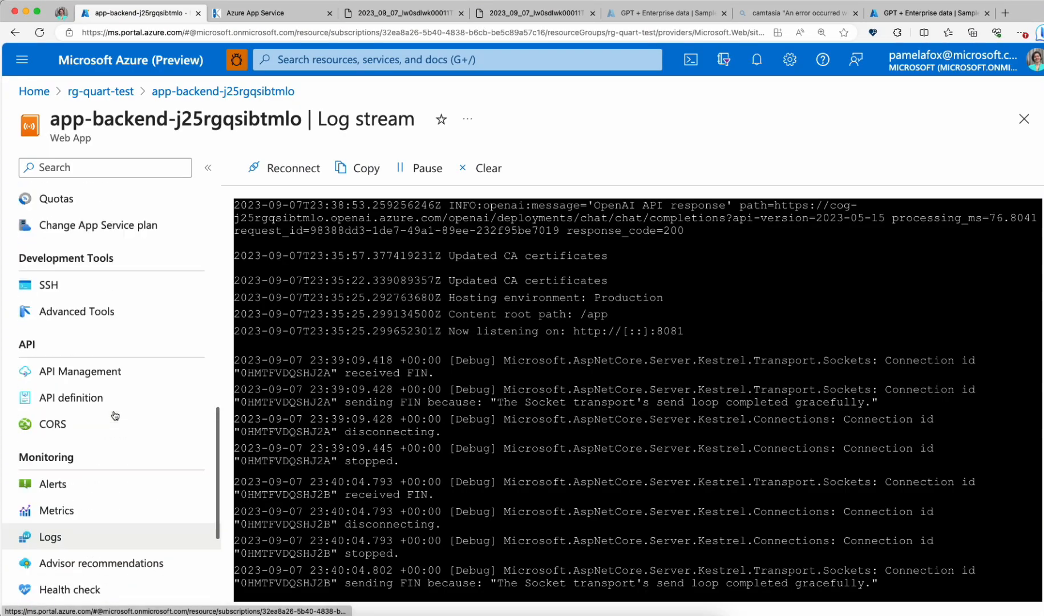
# Launch the web app's Kudu tools site again via Development Tools > Advanced Tools.
pyautogui.click(77, 311)
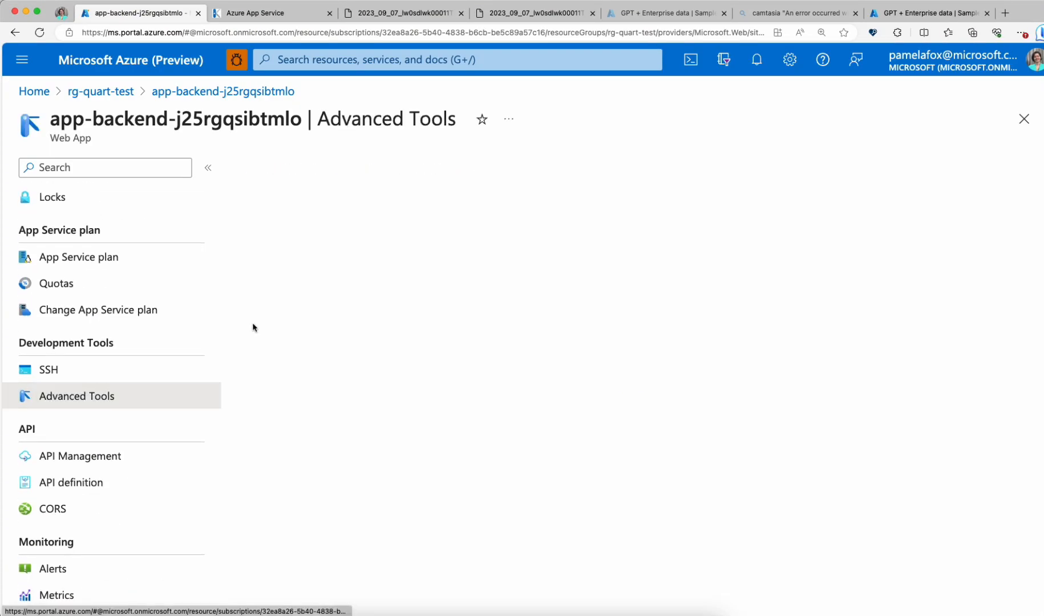
pyautogui.click(76, 396)
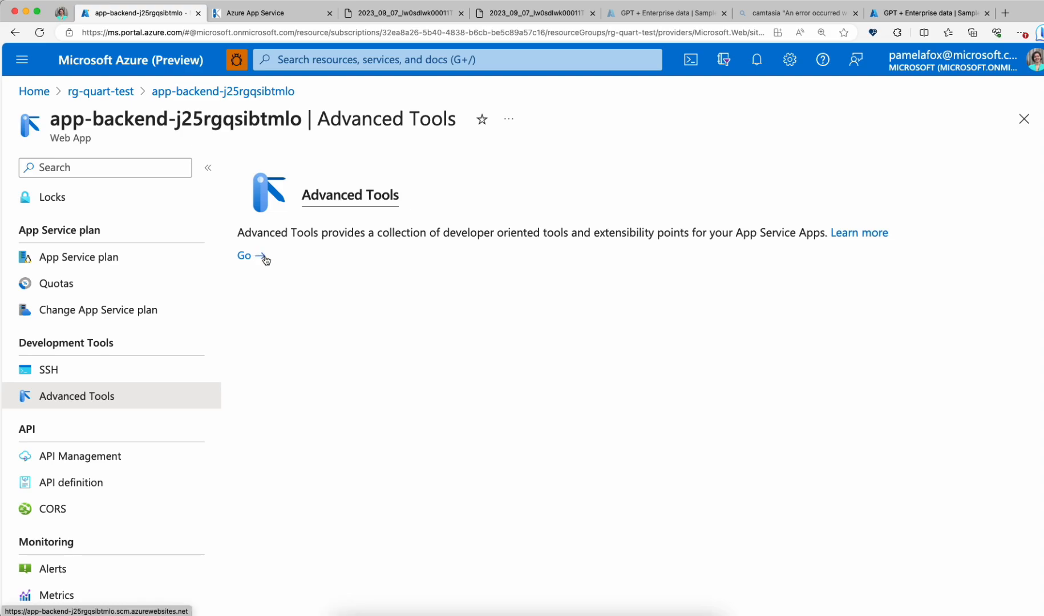
pyautogui.click(244, 256)
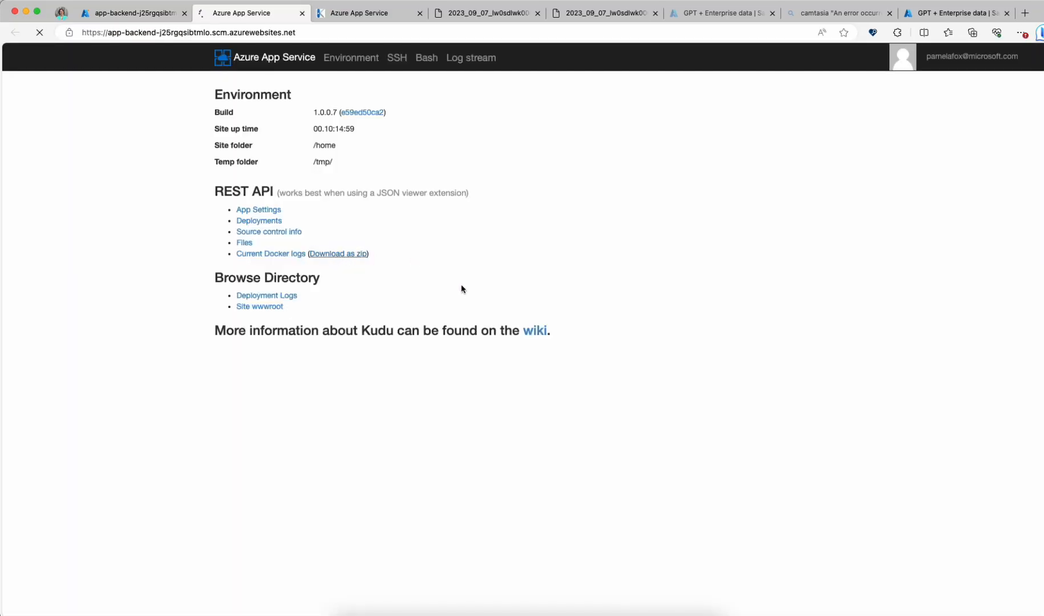
# Download the current Docker logs as zip (96) and review the chat request entries in default_docker.log.
pyautogui.click(971, 32)
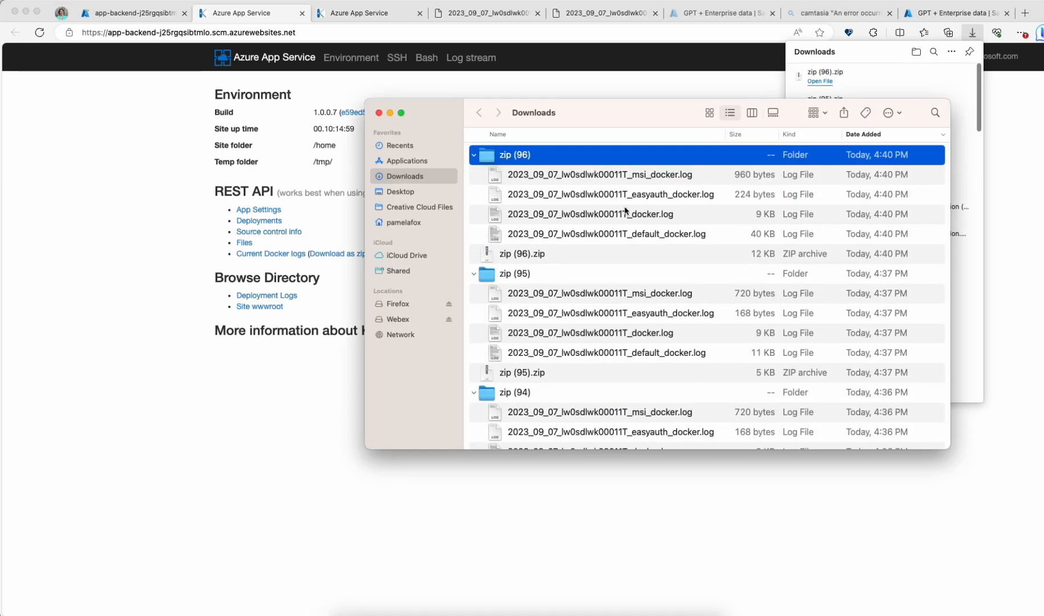
pyautogui.doubleClick(607, 234)
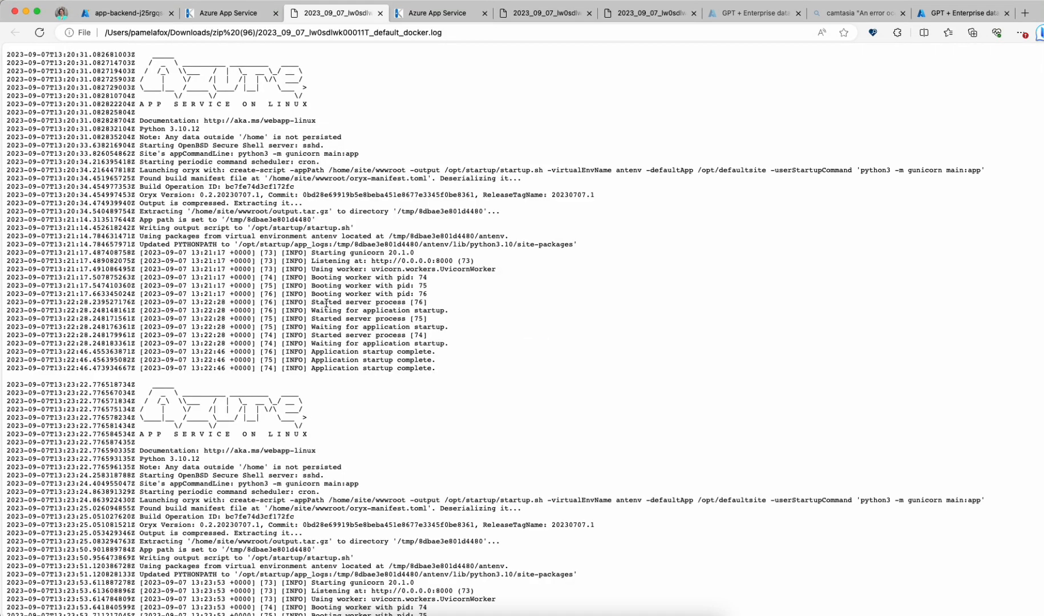
pyautogui.scroll(-3)
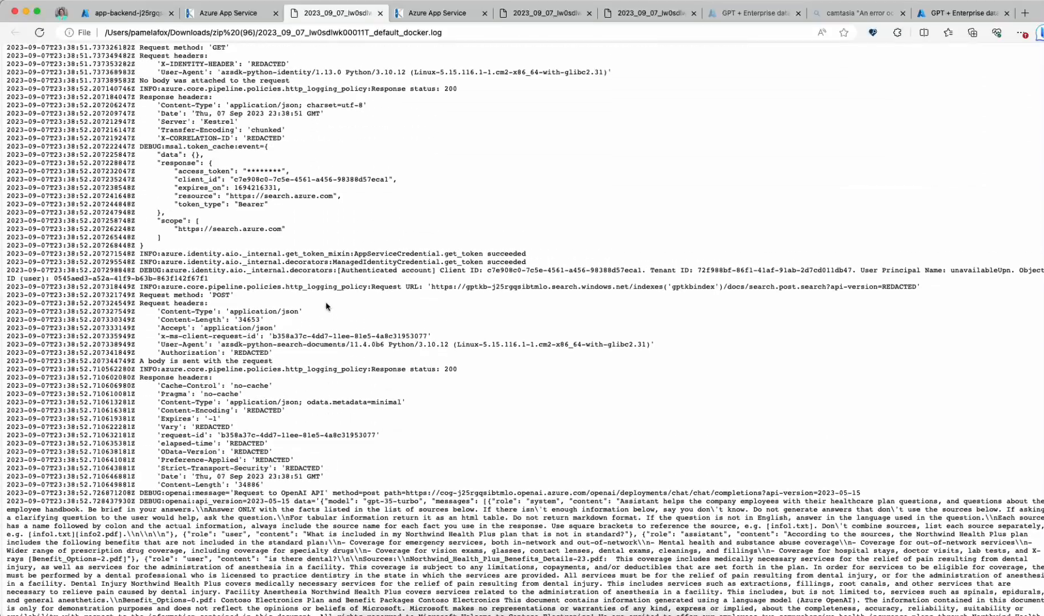
pyautogui.scroll(3)
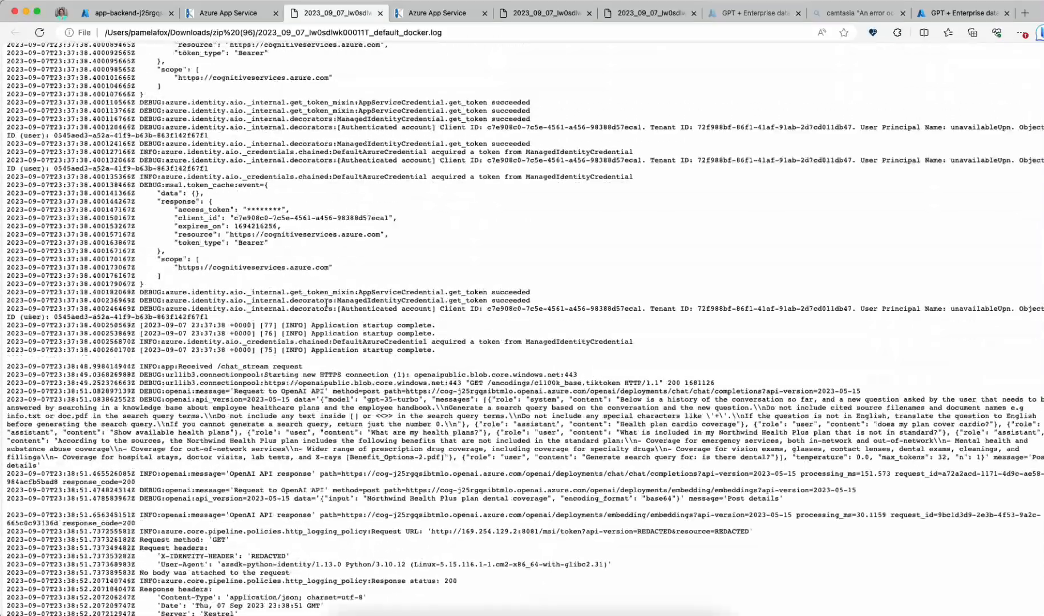
pyautogui.scroll(3)
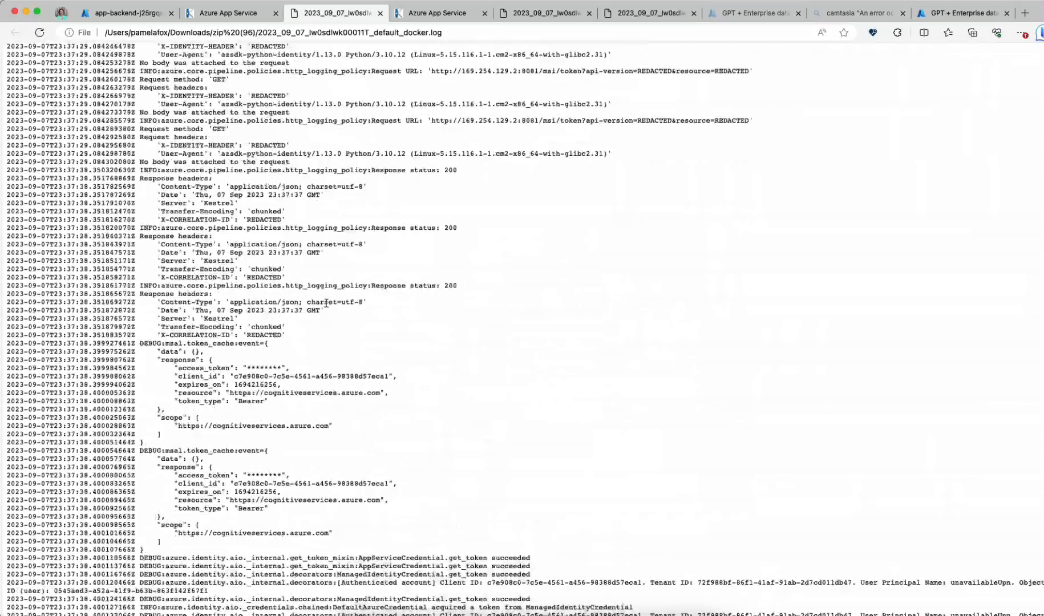
pyautogui.scroll(-3)
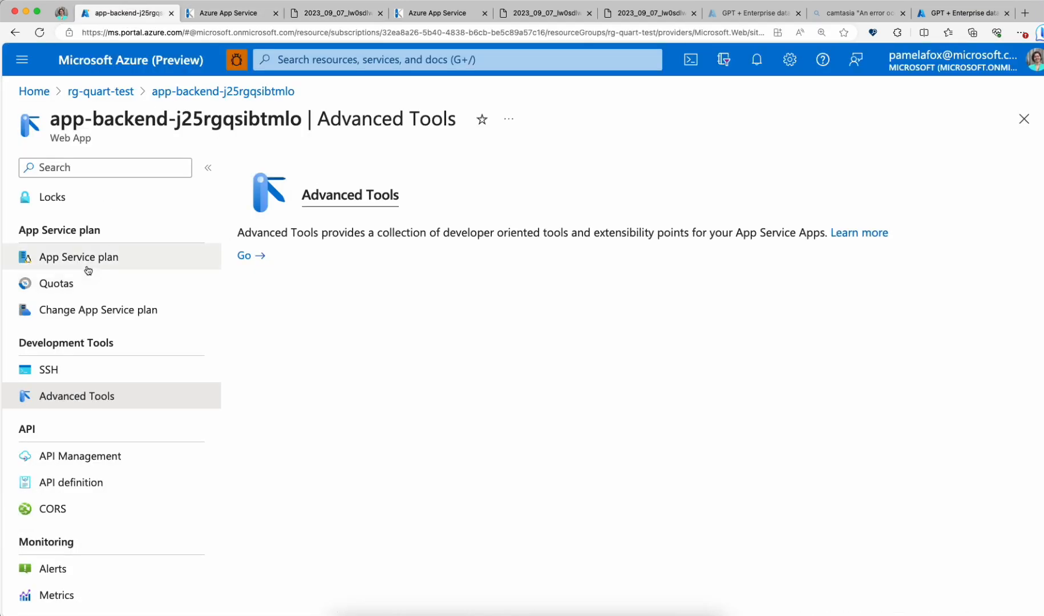
# Review the Deployment Center logs showing the 41caffd push as Success (Active), then return to Log stream.
pyautogui.click(86, 440)
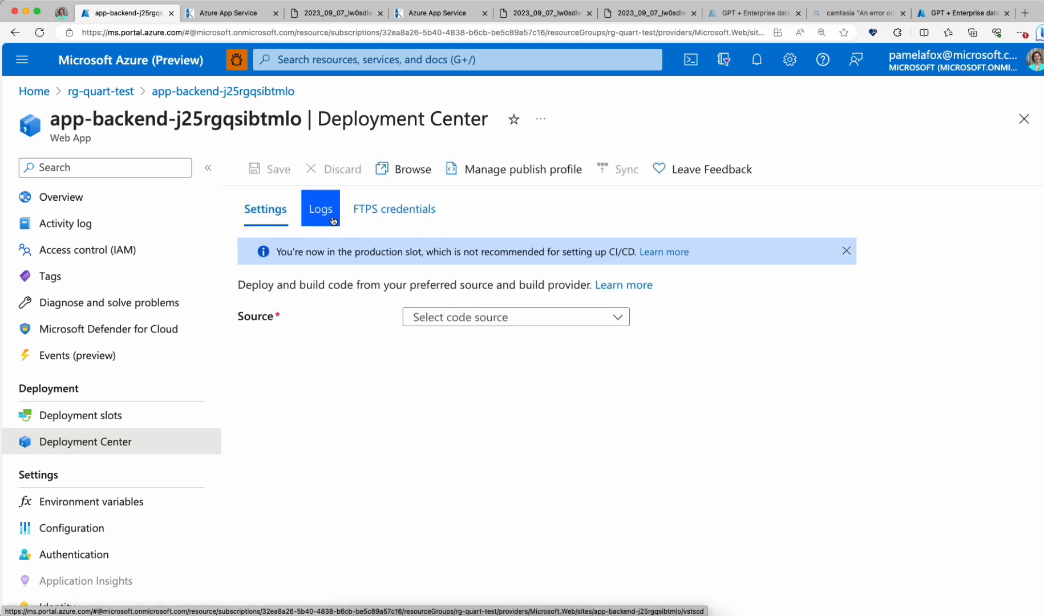
pyautogui.click(320, 209)
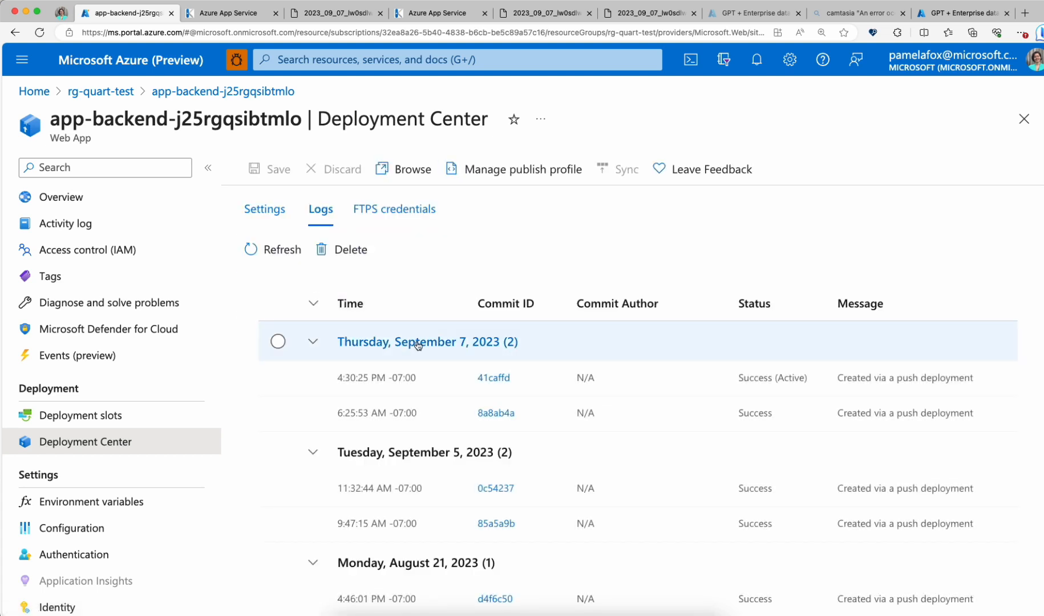
pyautogui.scroll(-3)
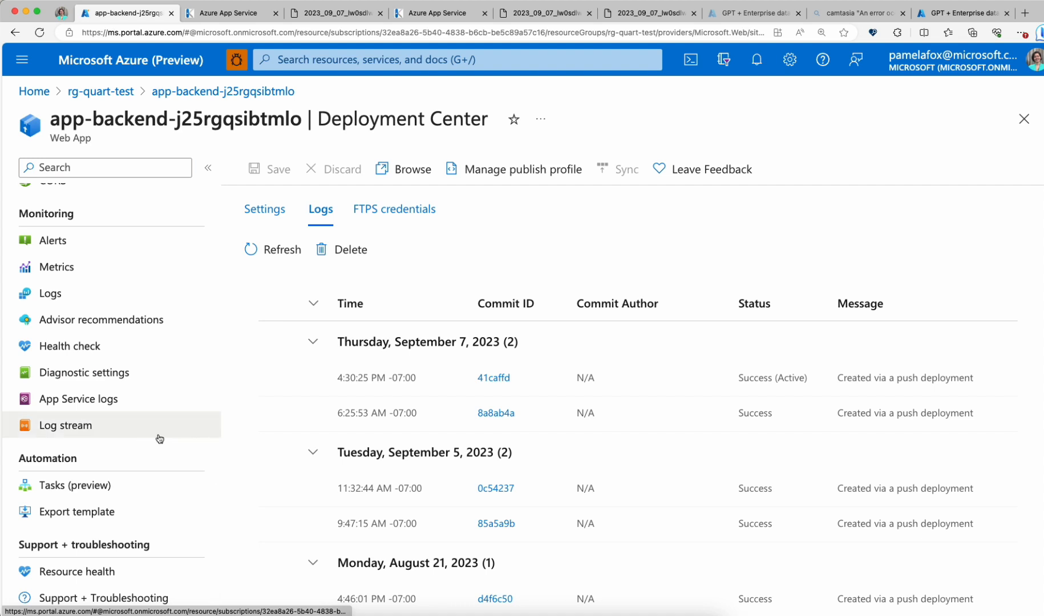
pyautogui.scroll(3)
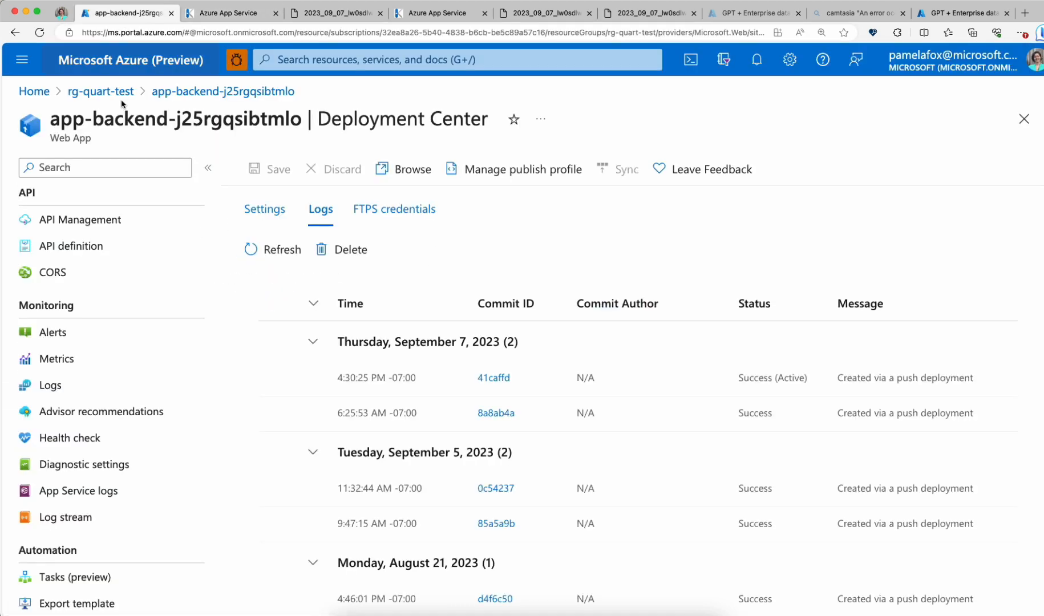
pyautogui.scroll(-3)
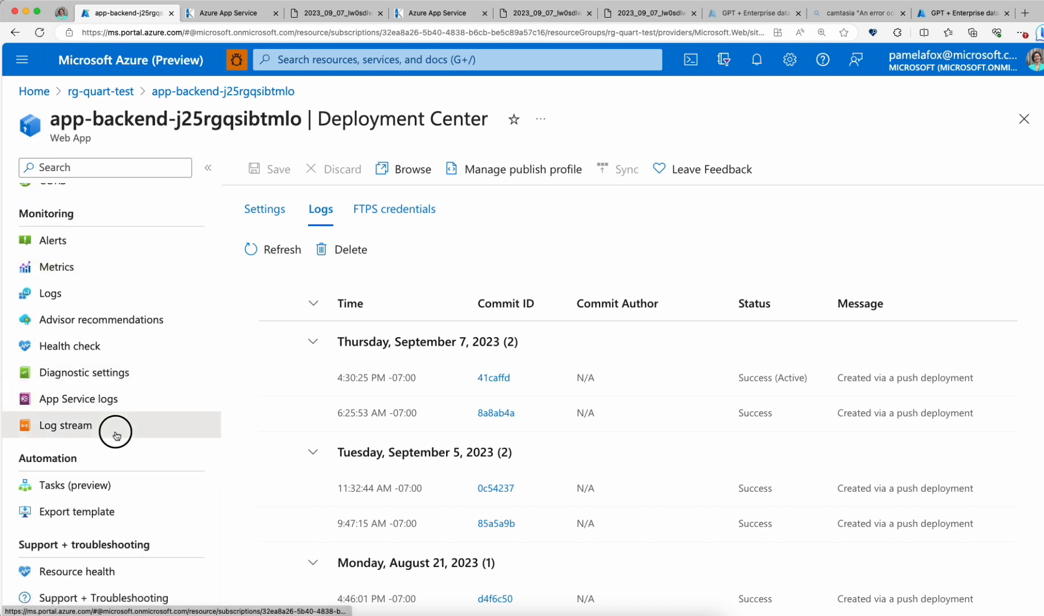
pyautogui.click(65, 425)
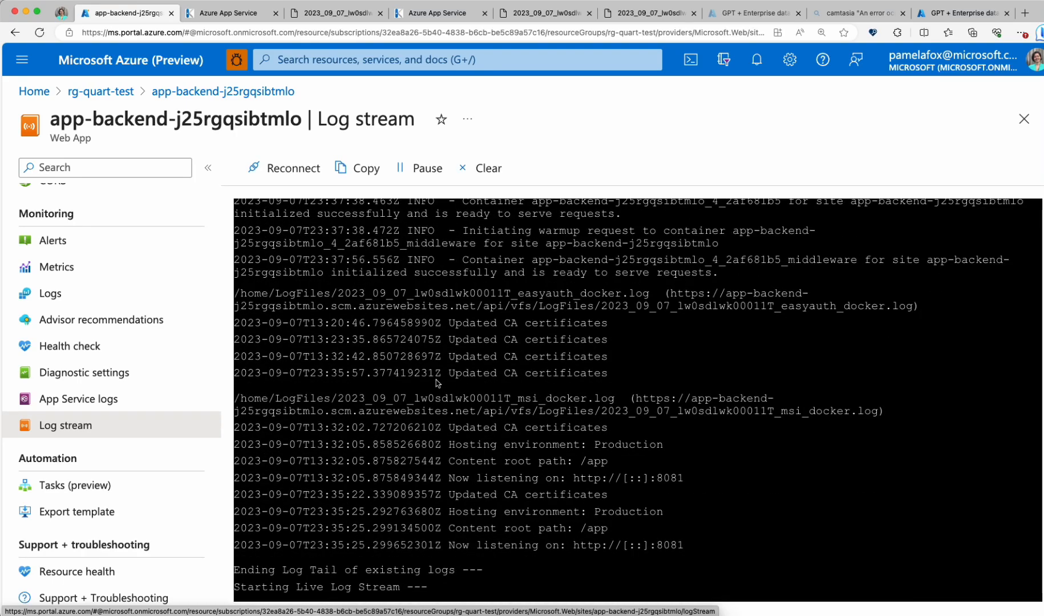
pyautogui.moveTo(226, 371)
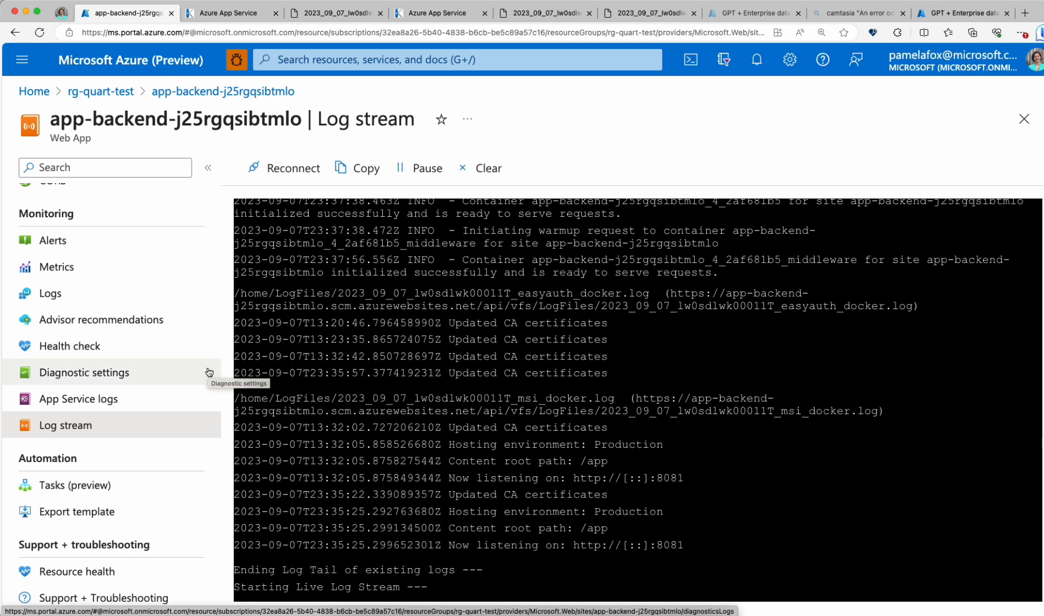
pyautogui.moveTo(215, 371)
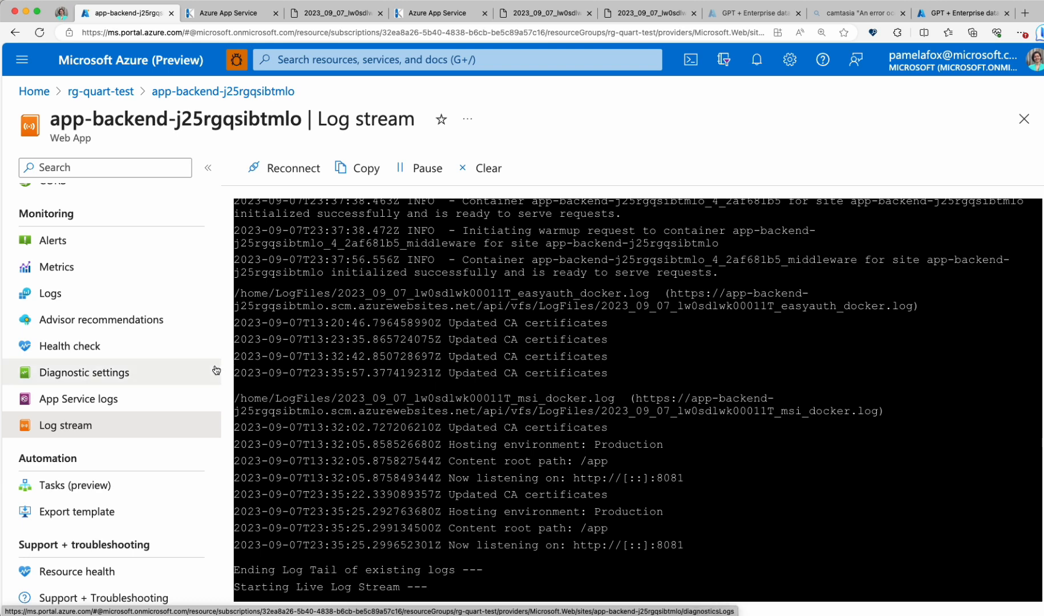
pyautogui.moveTo(216, 369)
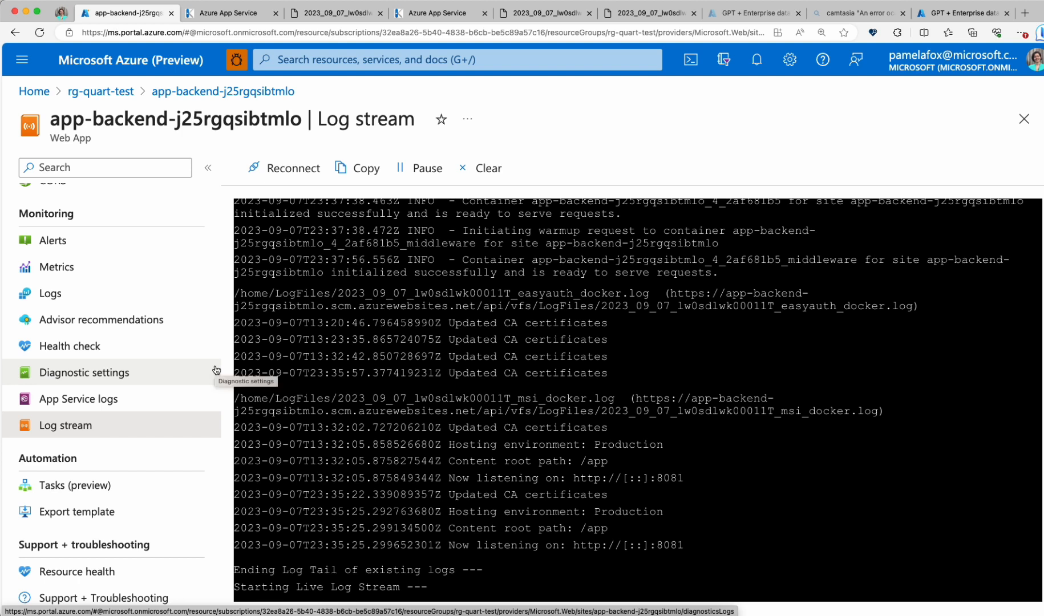